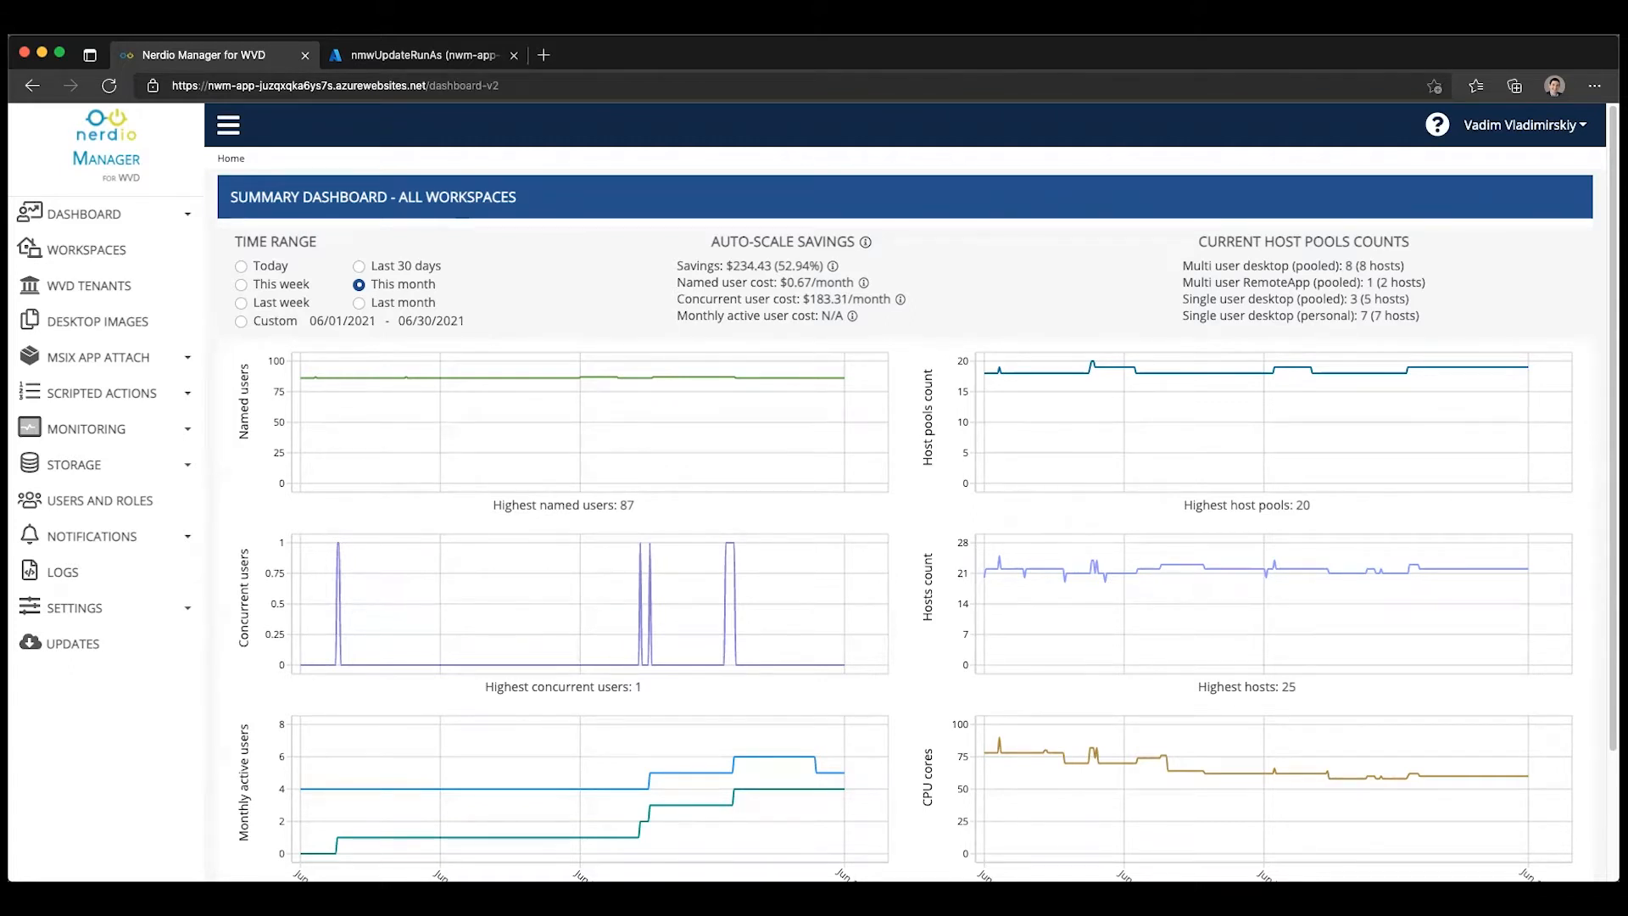
pyautogui.moveTo(98, 321)
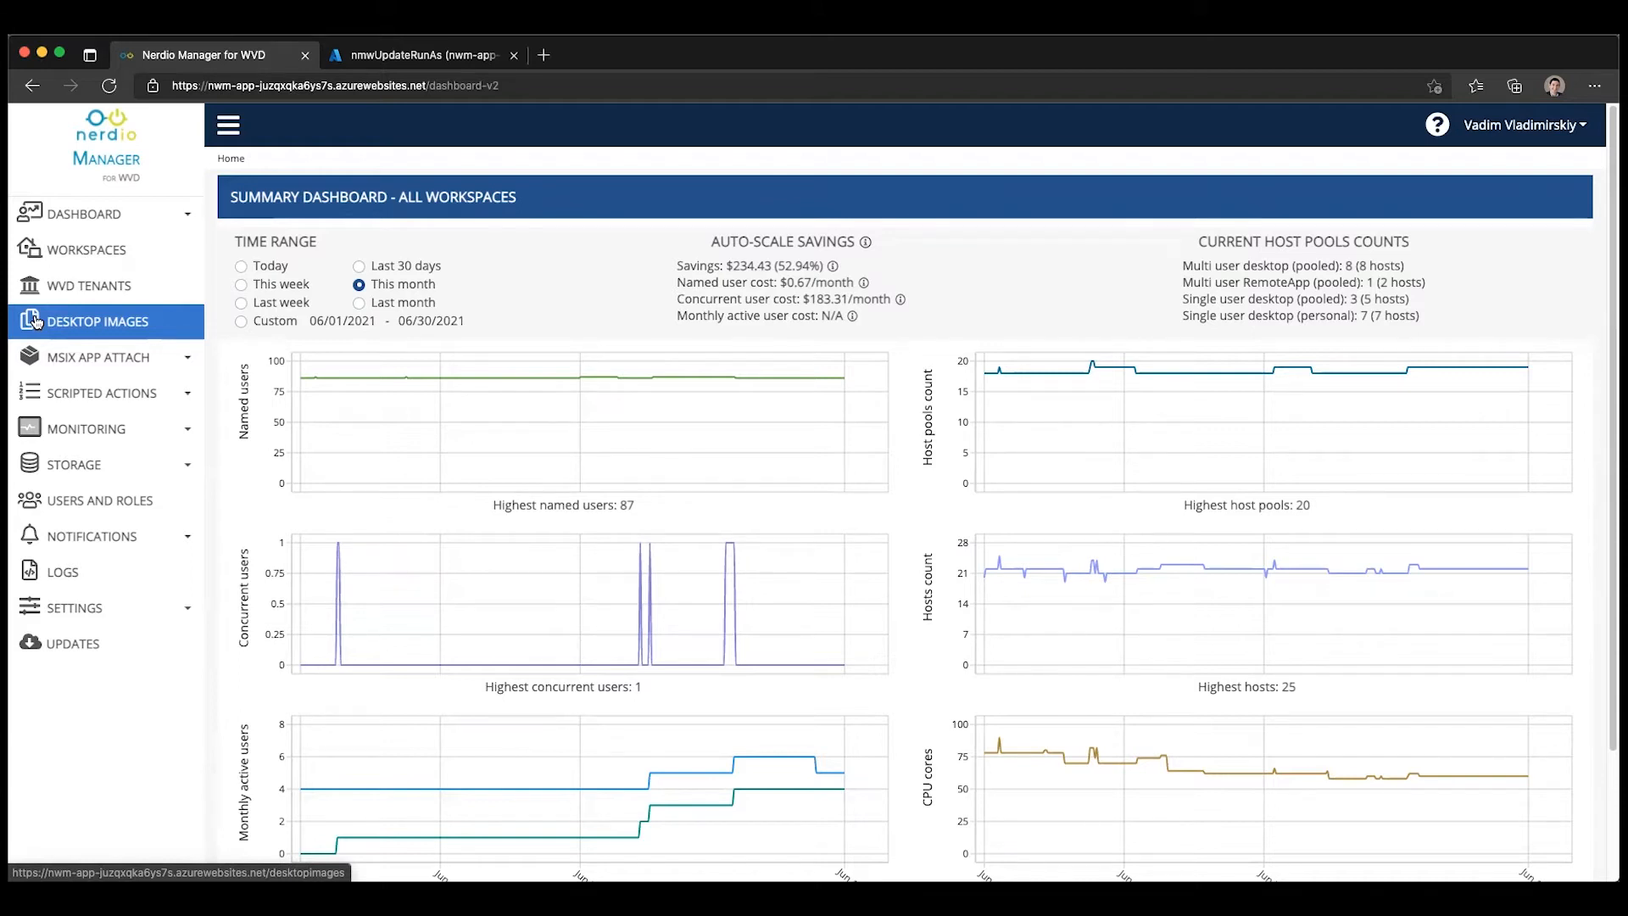
# Show the Desktop Images list and expand the Scripted Actions section
pyautogui.click(98, 320)
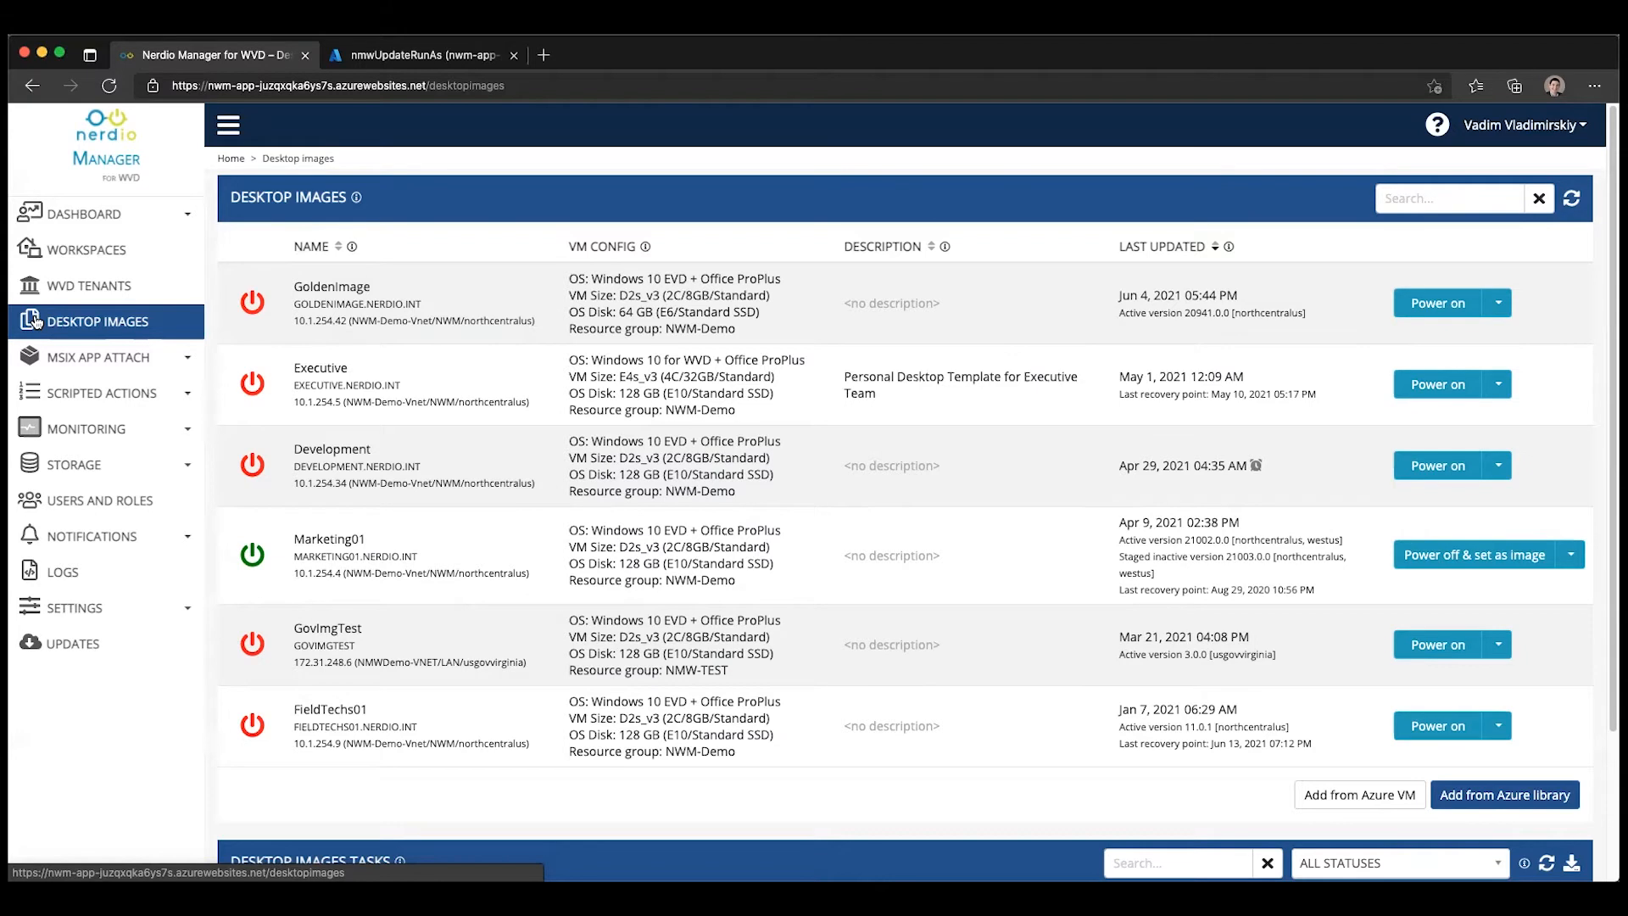
pyautogui.click(93, 392)
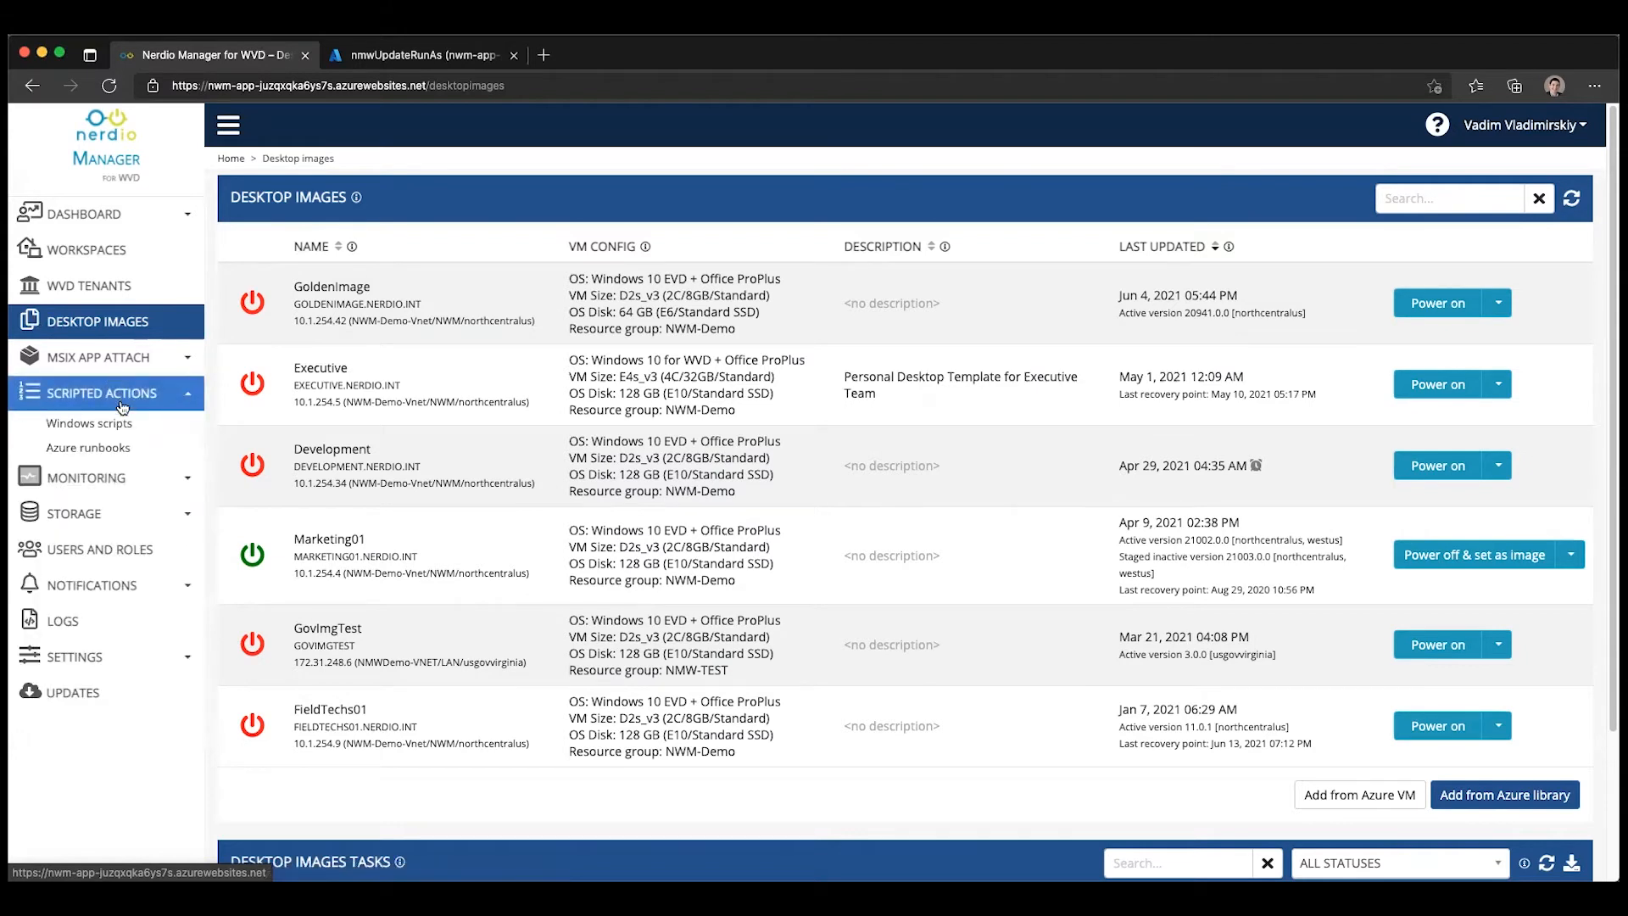
# Review the Shrink OS Disk (1) runbook's $DiskSizeGB = 64 script and cancel without changes
pyautogui.click(88, 446)
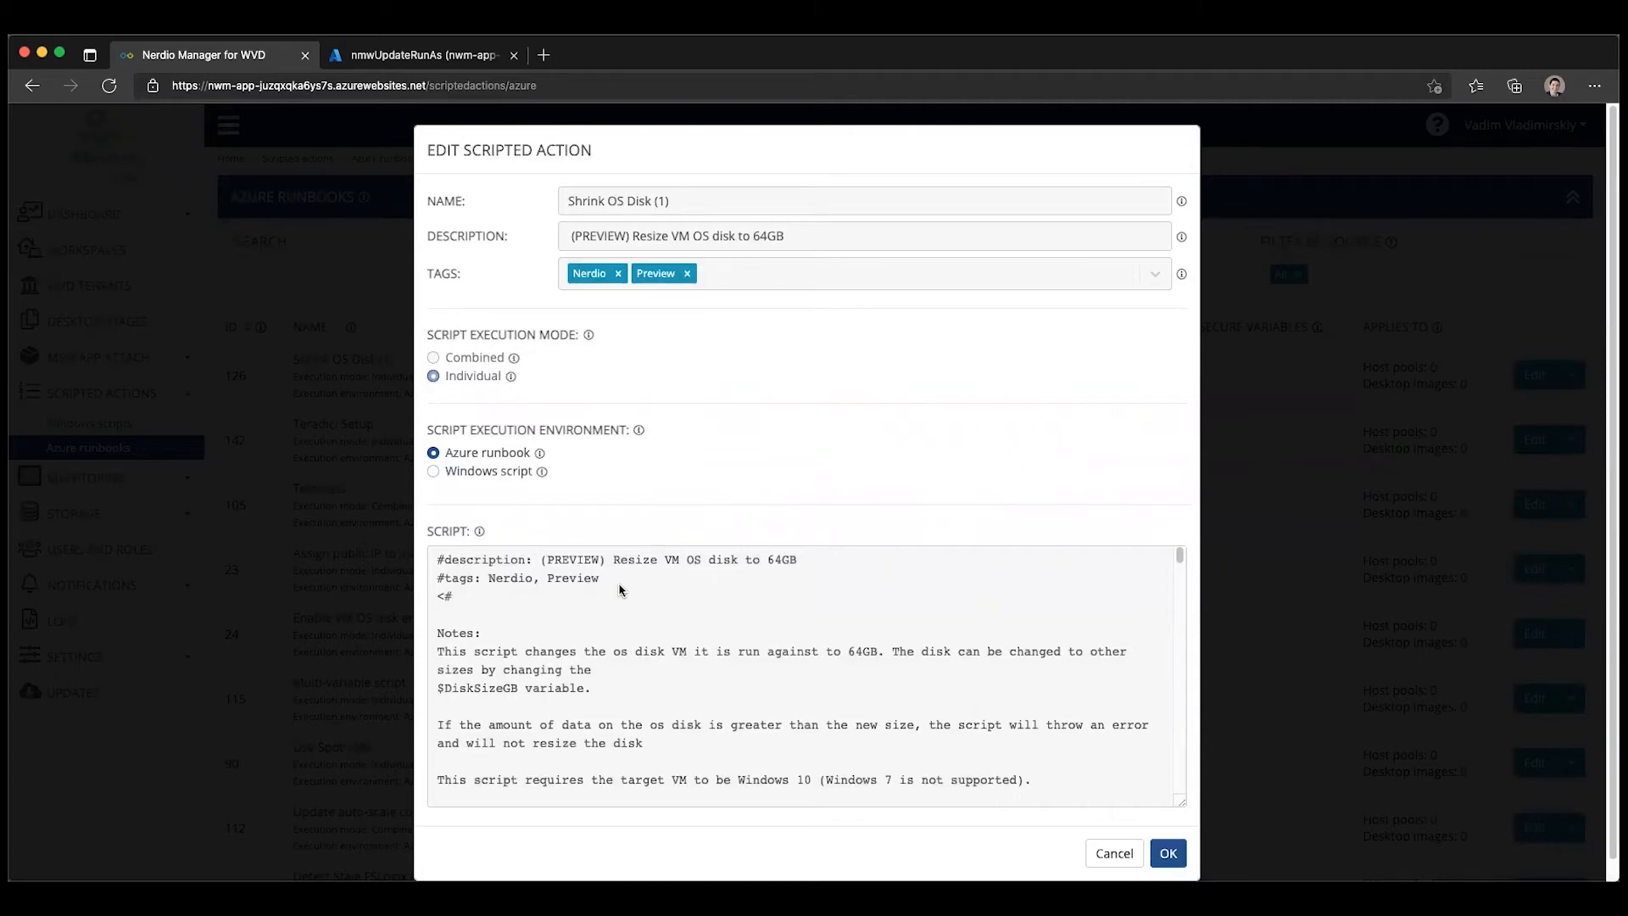
pyautogui.scroll(-3)
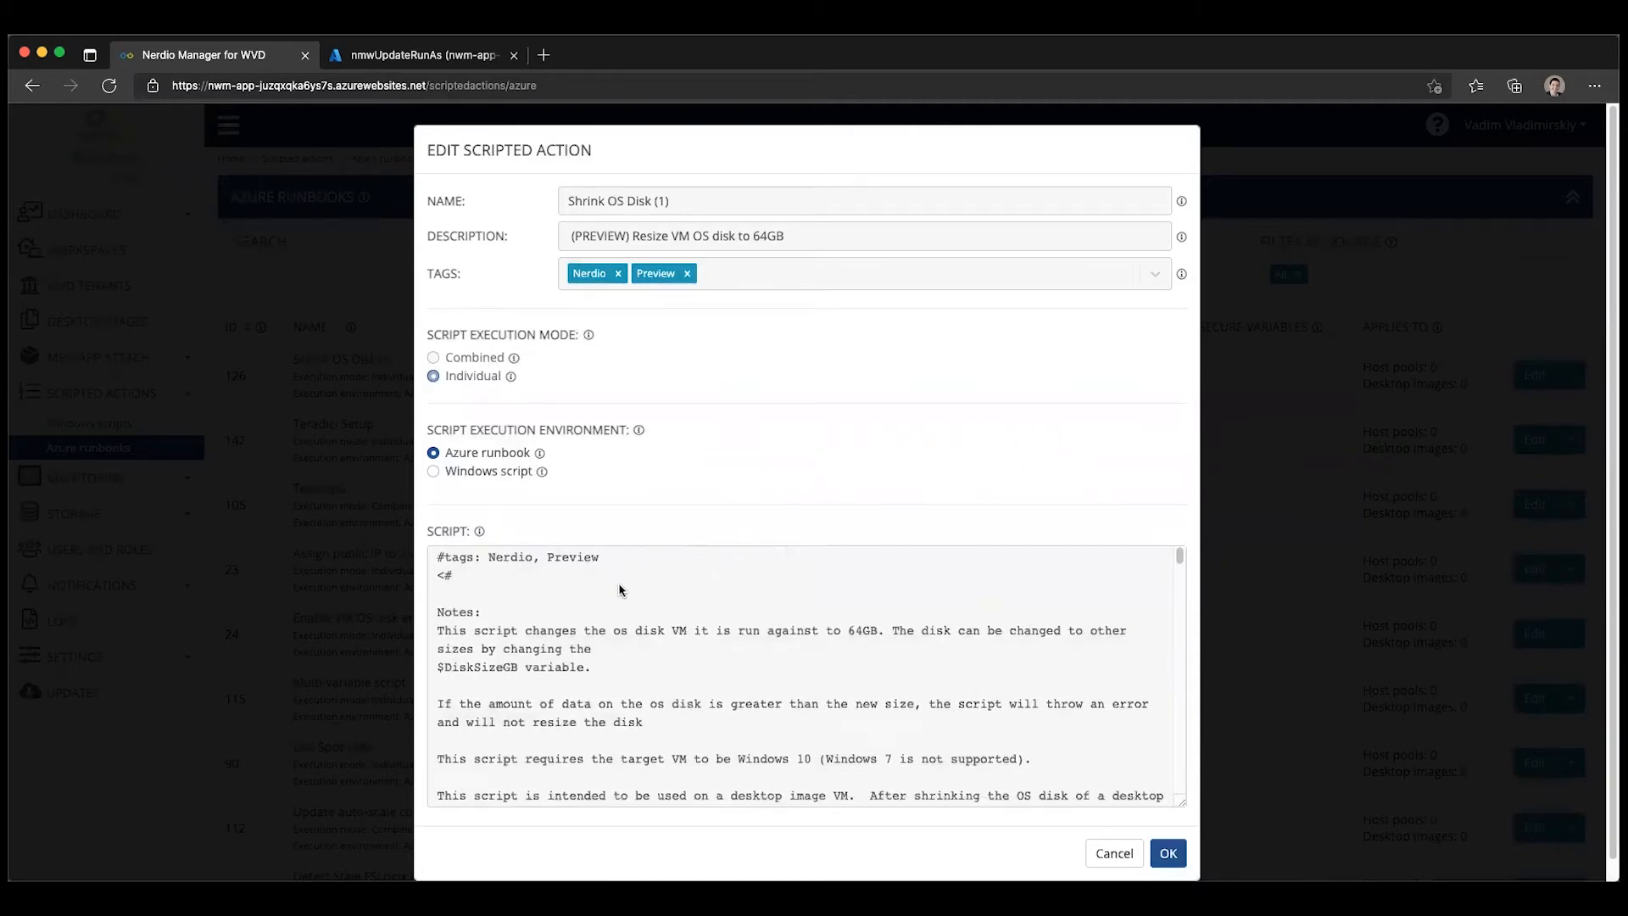
pyautogui.scroll(3)
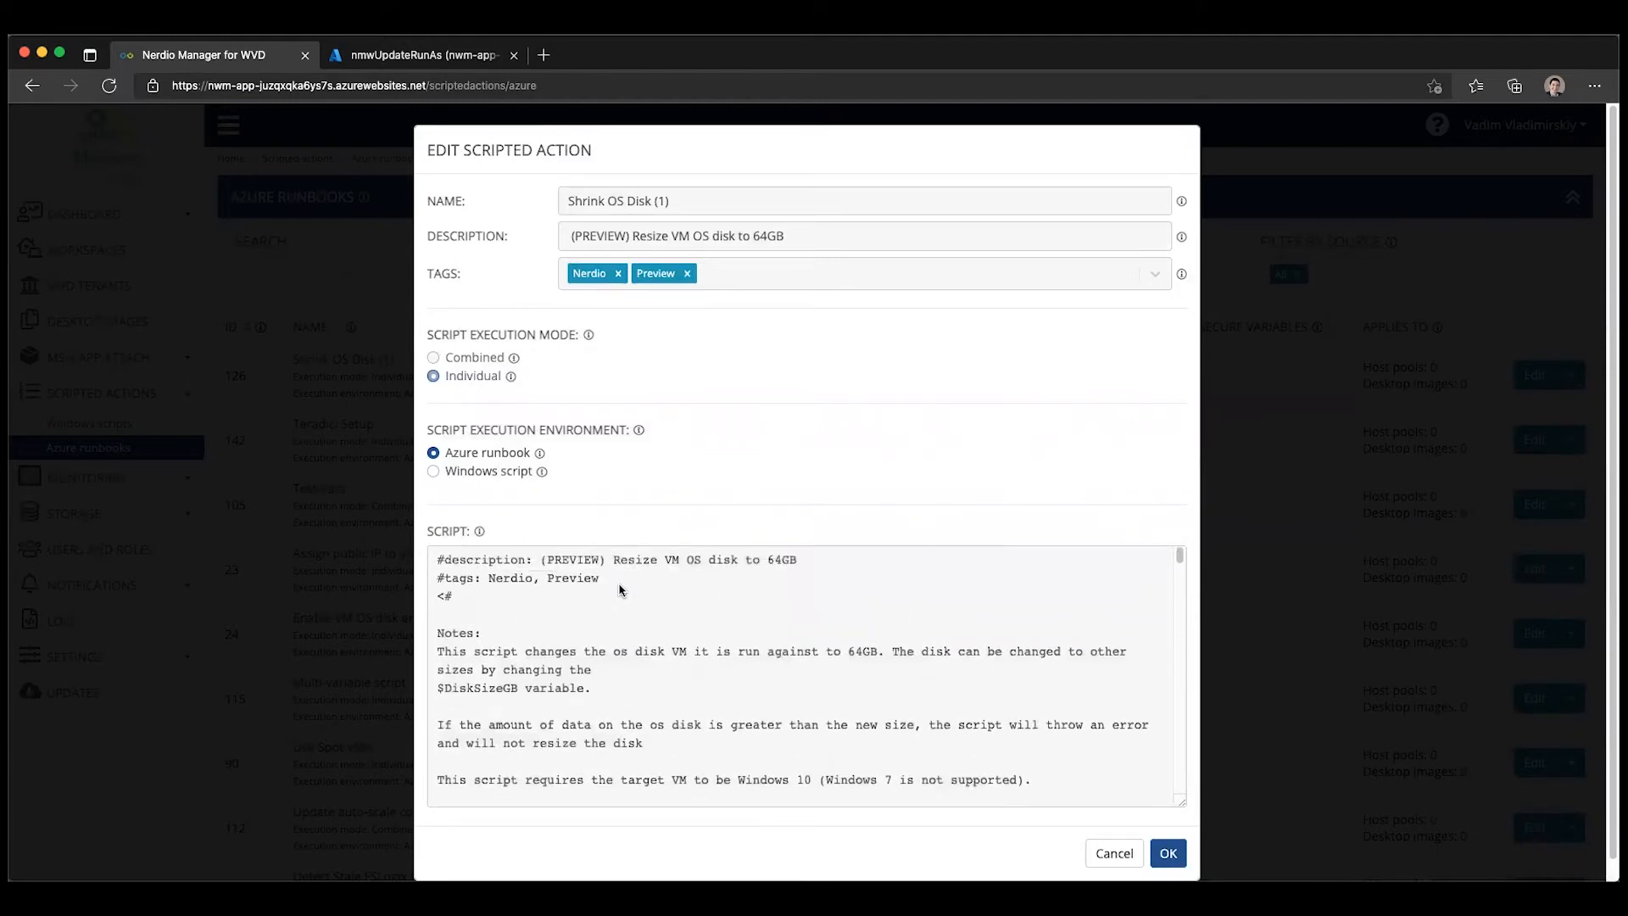
pyautogui.scroll(-3)
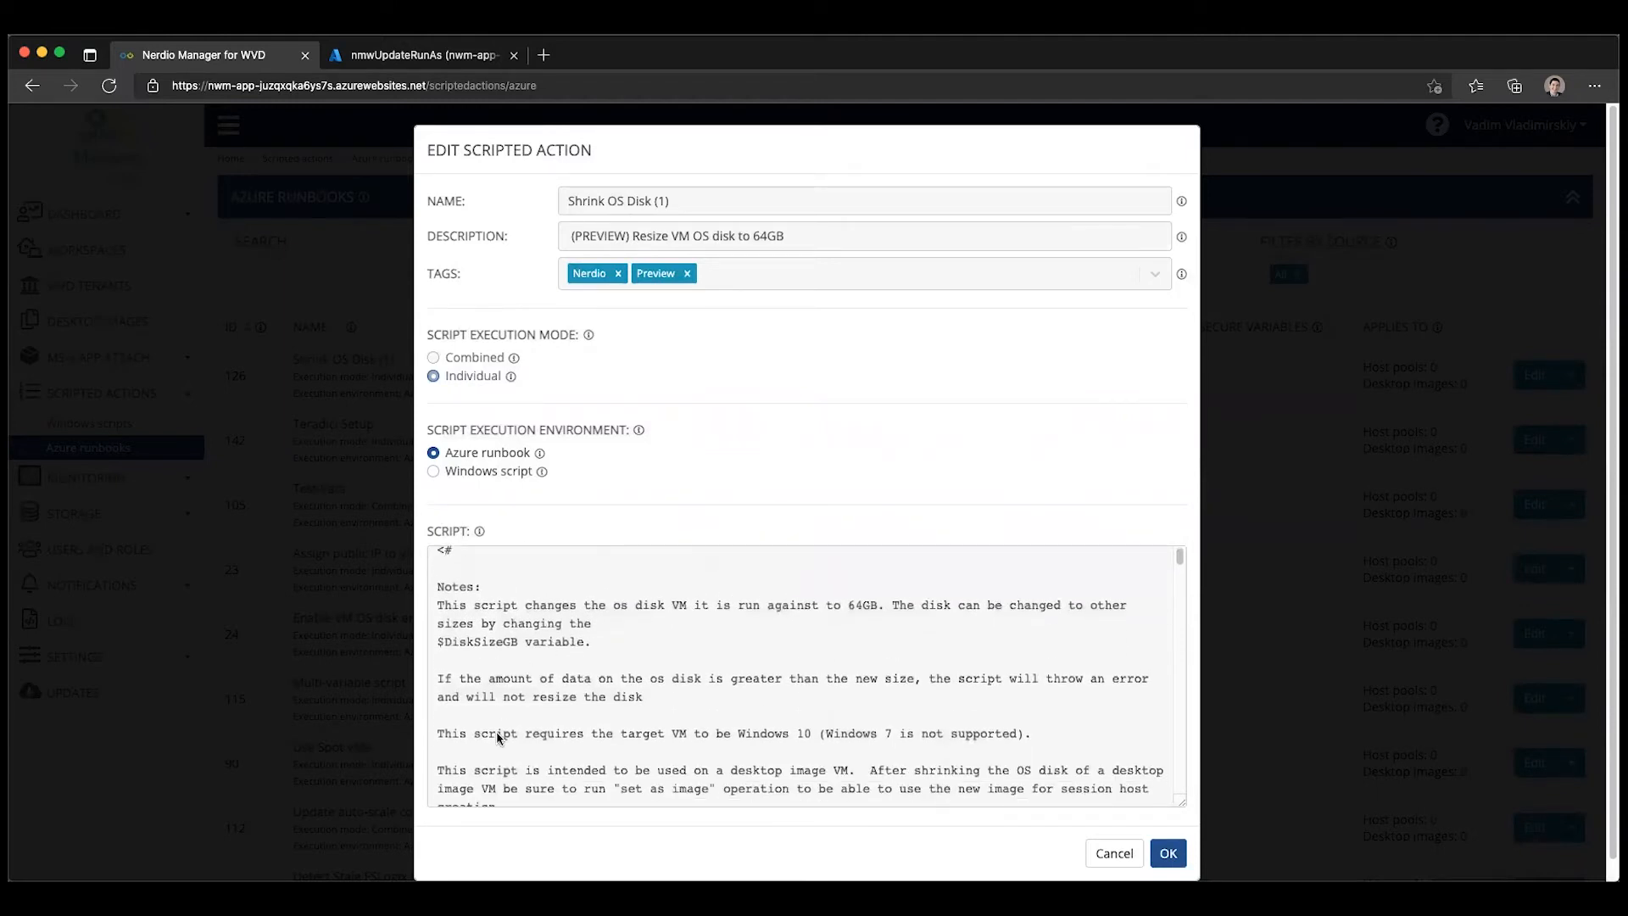
pyautogui.scroll(-3)
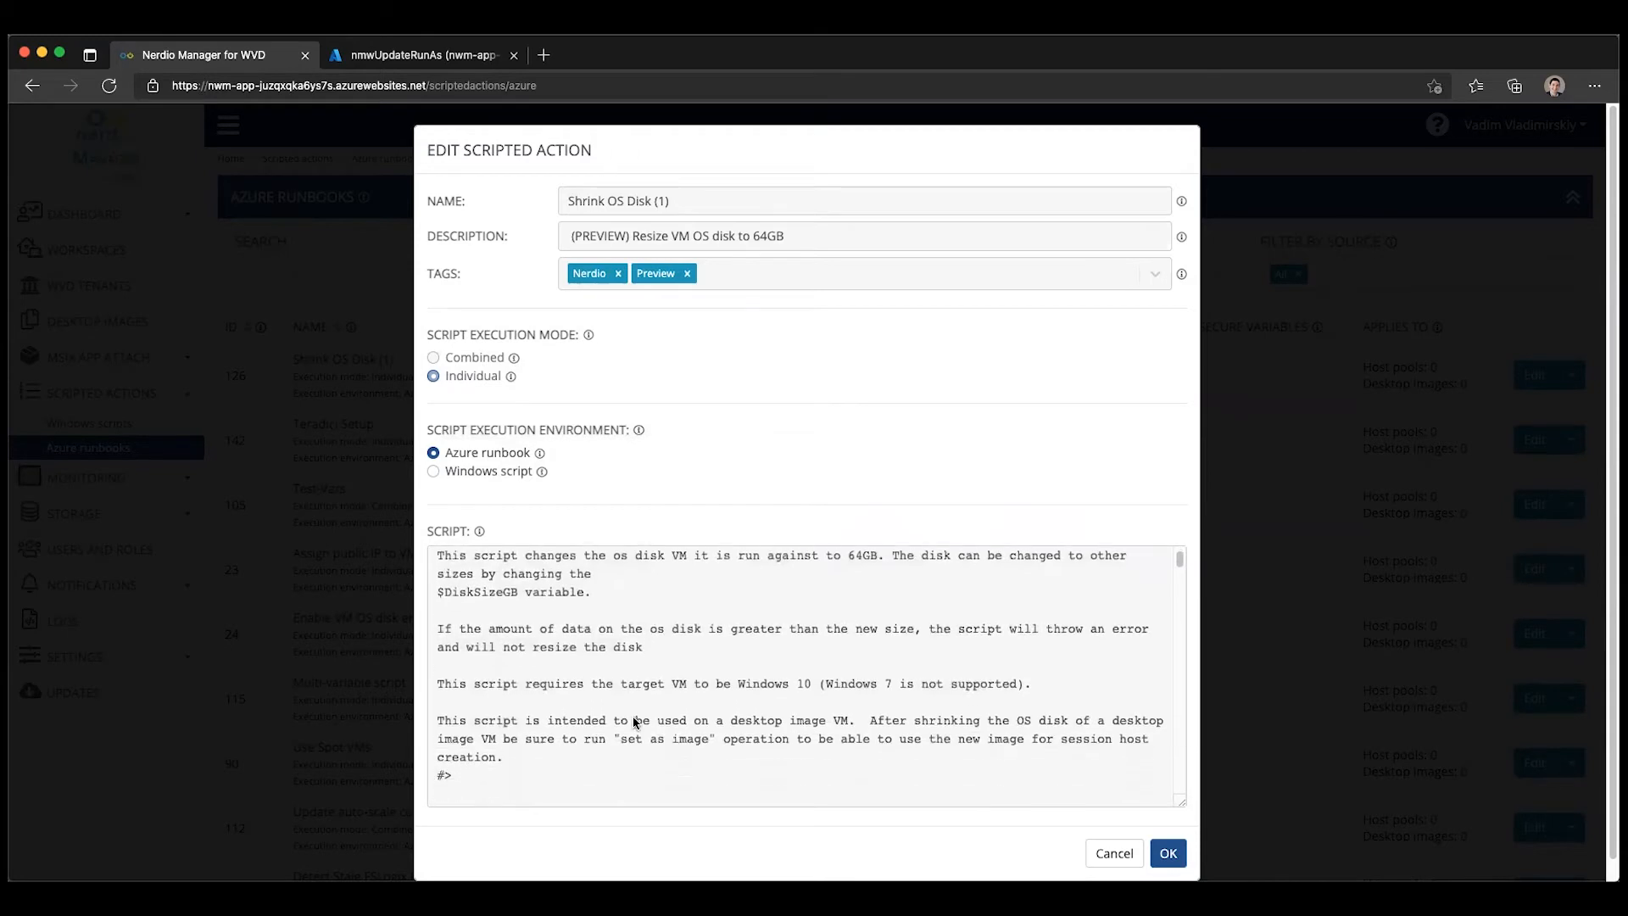
pyautogui.moveTo(724, 689)
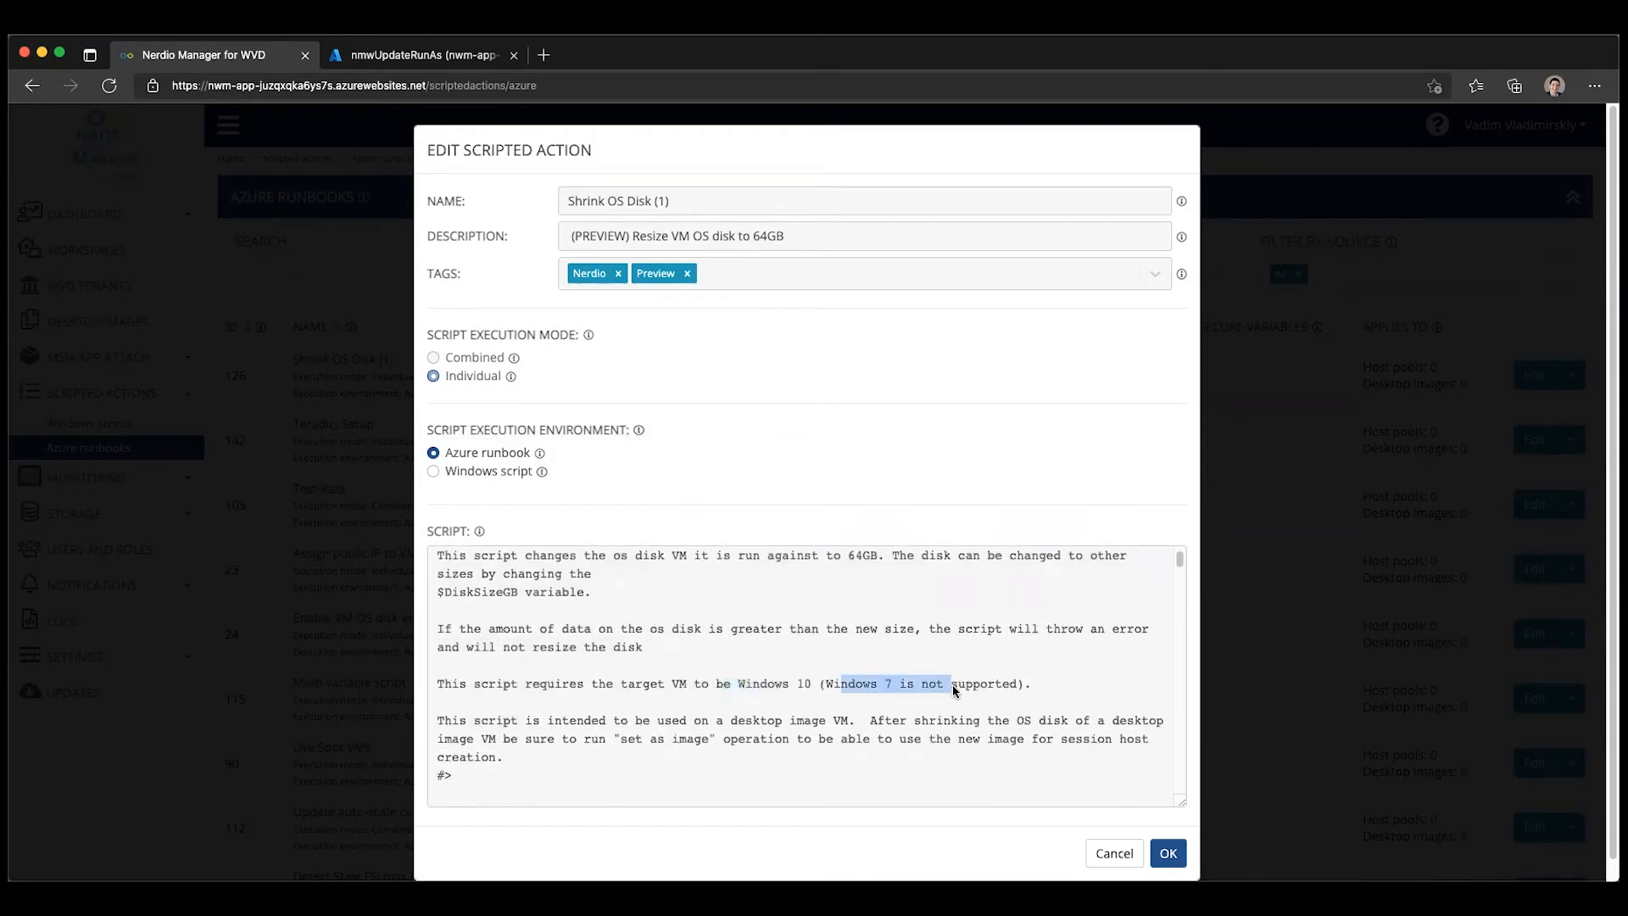
pyautogui.scroll(-3)
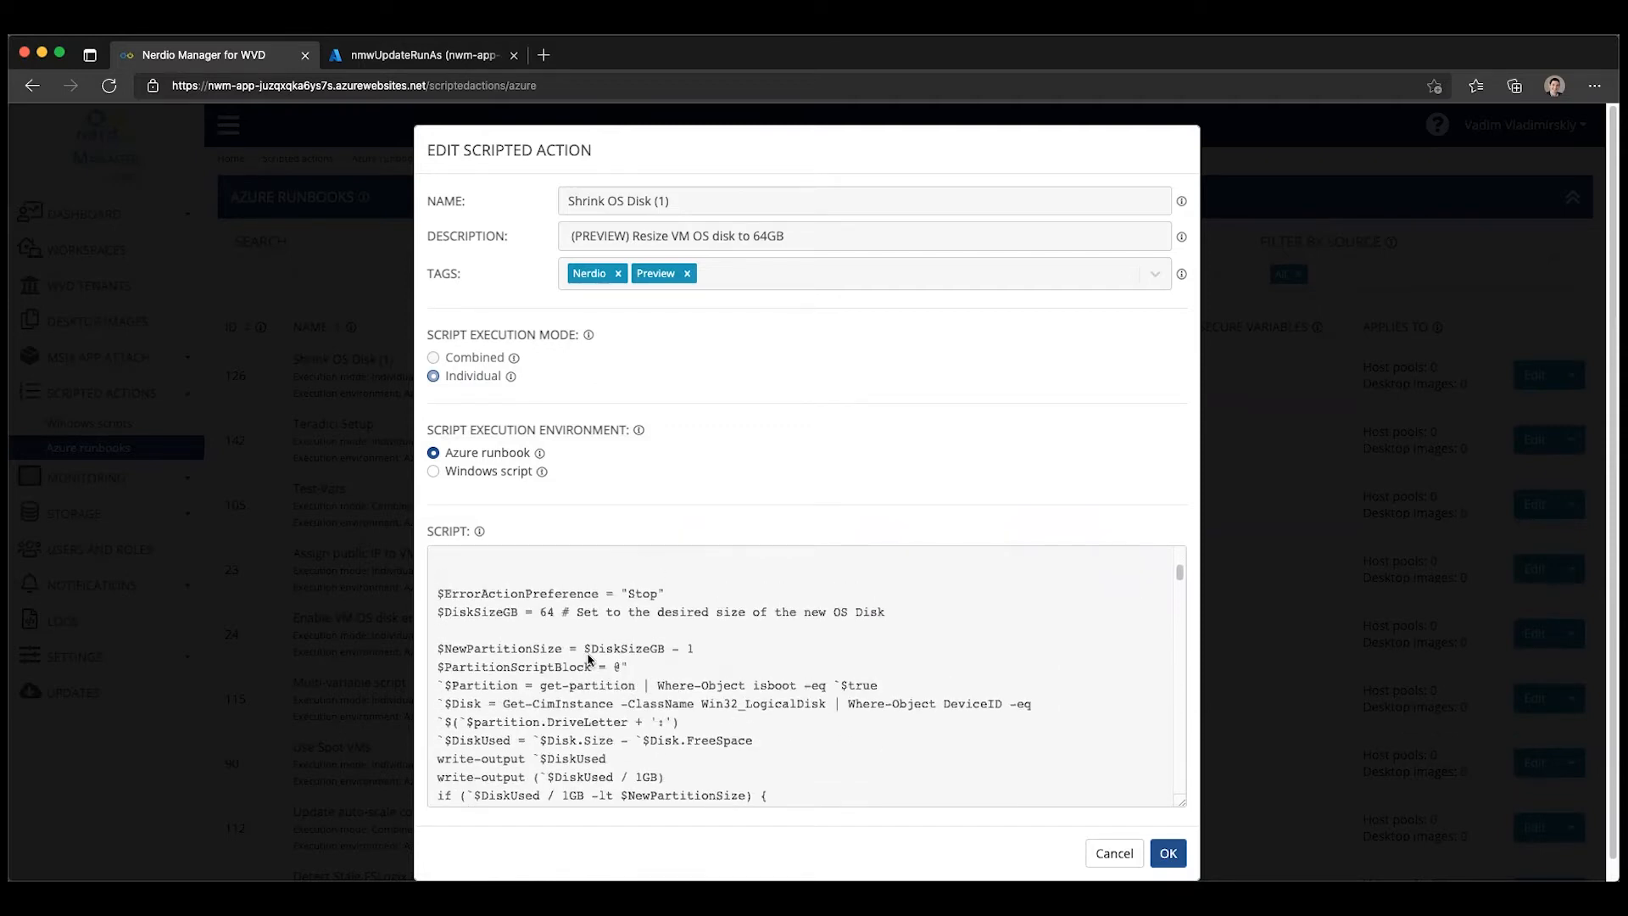
pyautogui.doubleClick(544, 613)
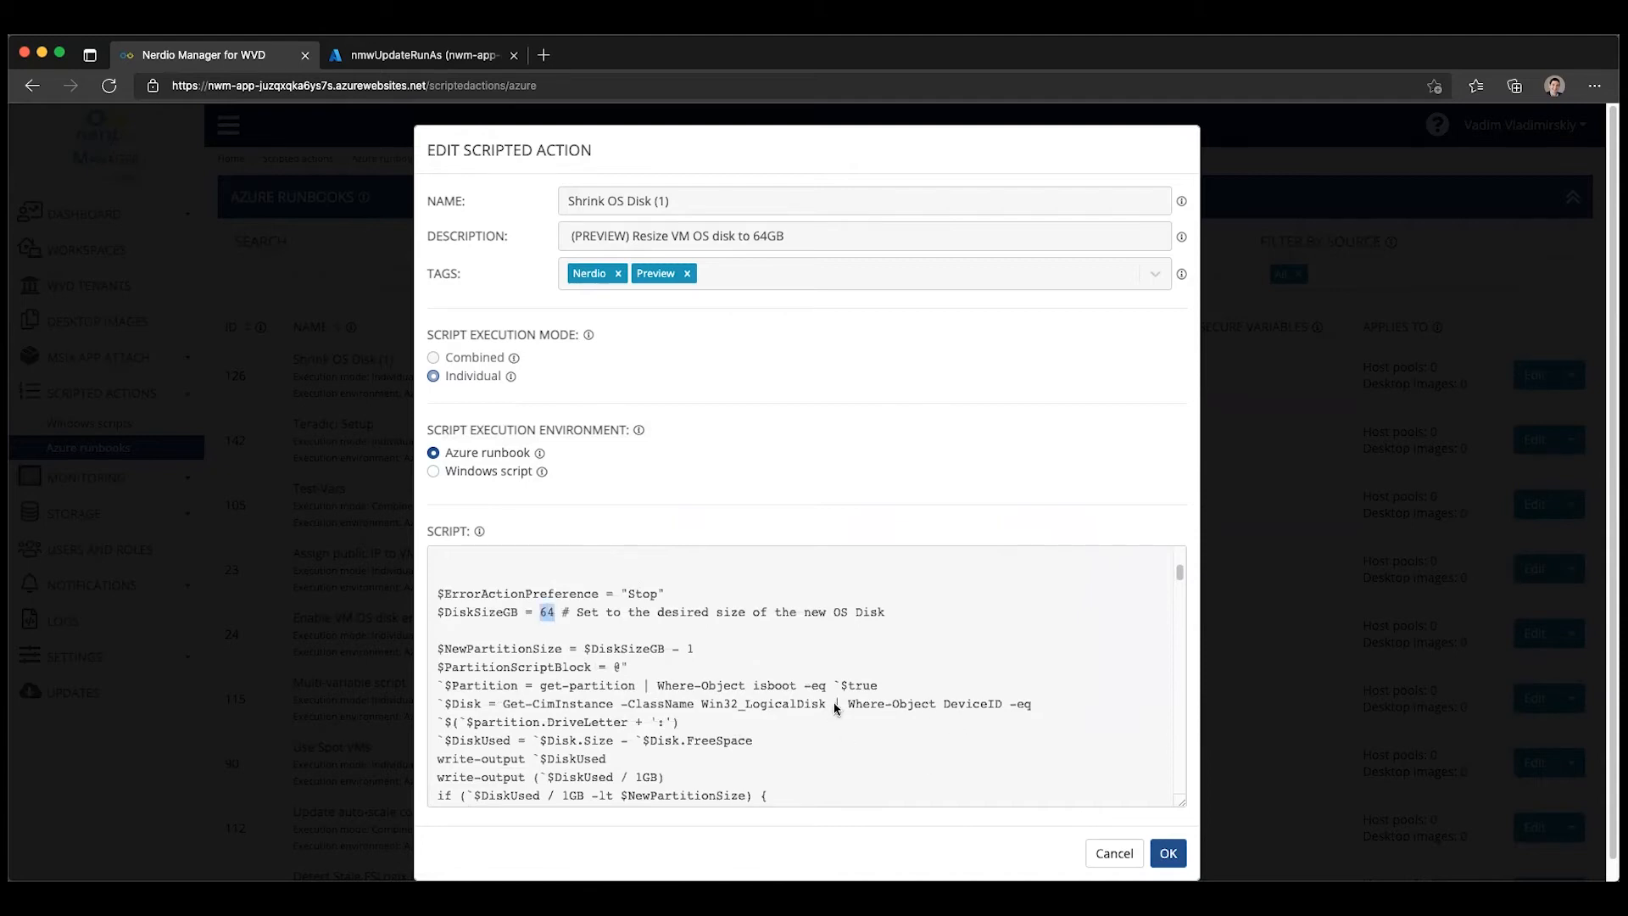
pyautogui.moveTo(529, 622)
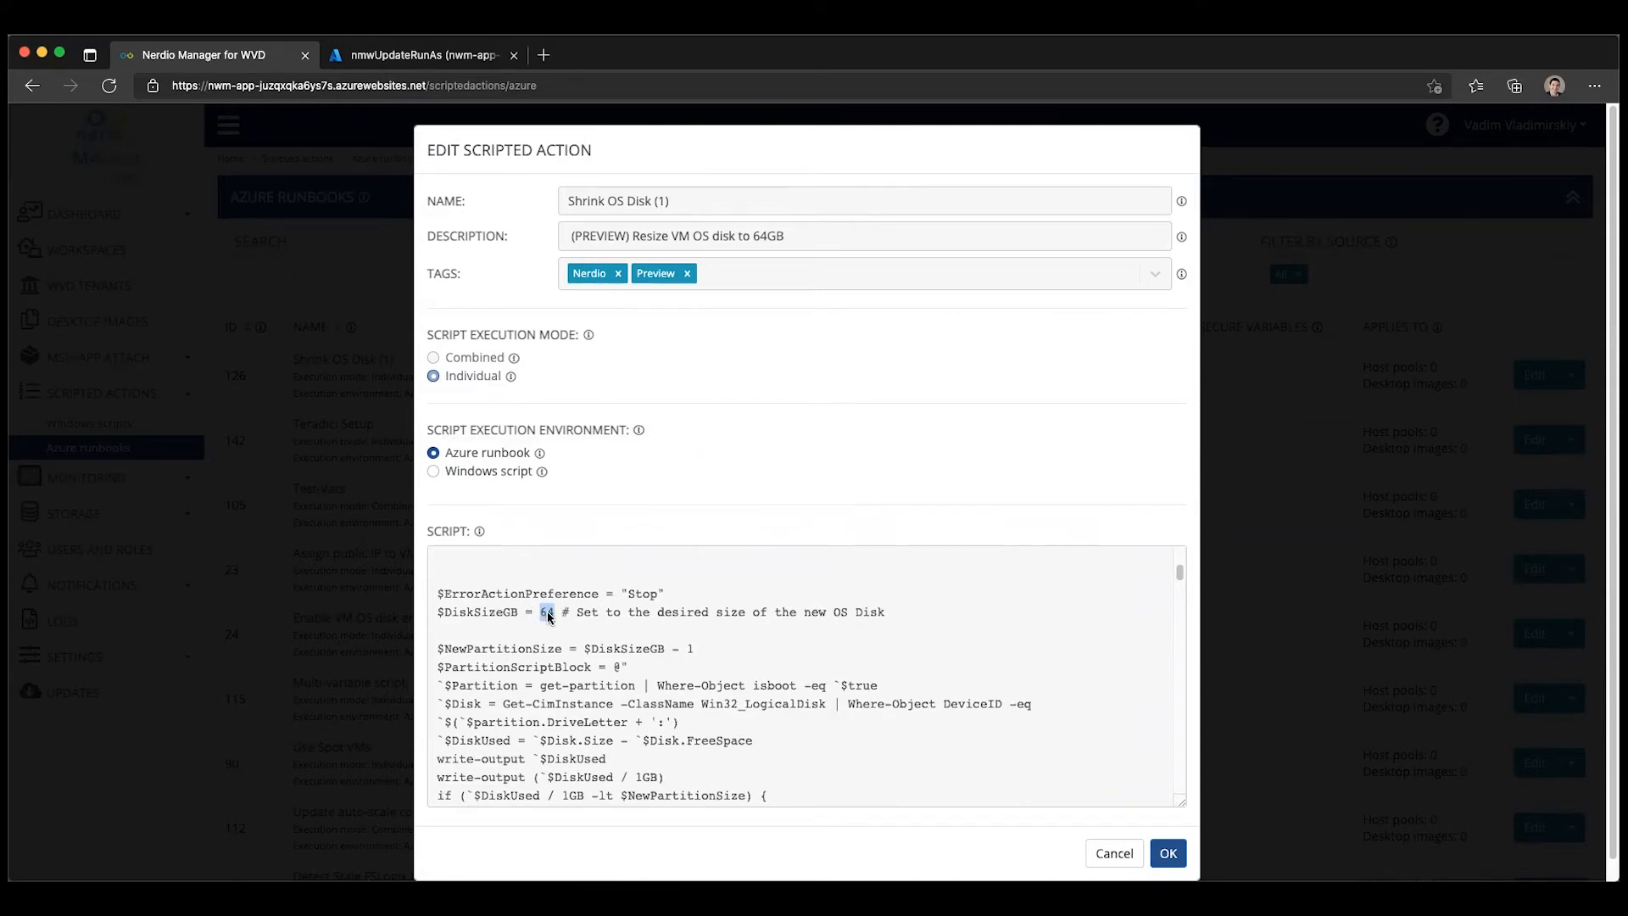
pyautogui.click(1113, 853)
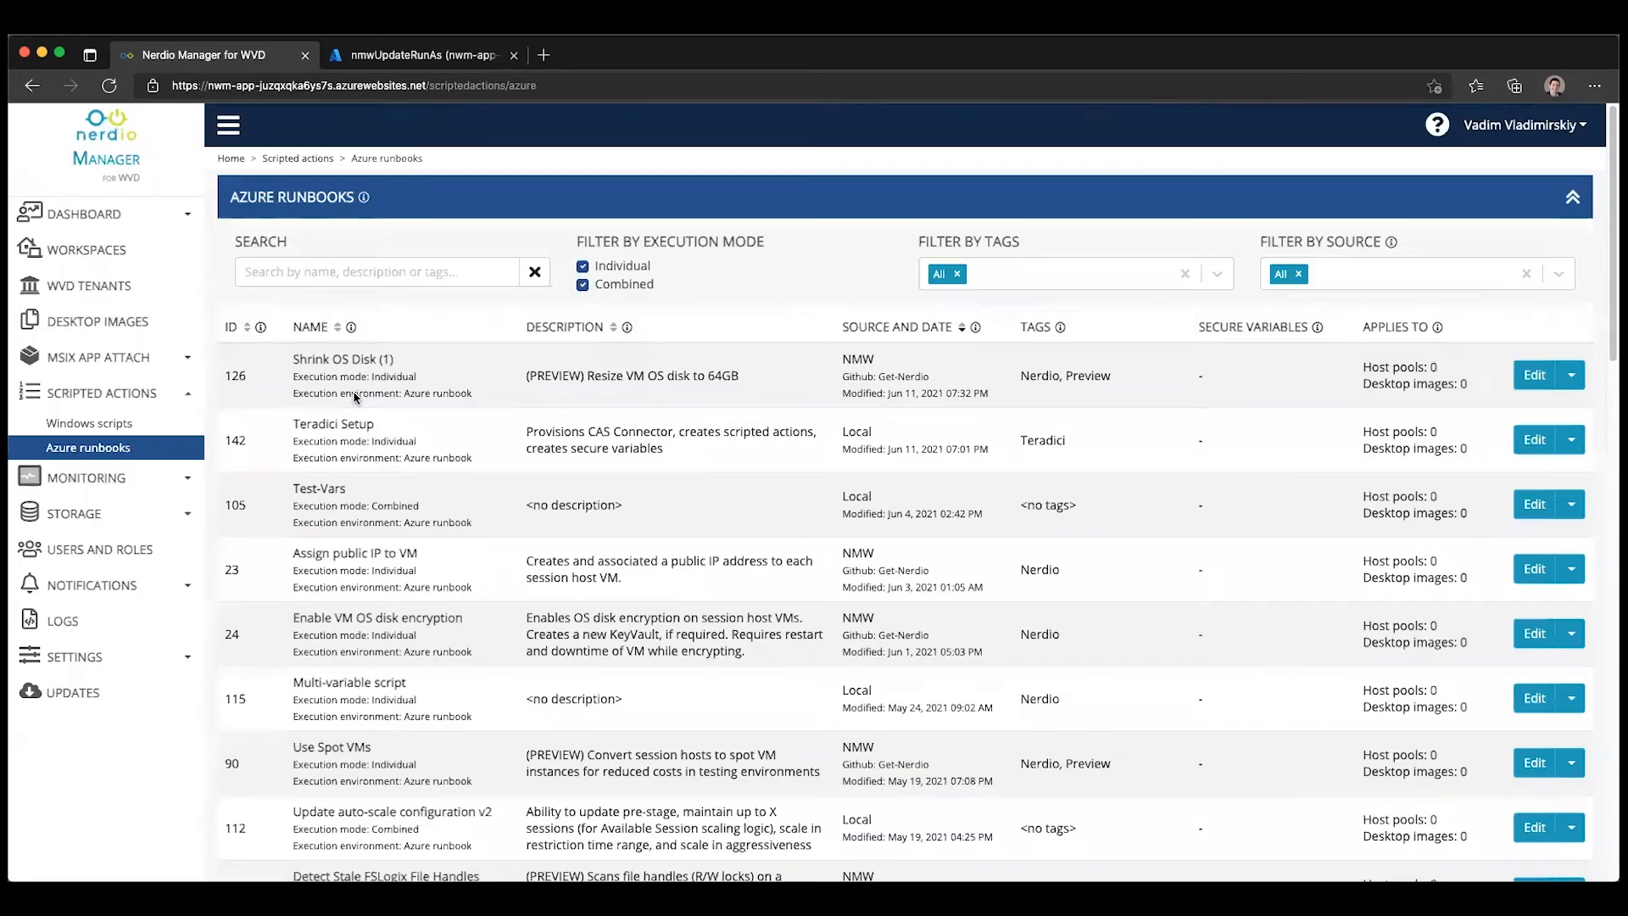
# Return to Desktop Images and open the Development image's action menu
pyautogui.click(96, 320)
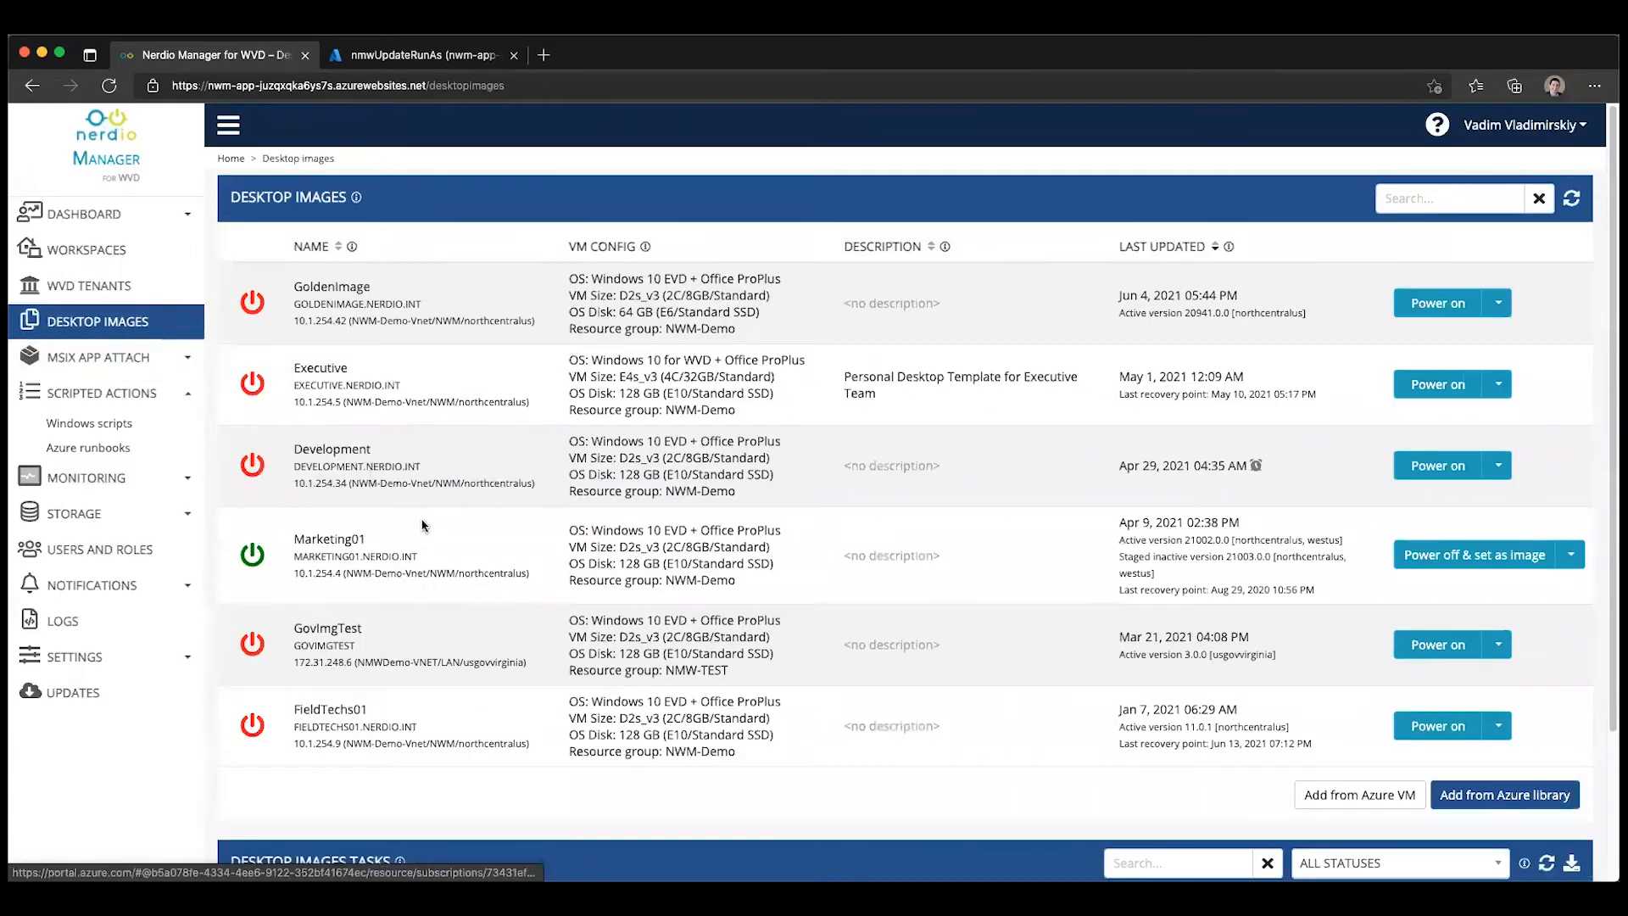
pyautogui.moveTo(499, 395)
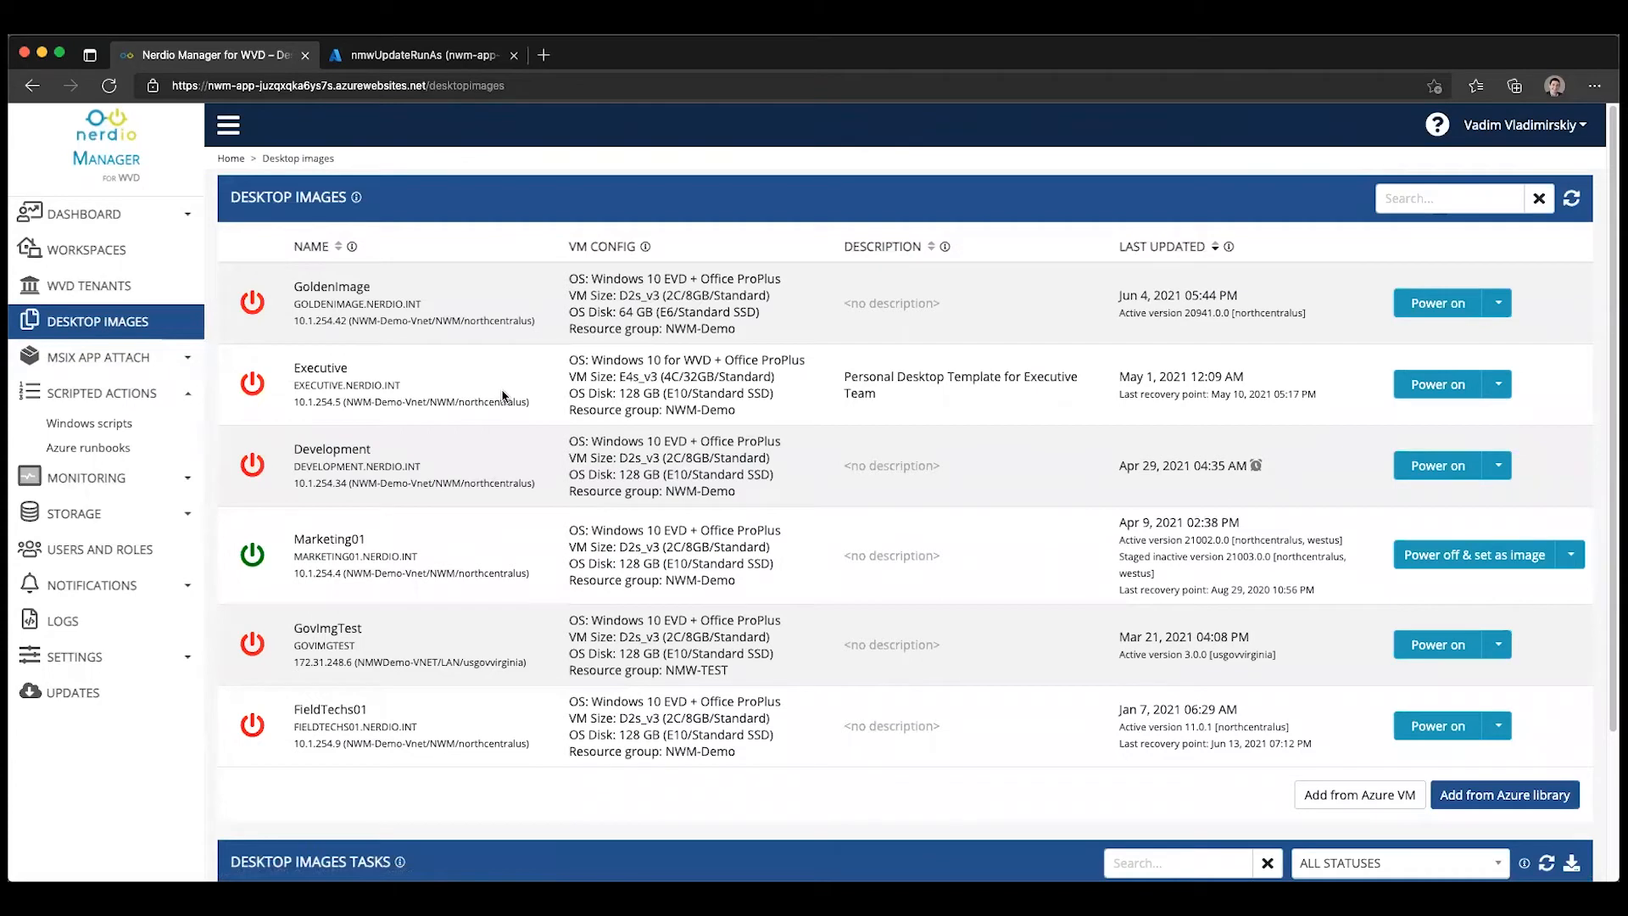
pyautogui.moveTo(436, 533)
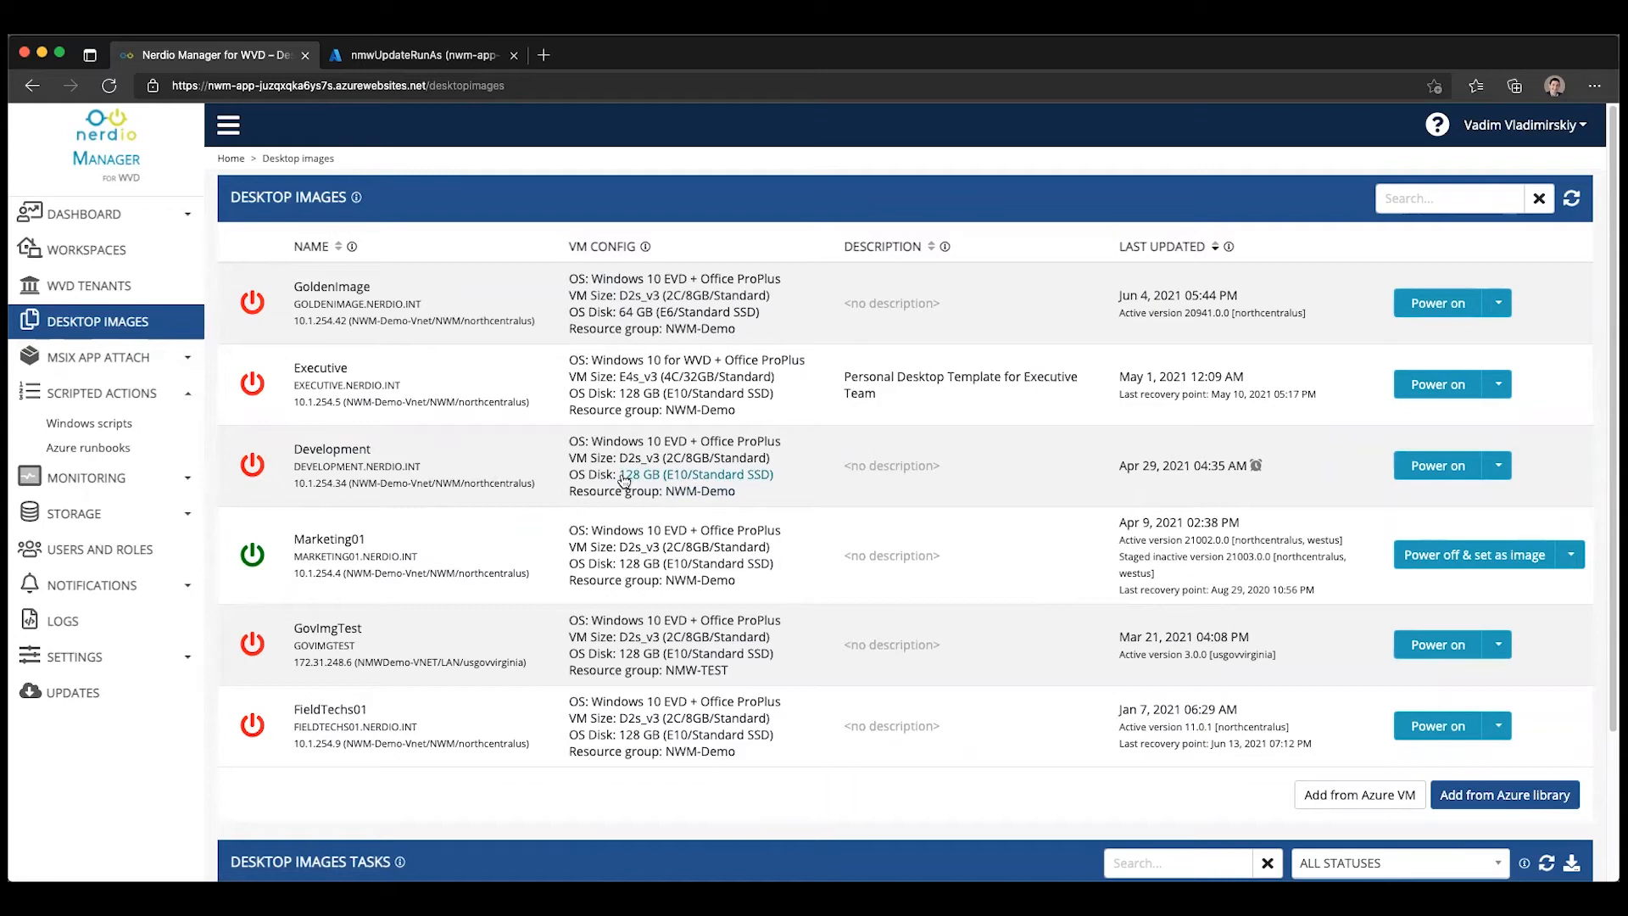
pyautogui.moveTo(694, 485)
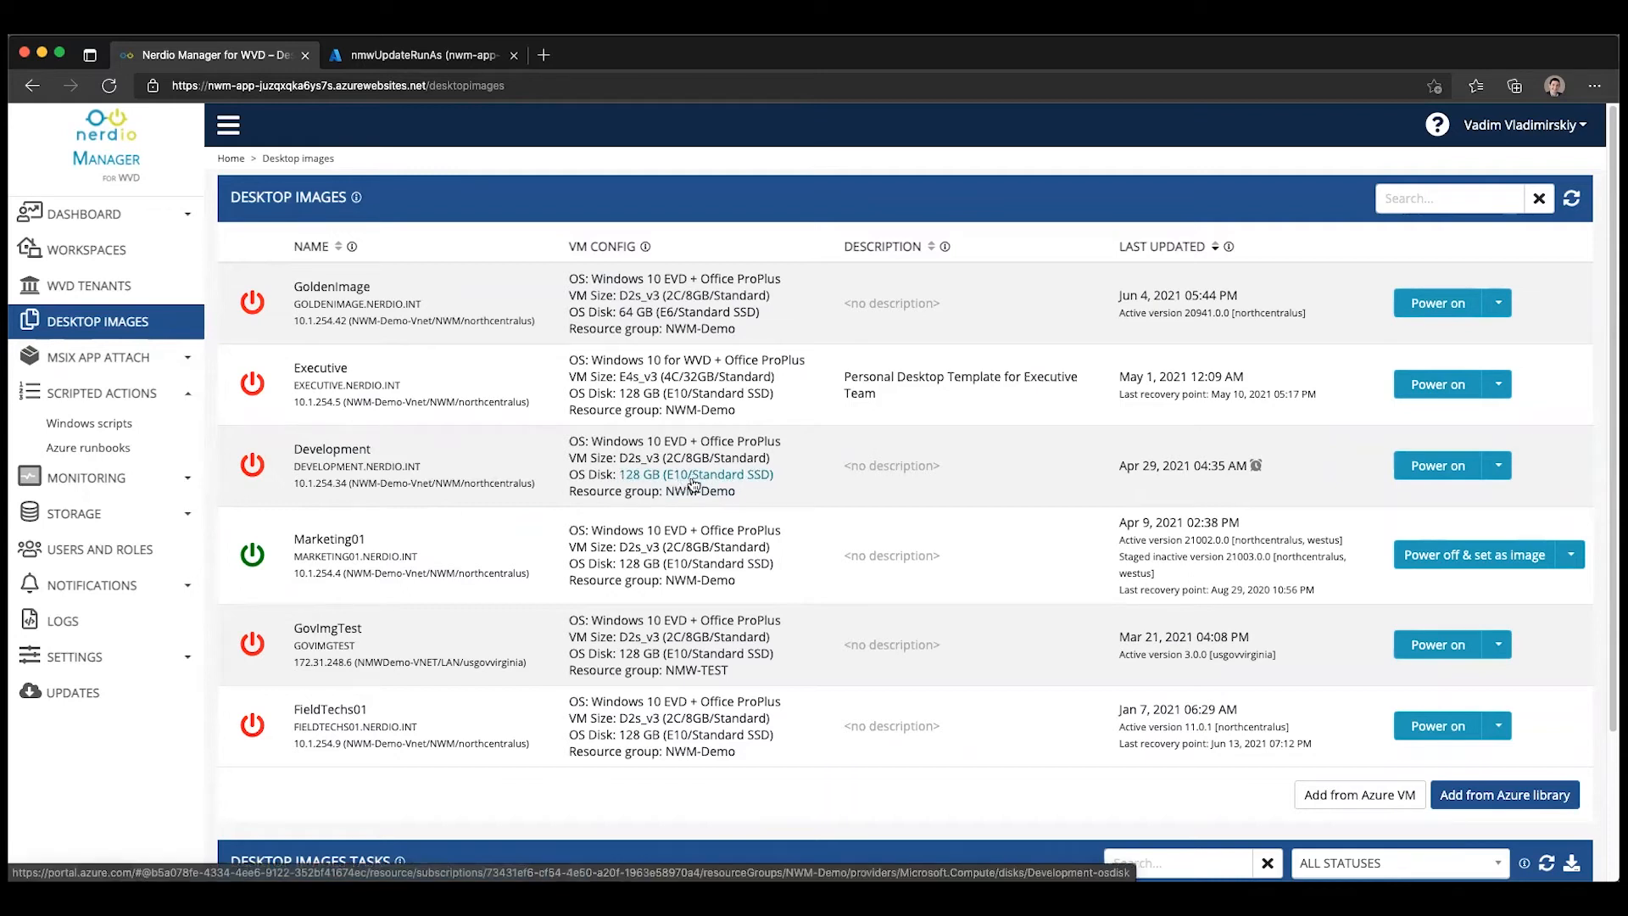
pyautogui.moveTo(641, 487)
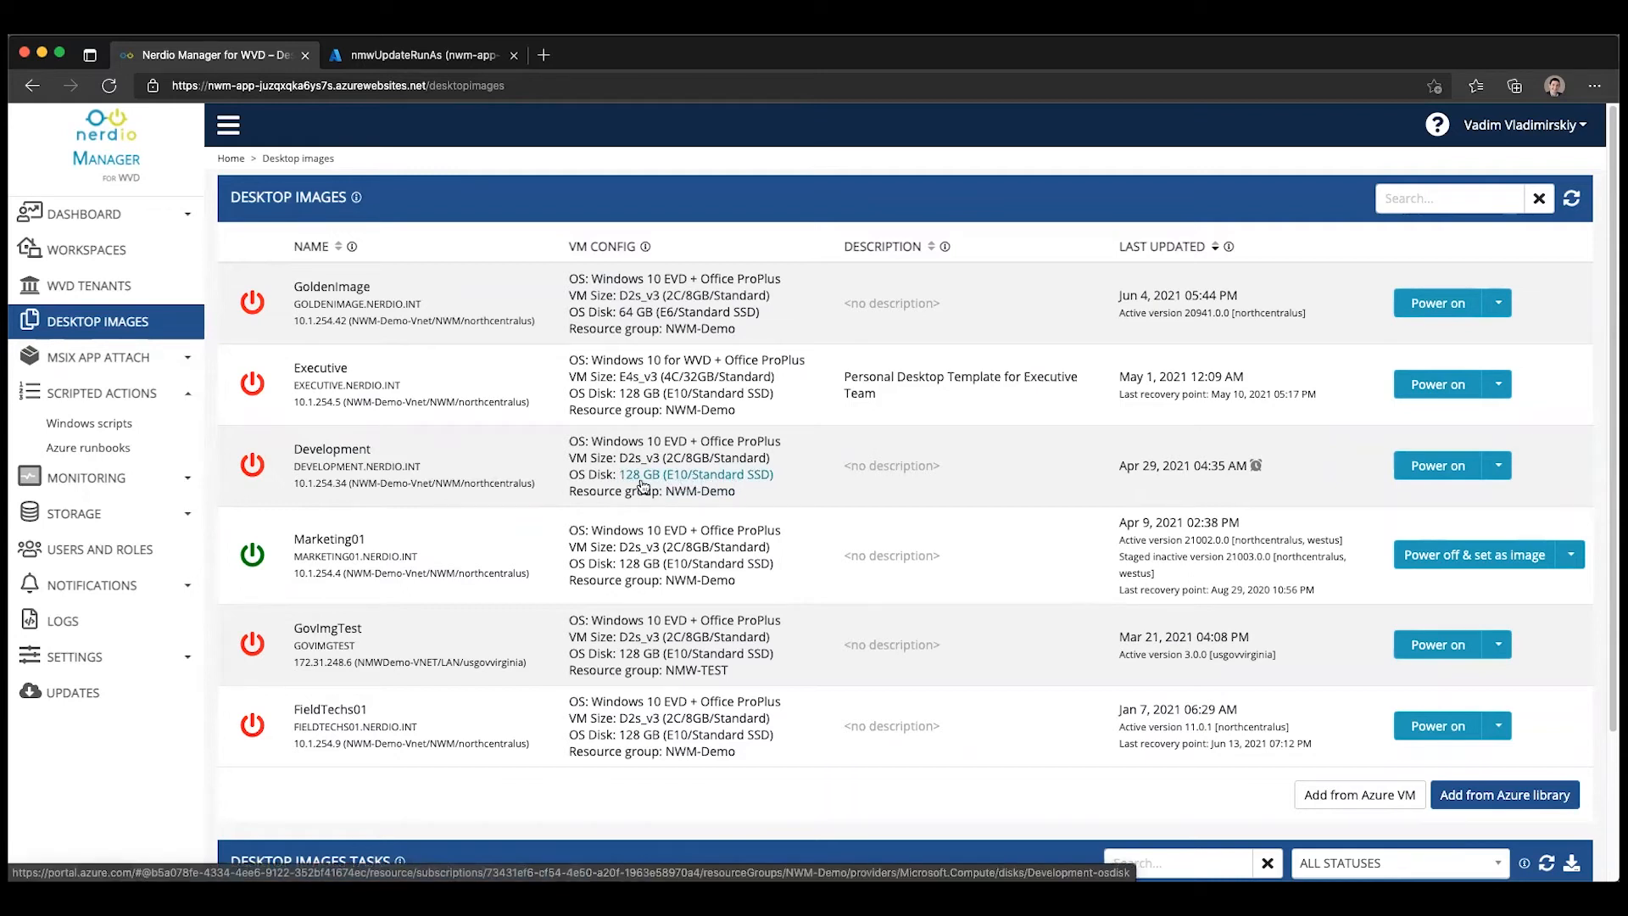
pyautogui.moveTo(1048, 445)
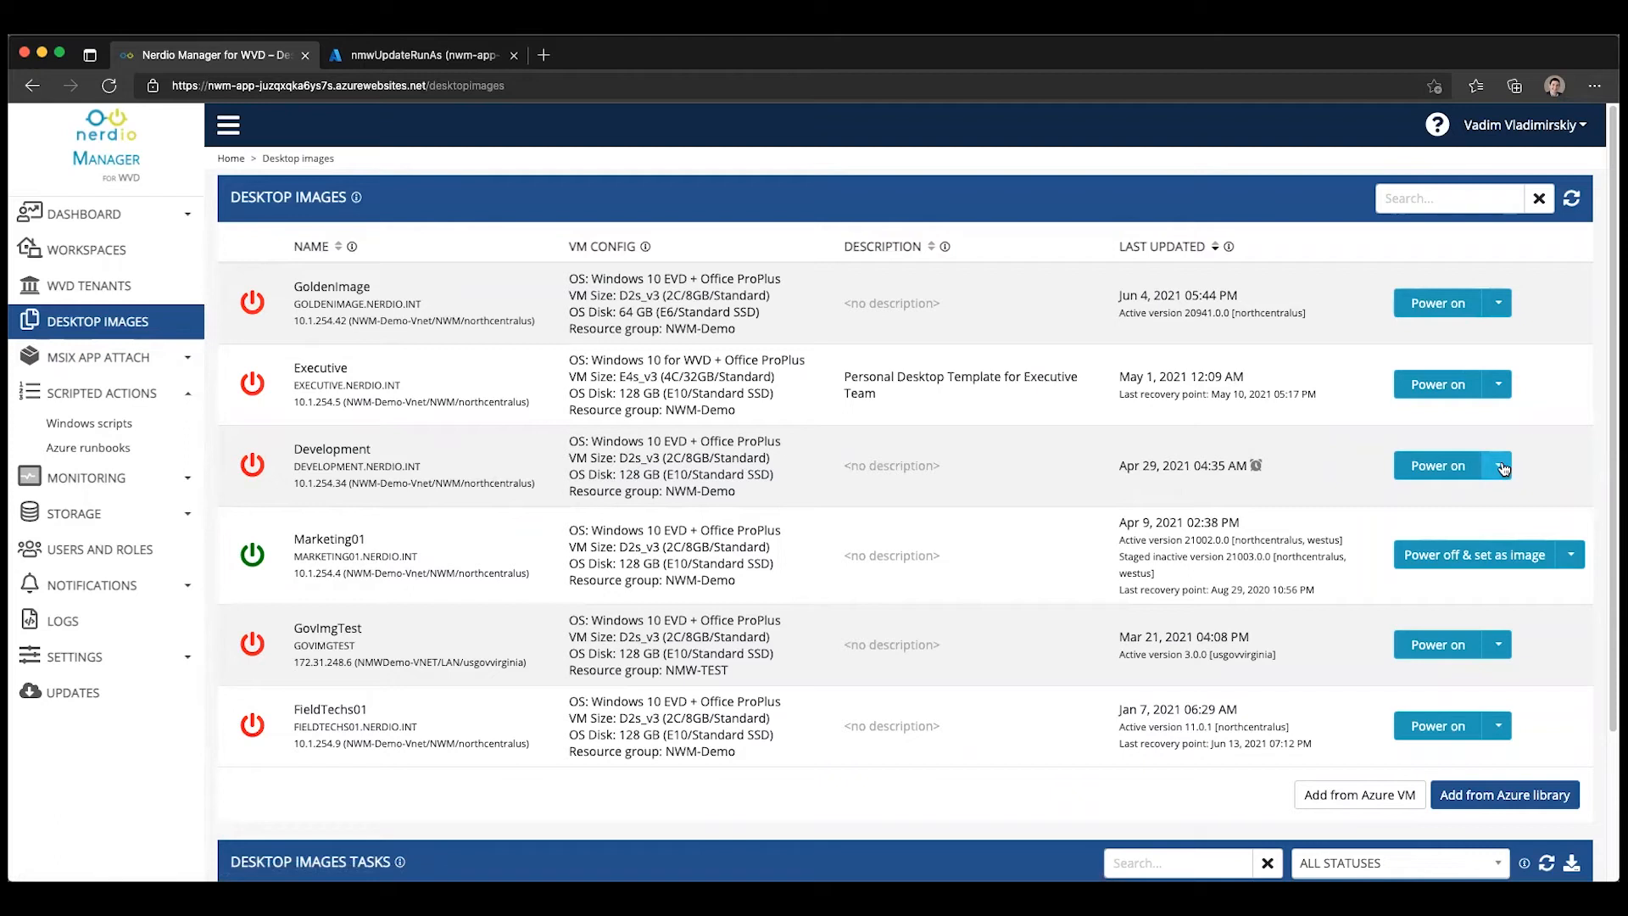
pyautogui.click(1499, 465)
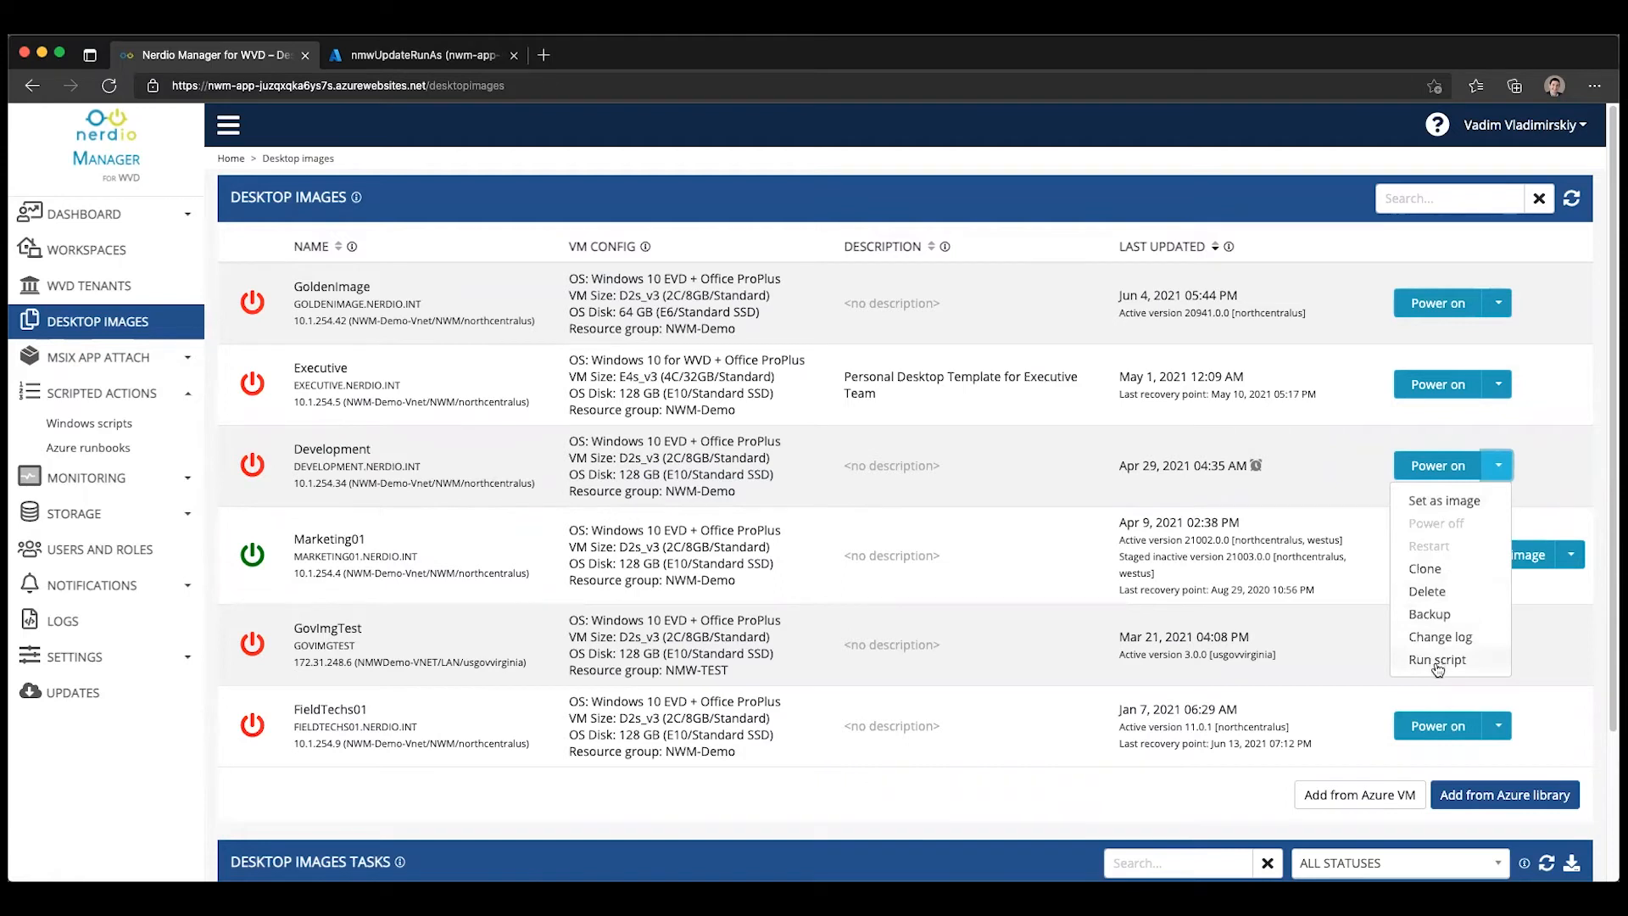
# Run the Shrink OS Disk (1) Azure runbook on the Development image
pyautogui.click(1436, 660)
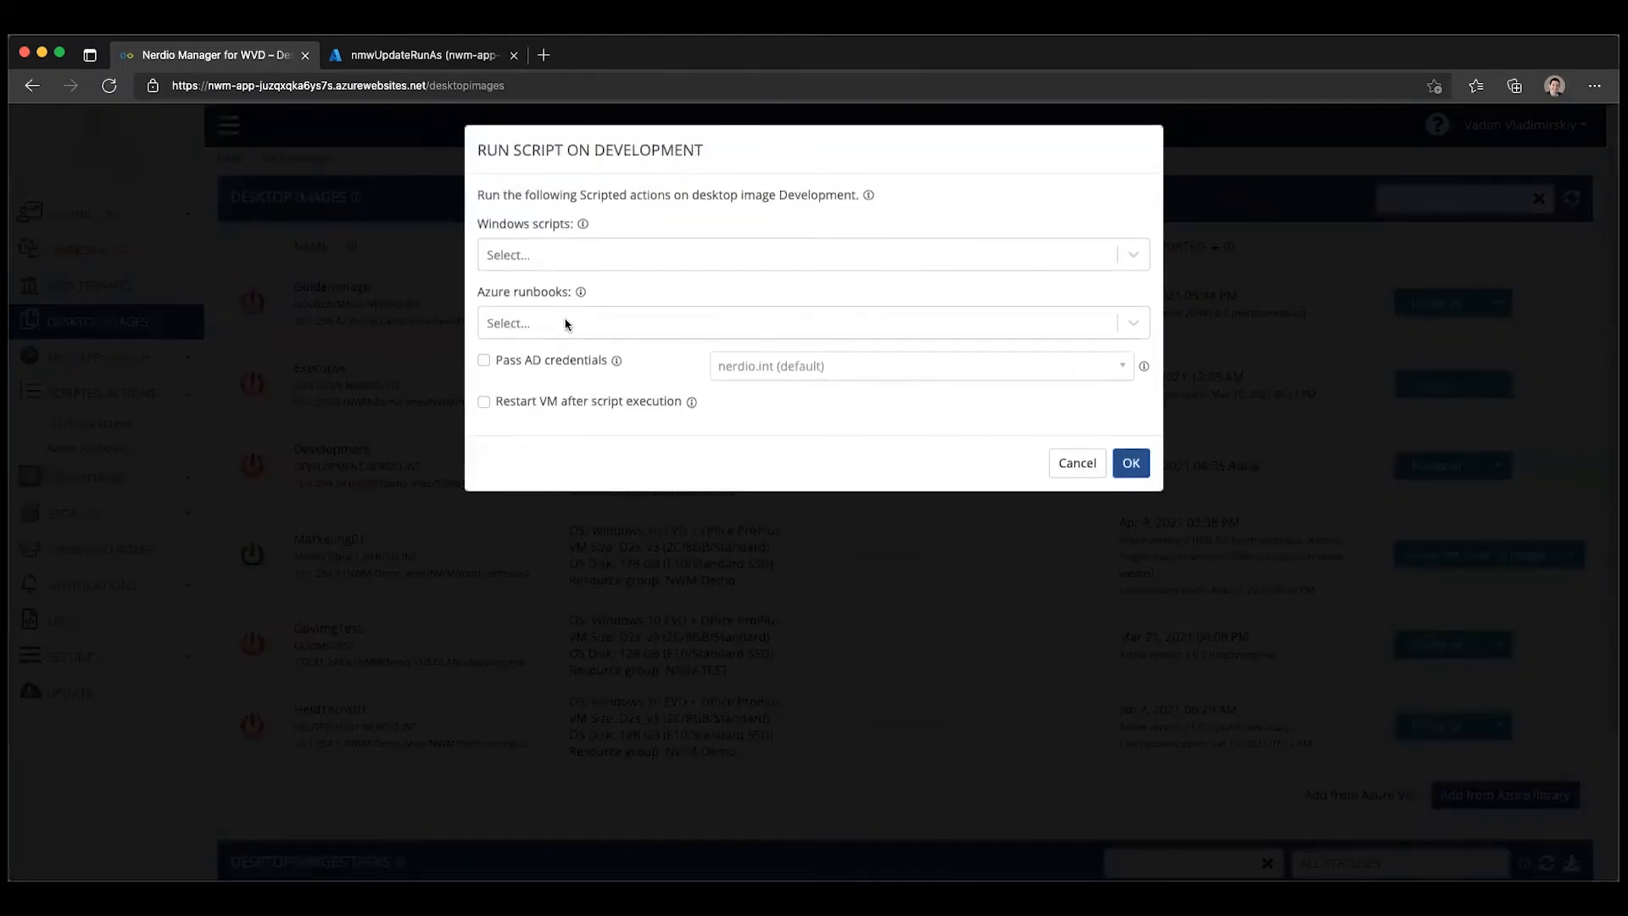
pyautogui.write('shri')
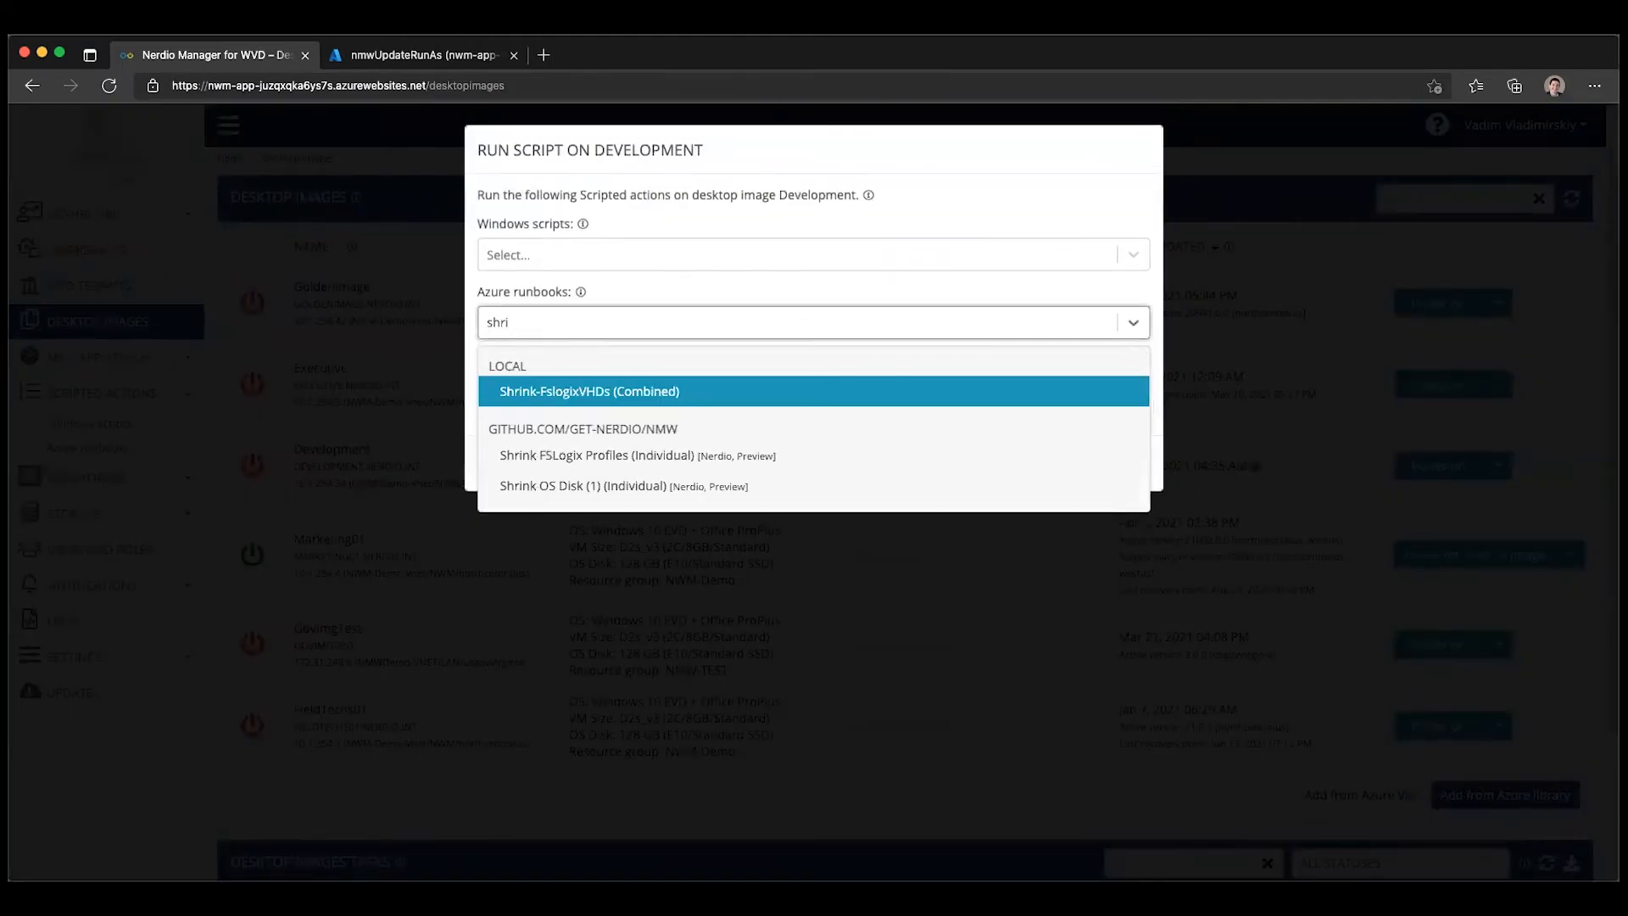
pyautogui.click(582, 487)
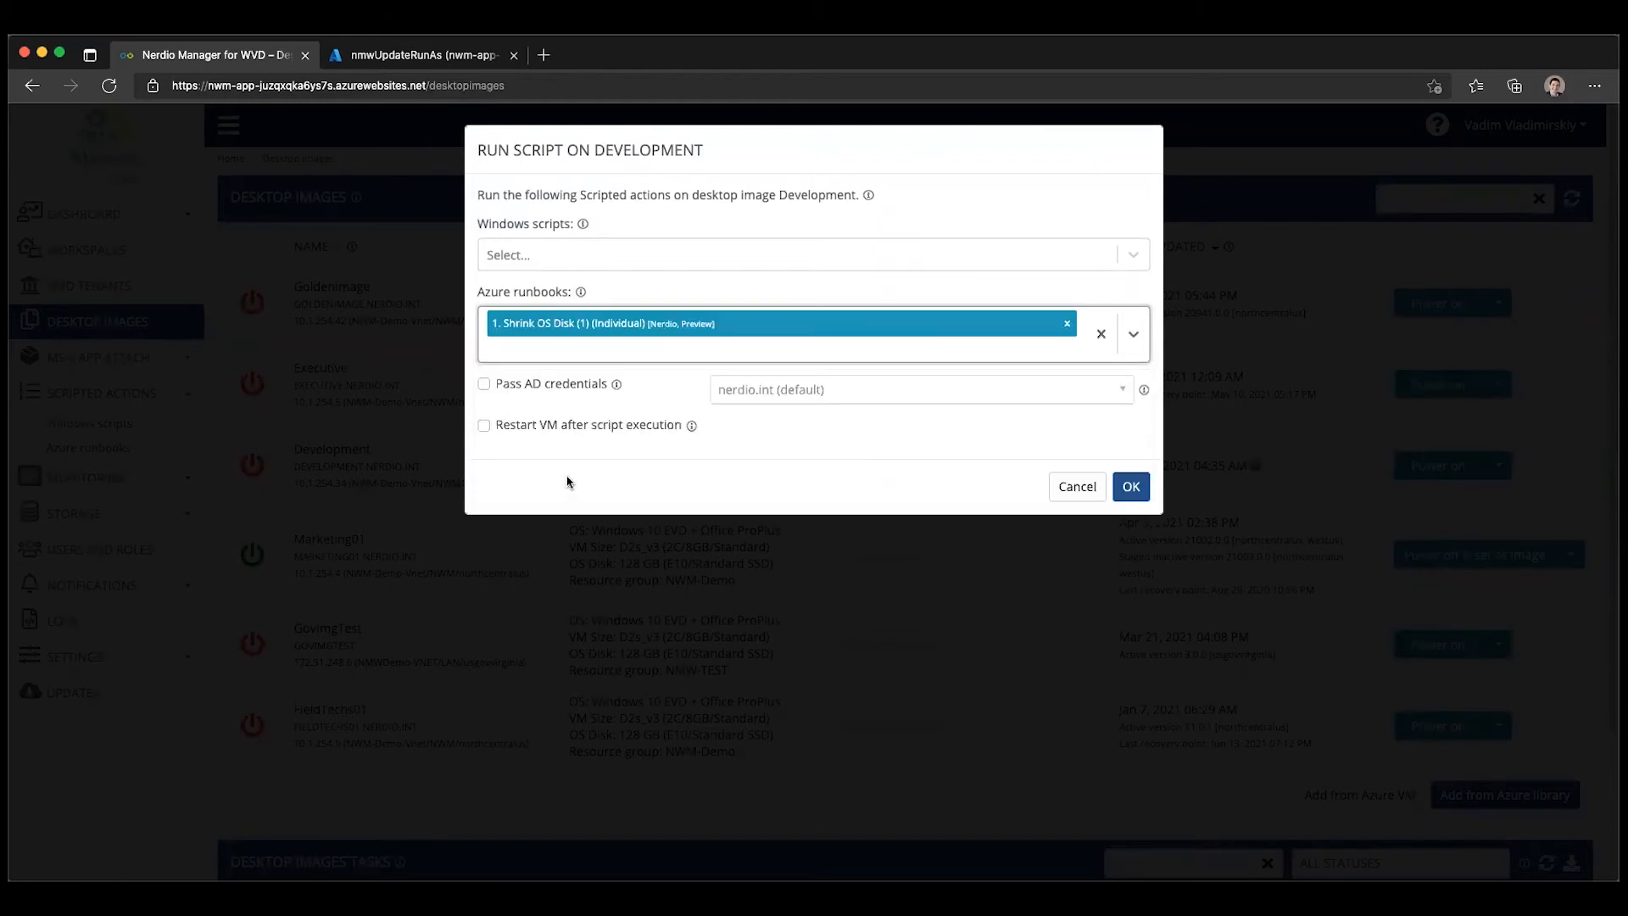
pyautogui.click(1131, 487)
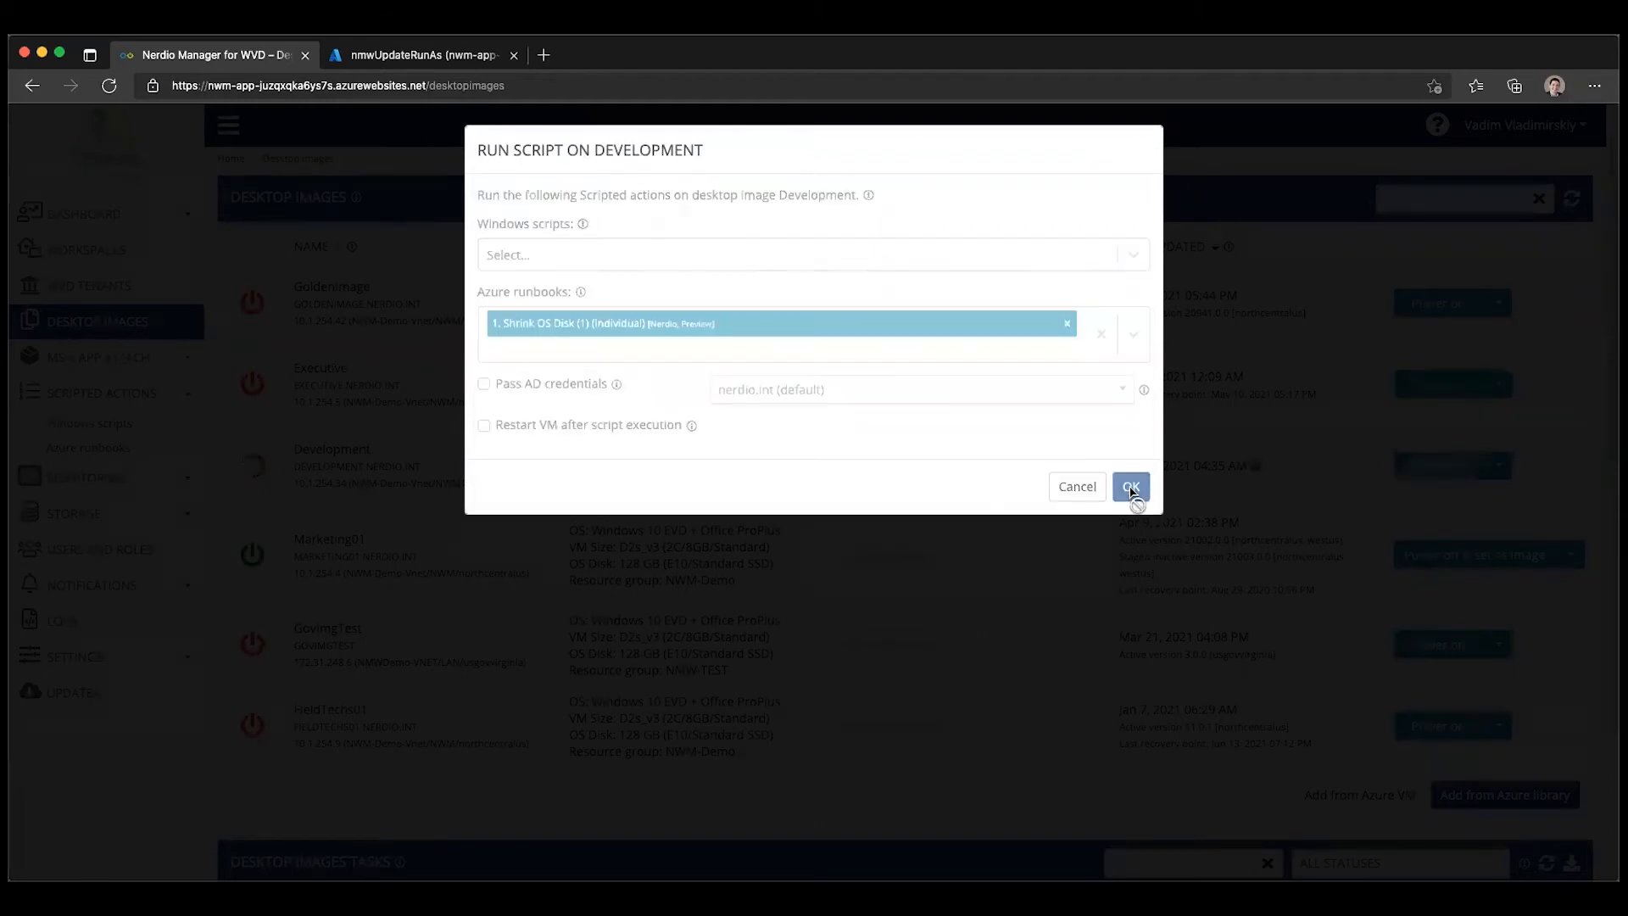
pyautogui.click(1130, 487)
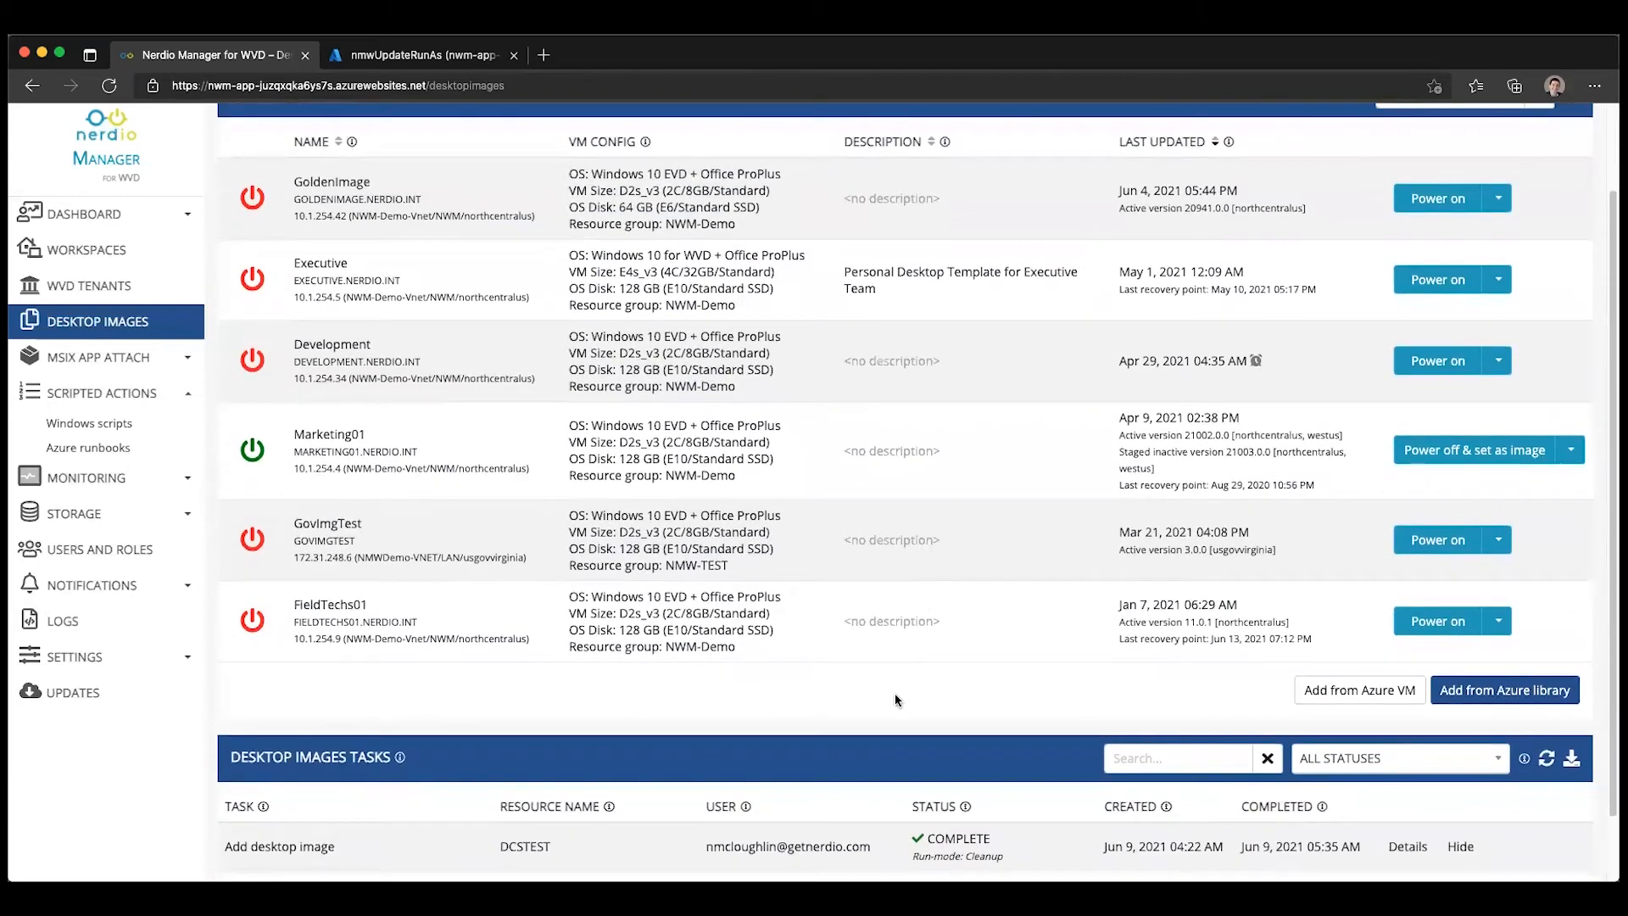
pyautogui.scroll(3)
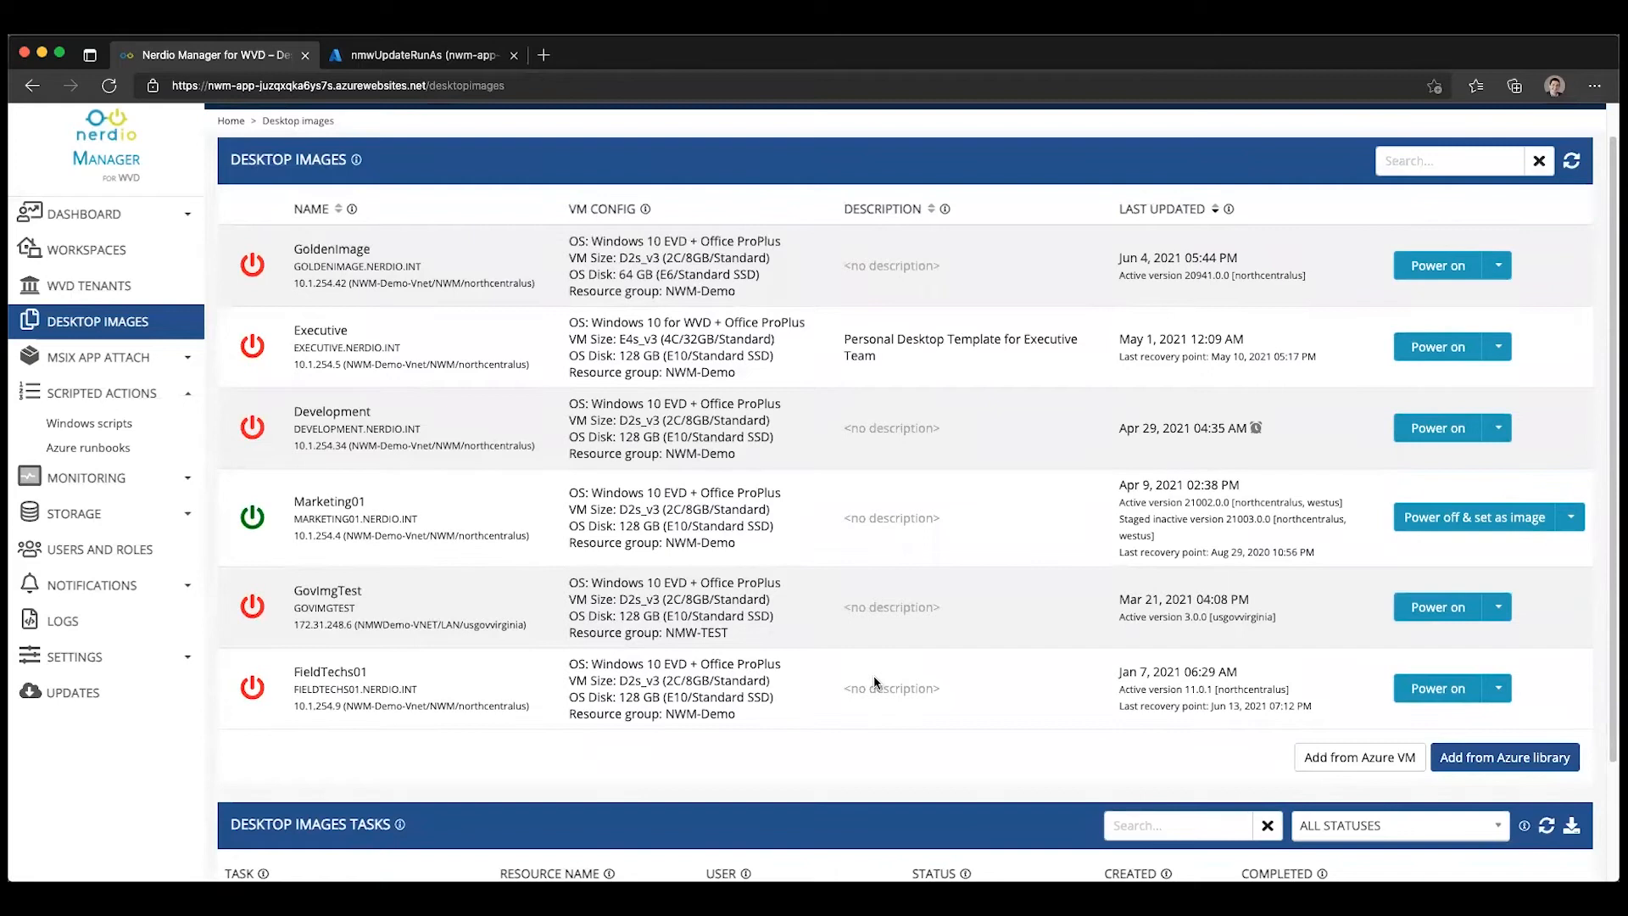
pyautogui.moveTo(362, 470)
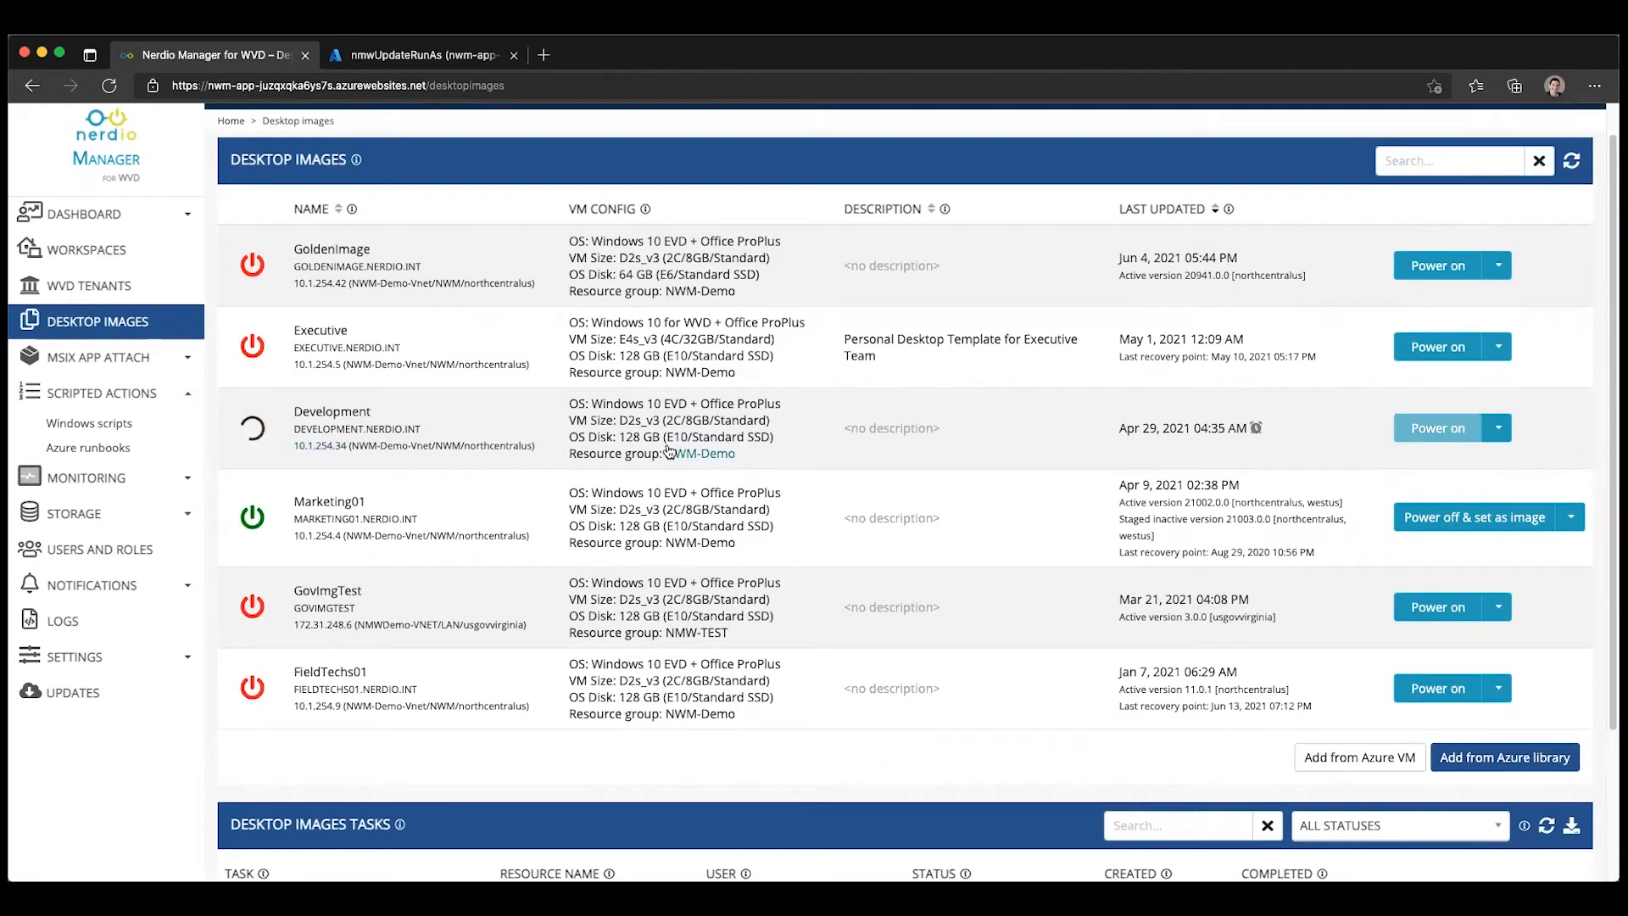
pyautogui.moveTo(665, 275)
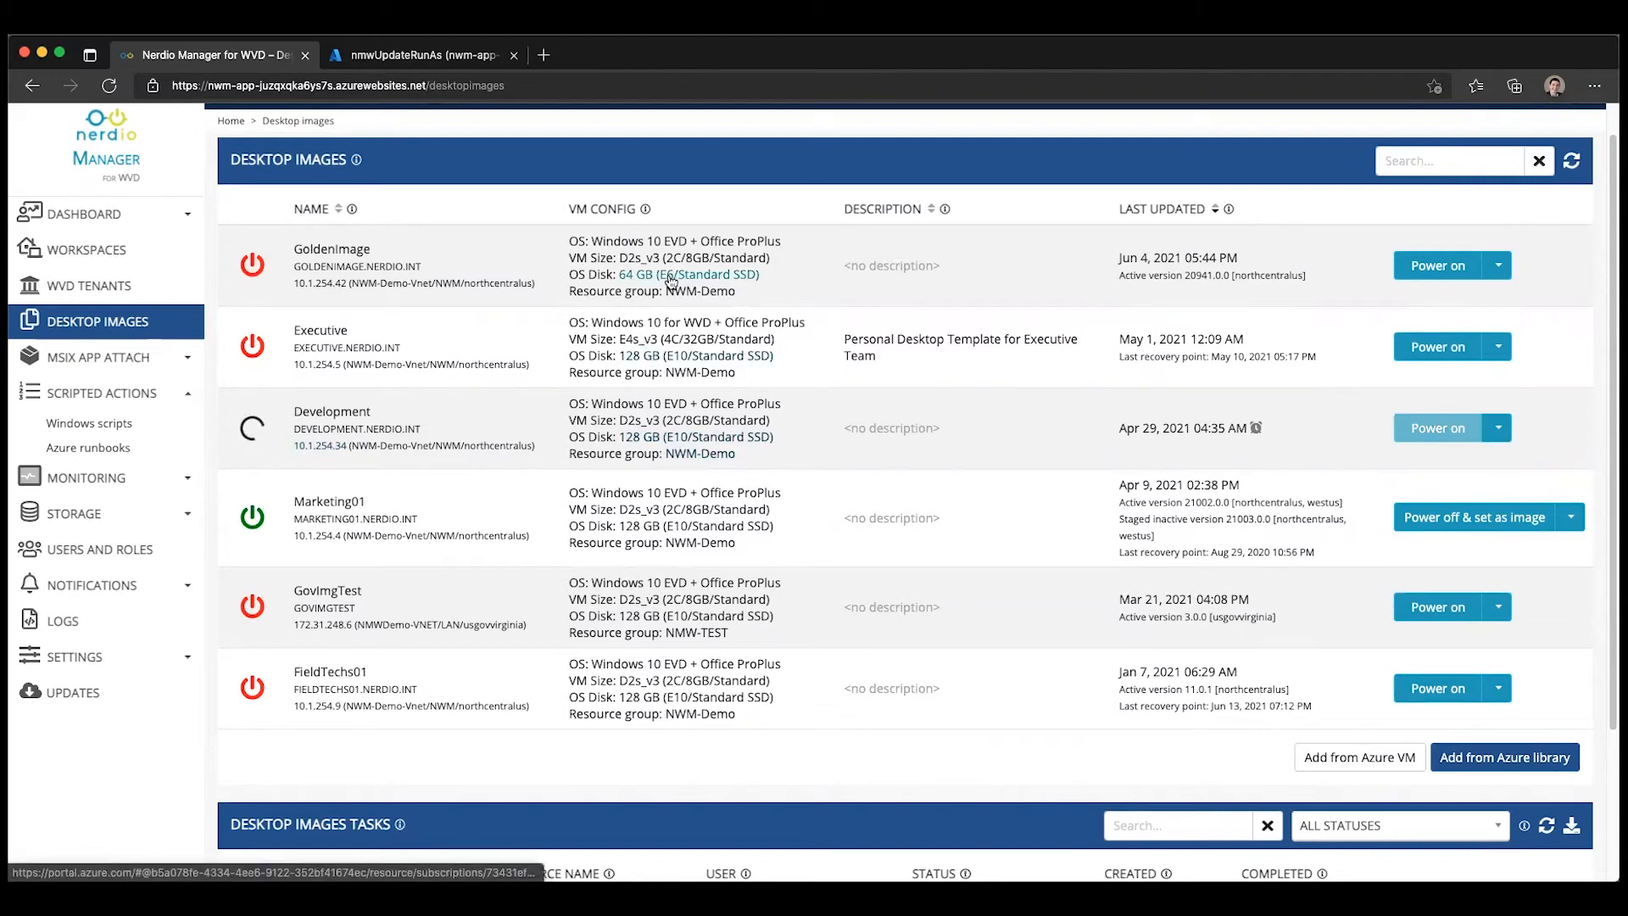
pyautogui.moveTo(317, 286)
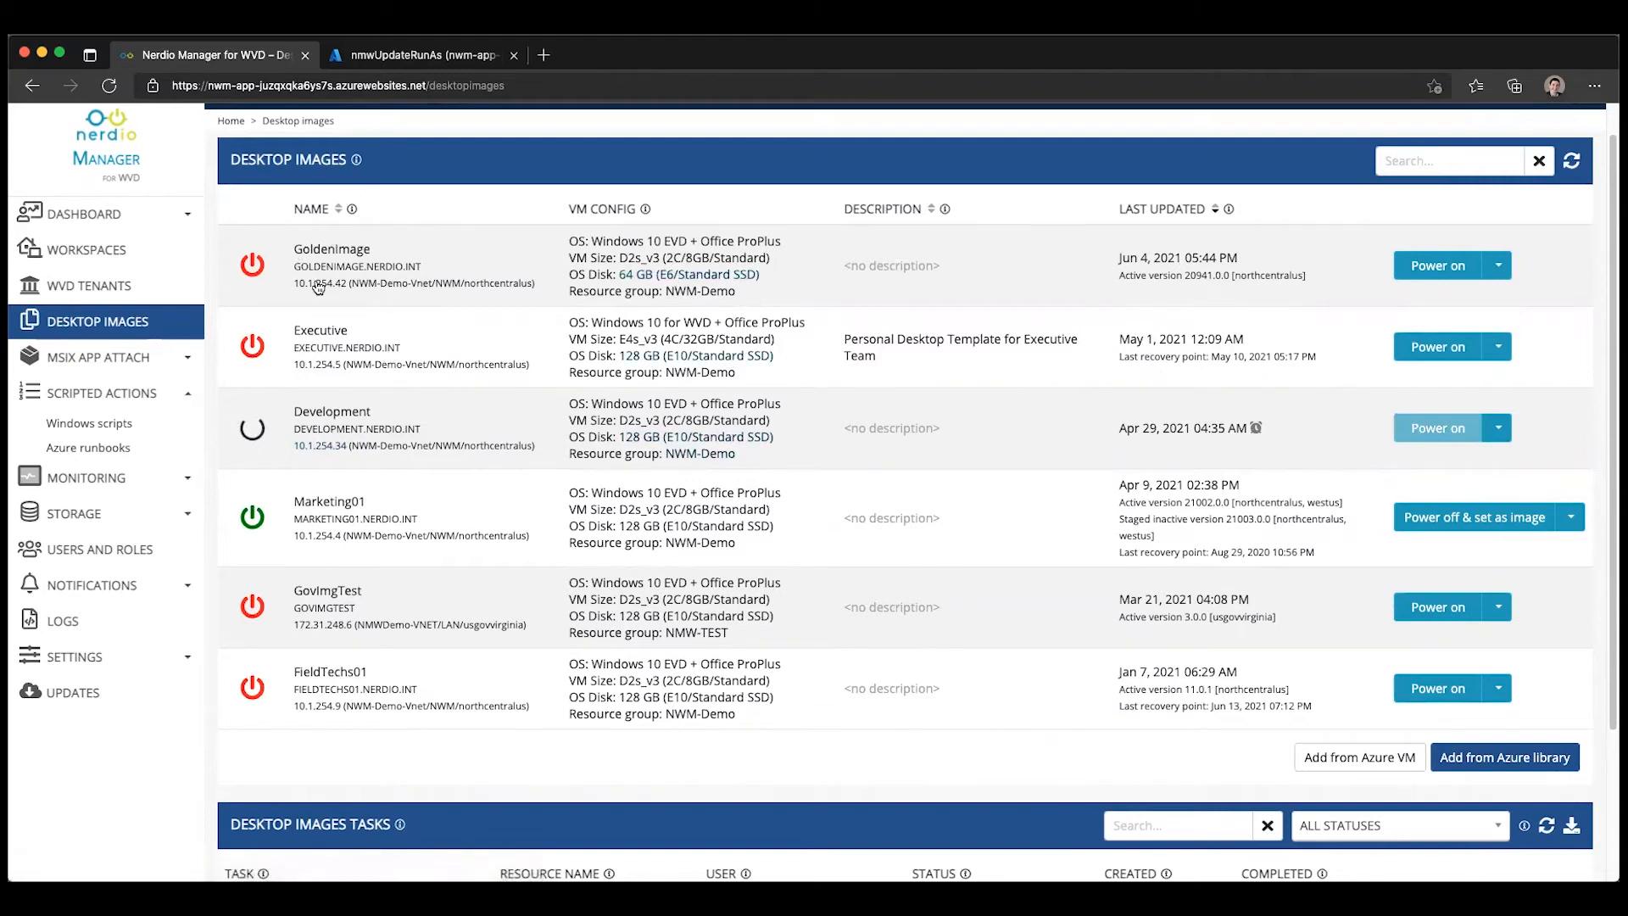
pyautogui.moveTo(336, 459)
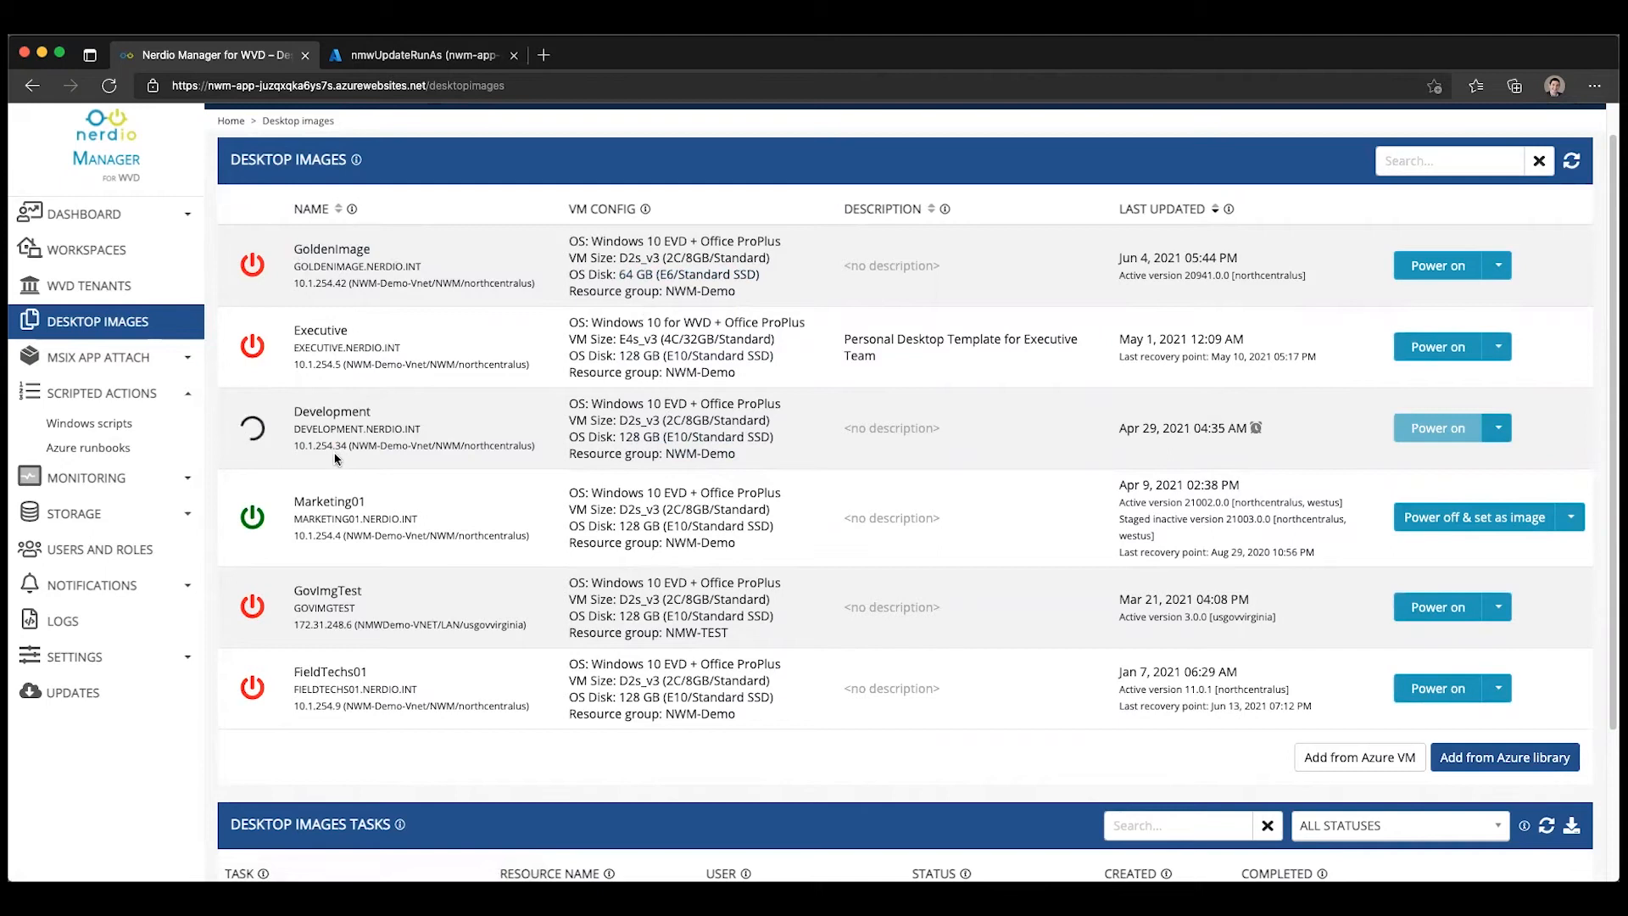
pyautogui.scroll(-3)
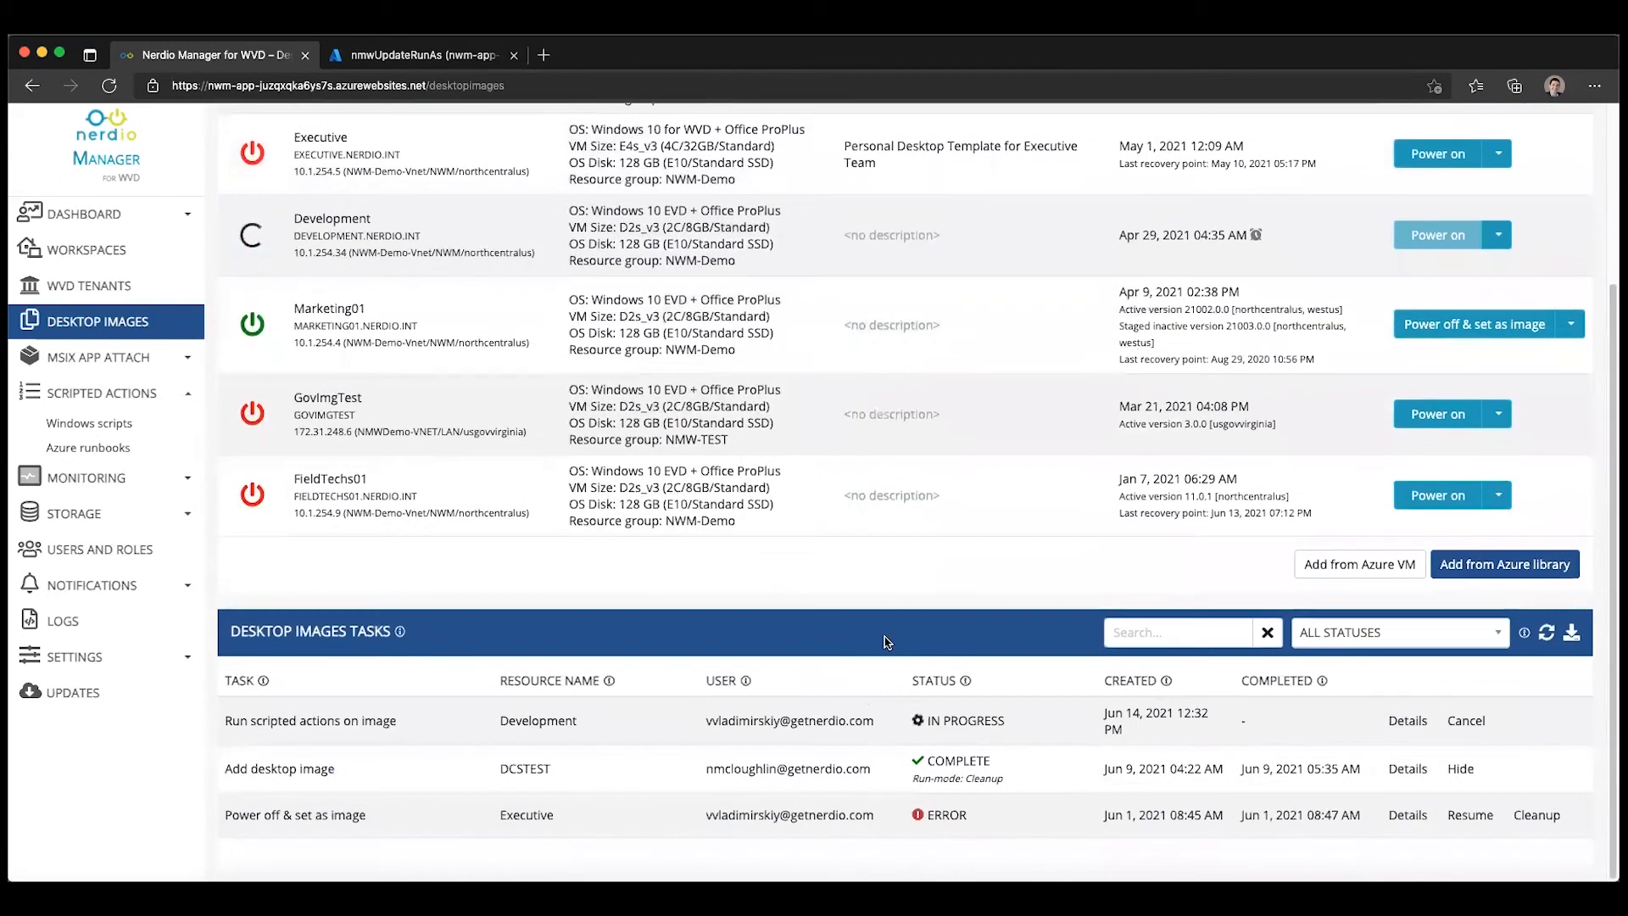
pyautogui.click(1408, 721)
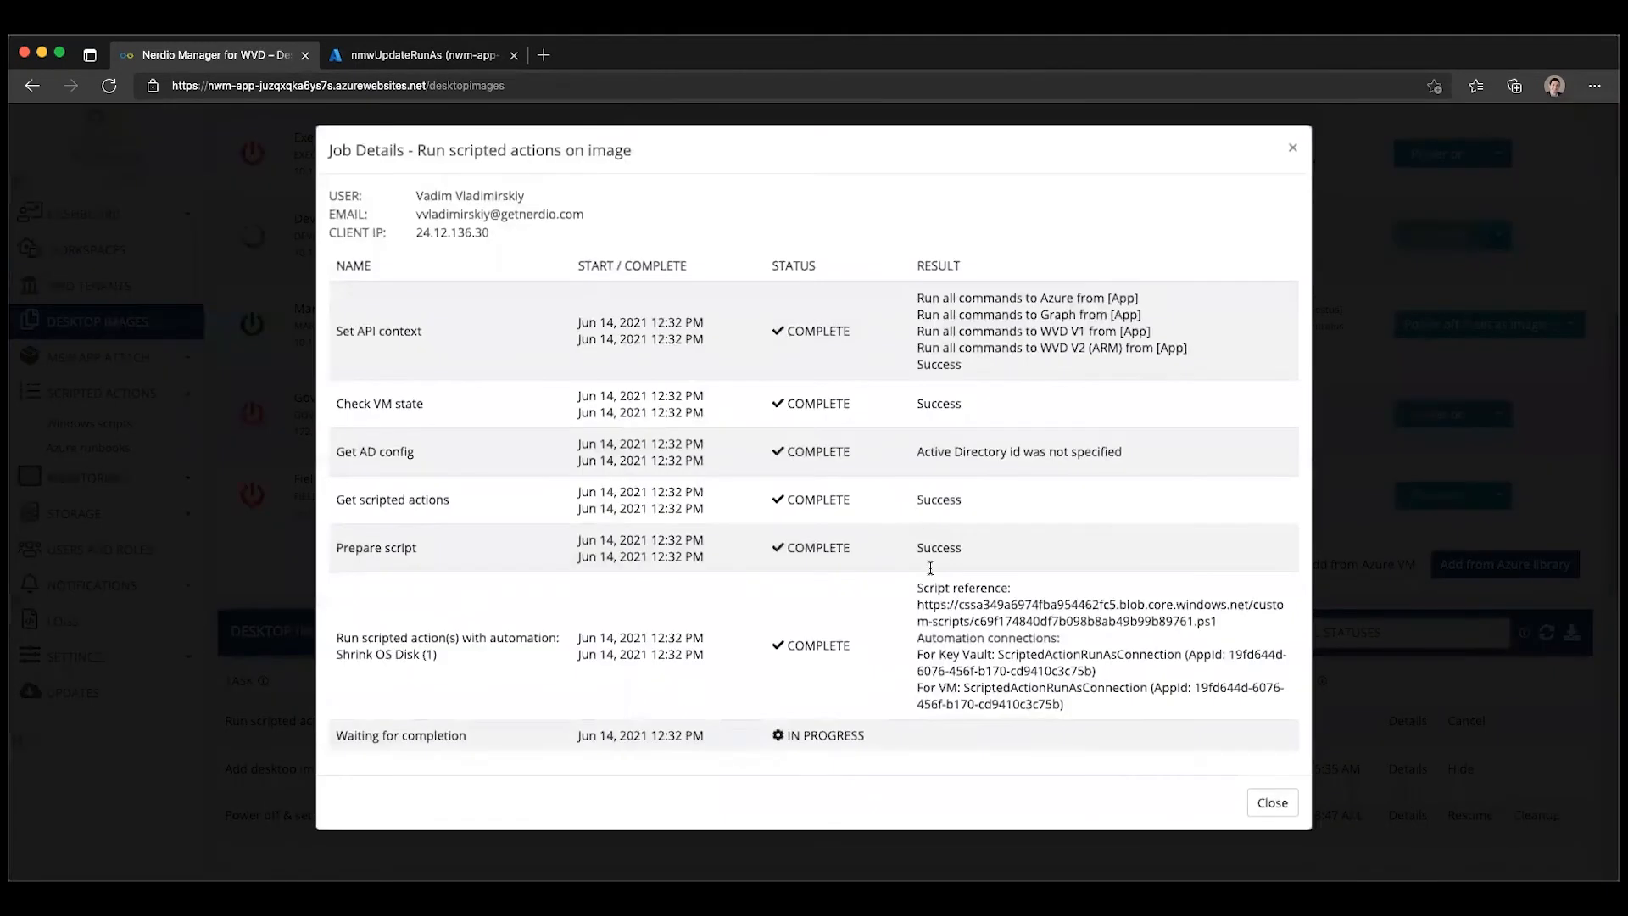
pyautogui.click(1271, 802)
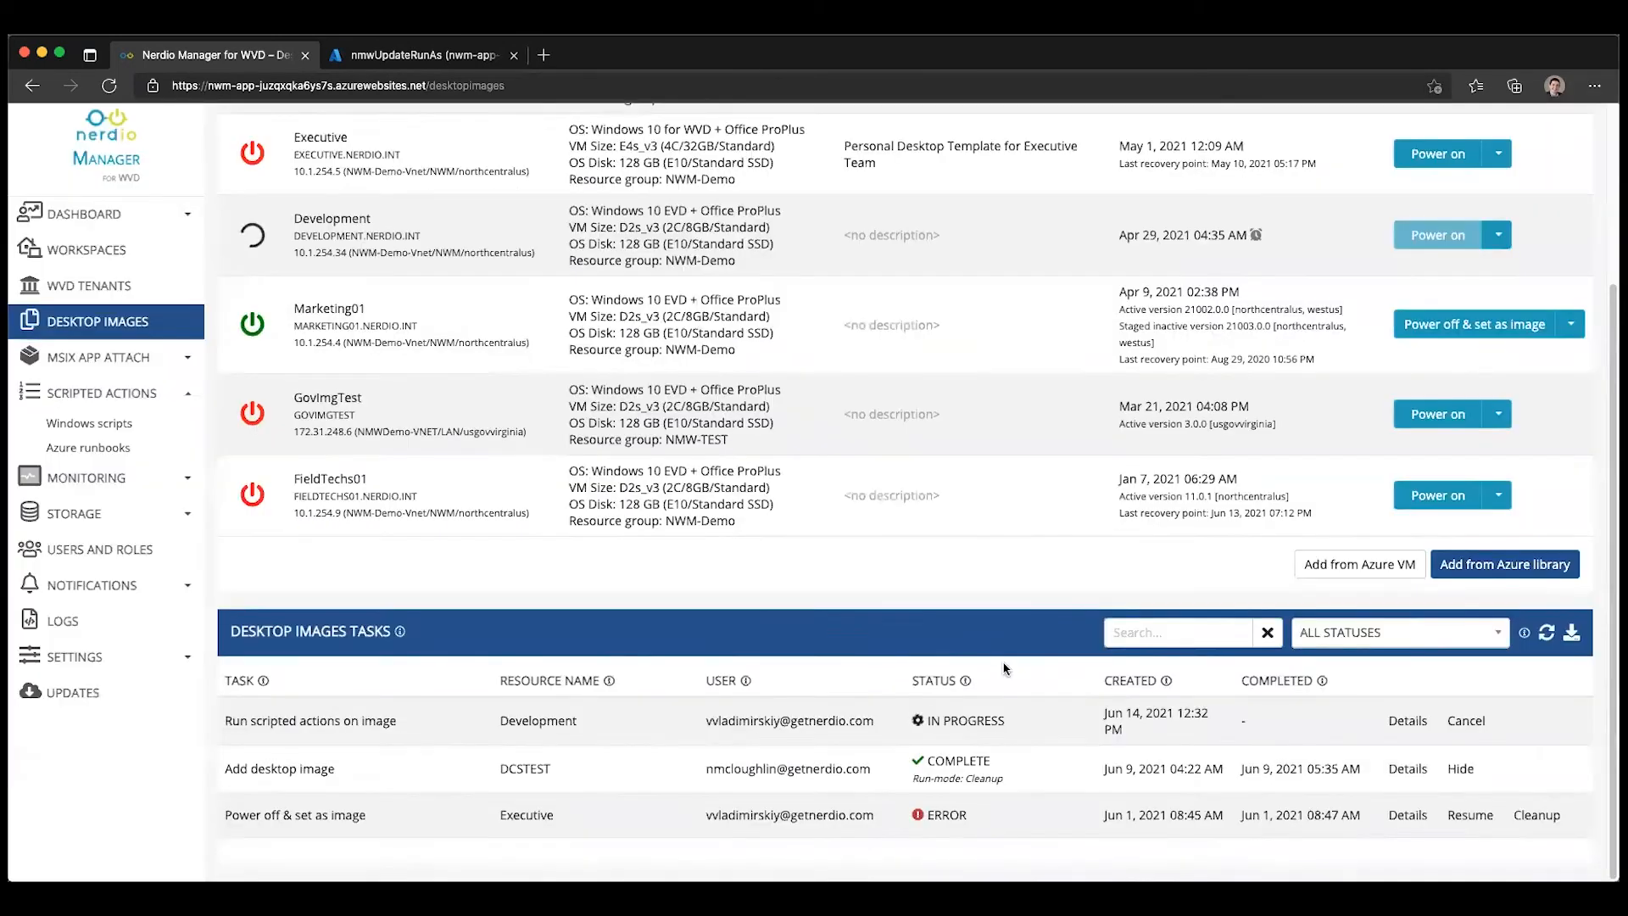
pyautogui.scroll(3)
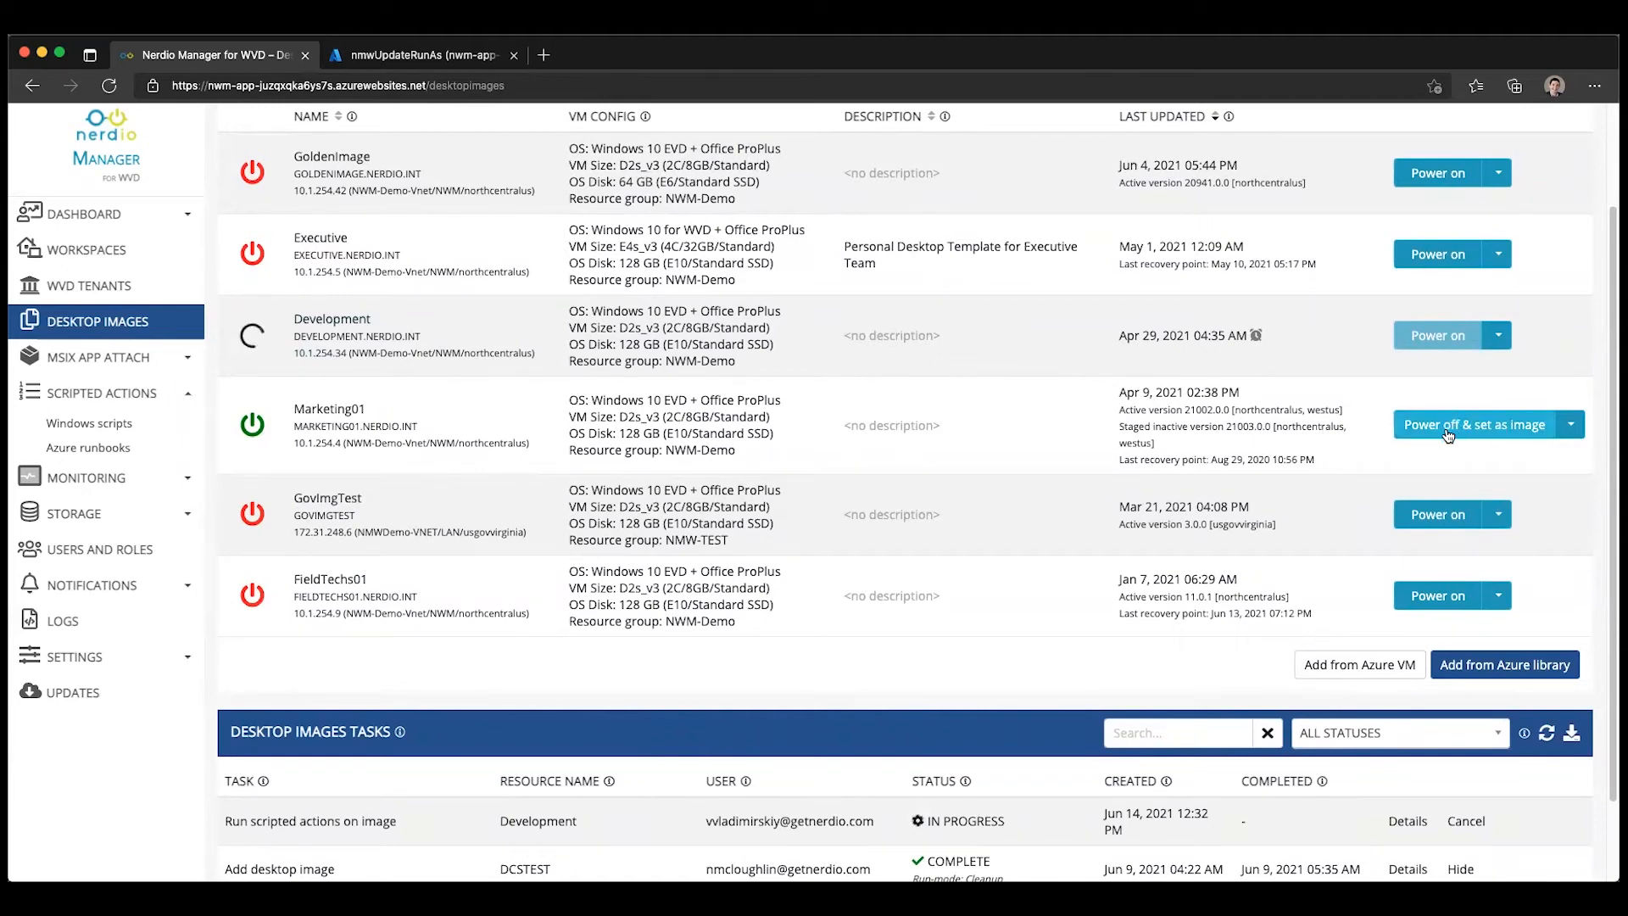
pyautogui.moveTo(835, 414)
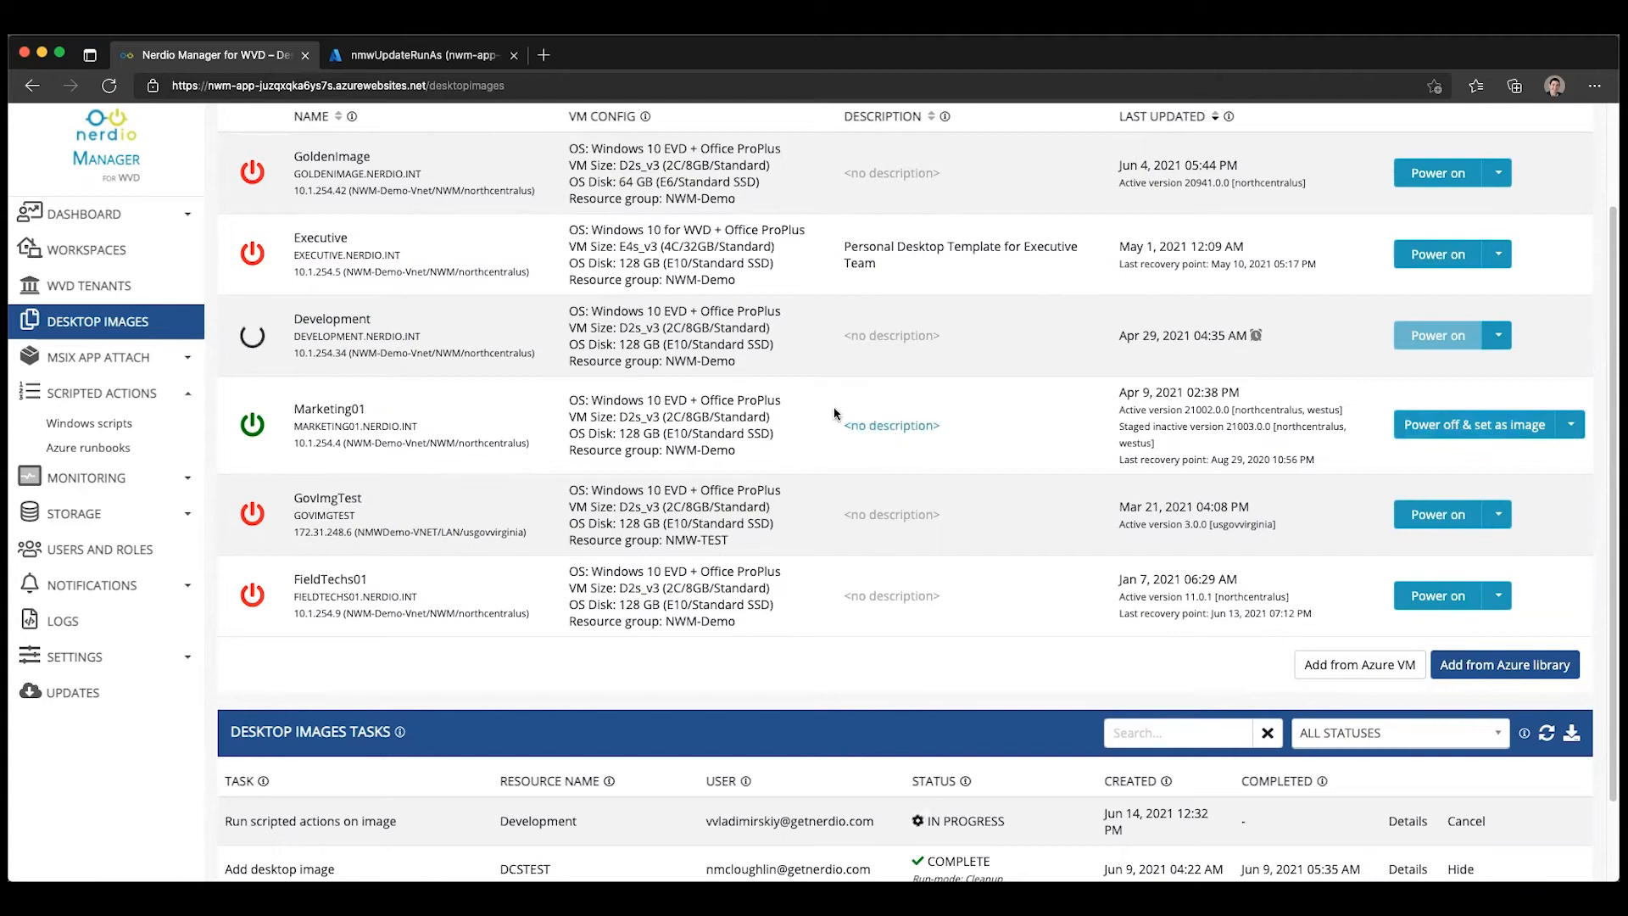
pyautogui.moveTo(1077, 432)
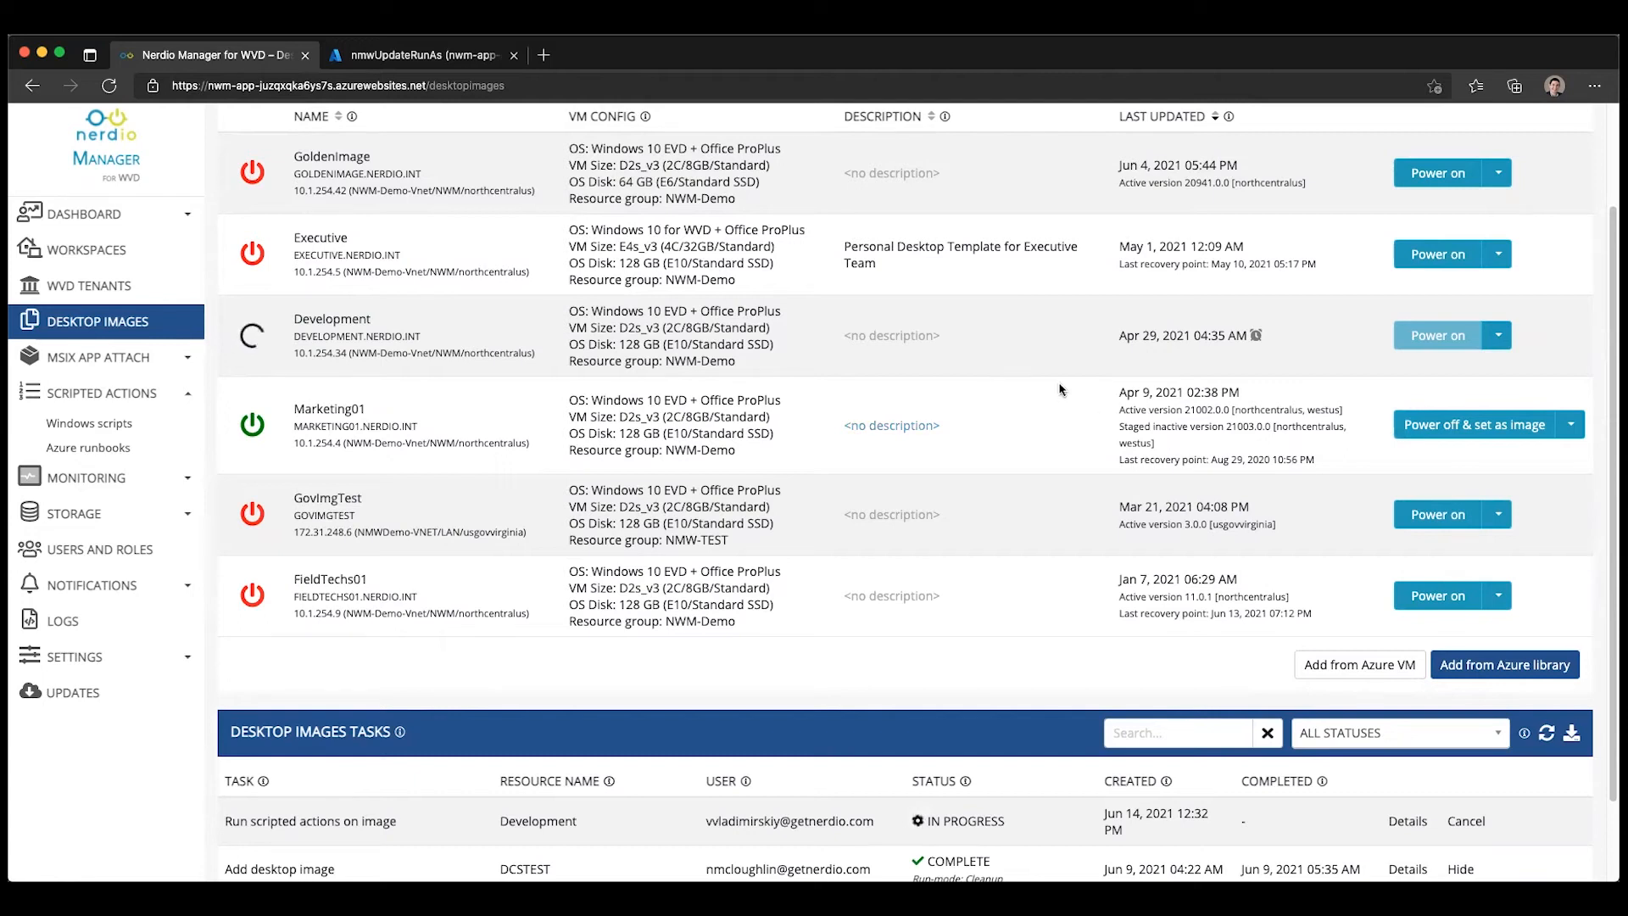
# Begin a new dynamic host pool using GoldenImage with the 64 GB (S6) OS disk
pyautogui.click(85, 250)
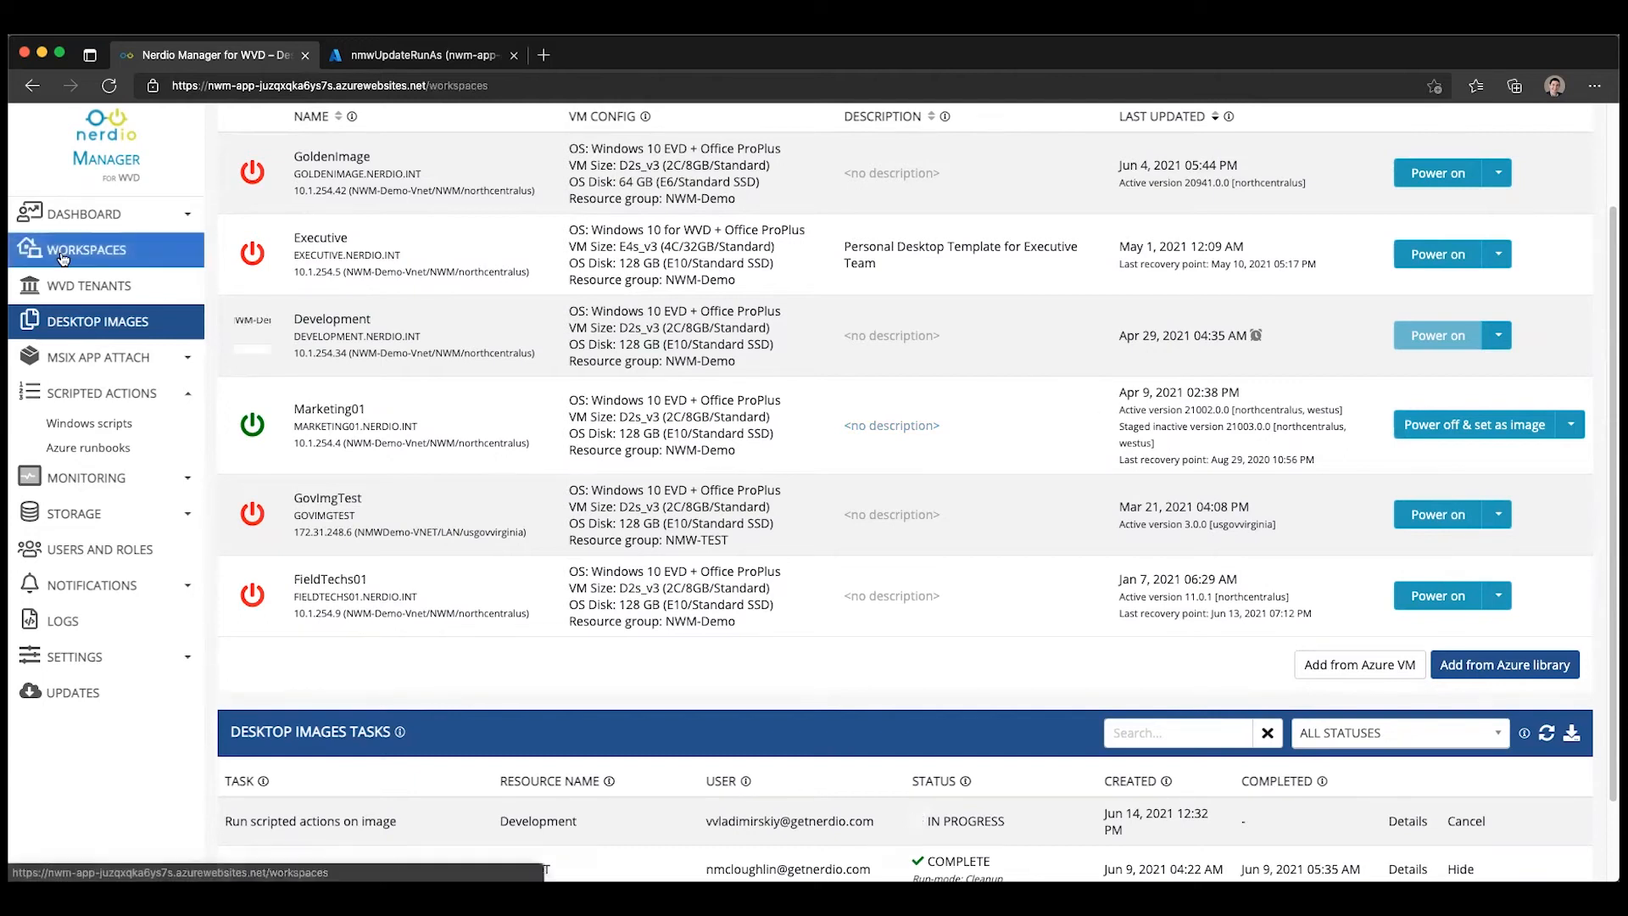
pyautogui.click(84, 250)
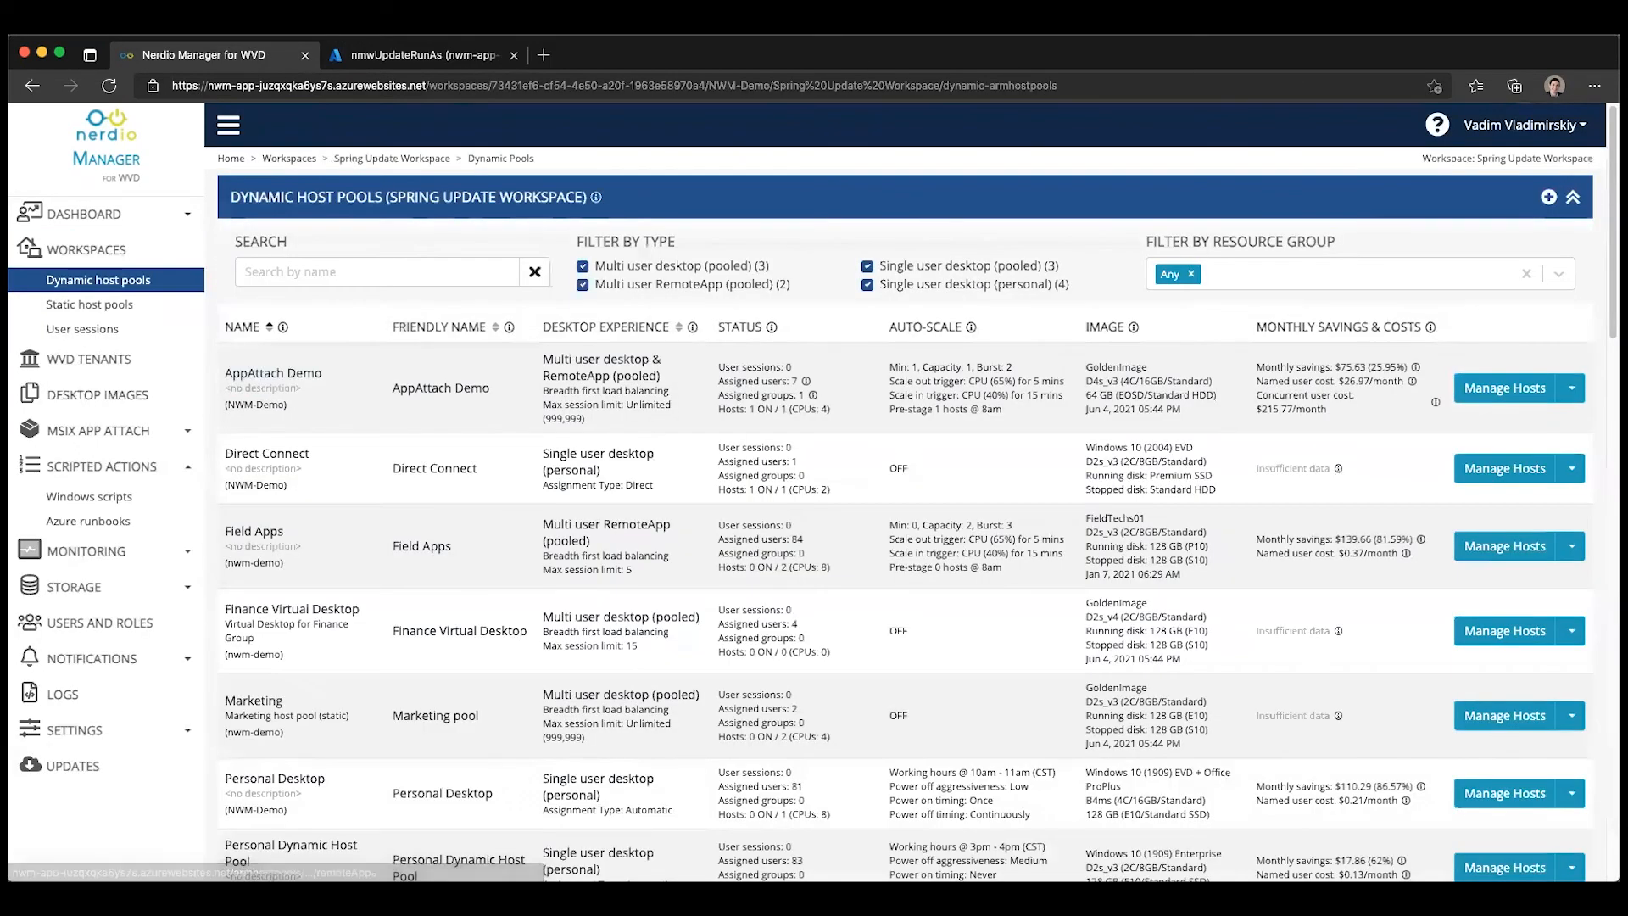
pyautogui.scroll(-3)
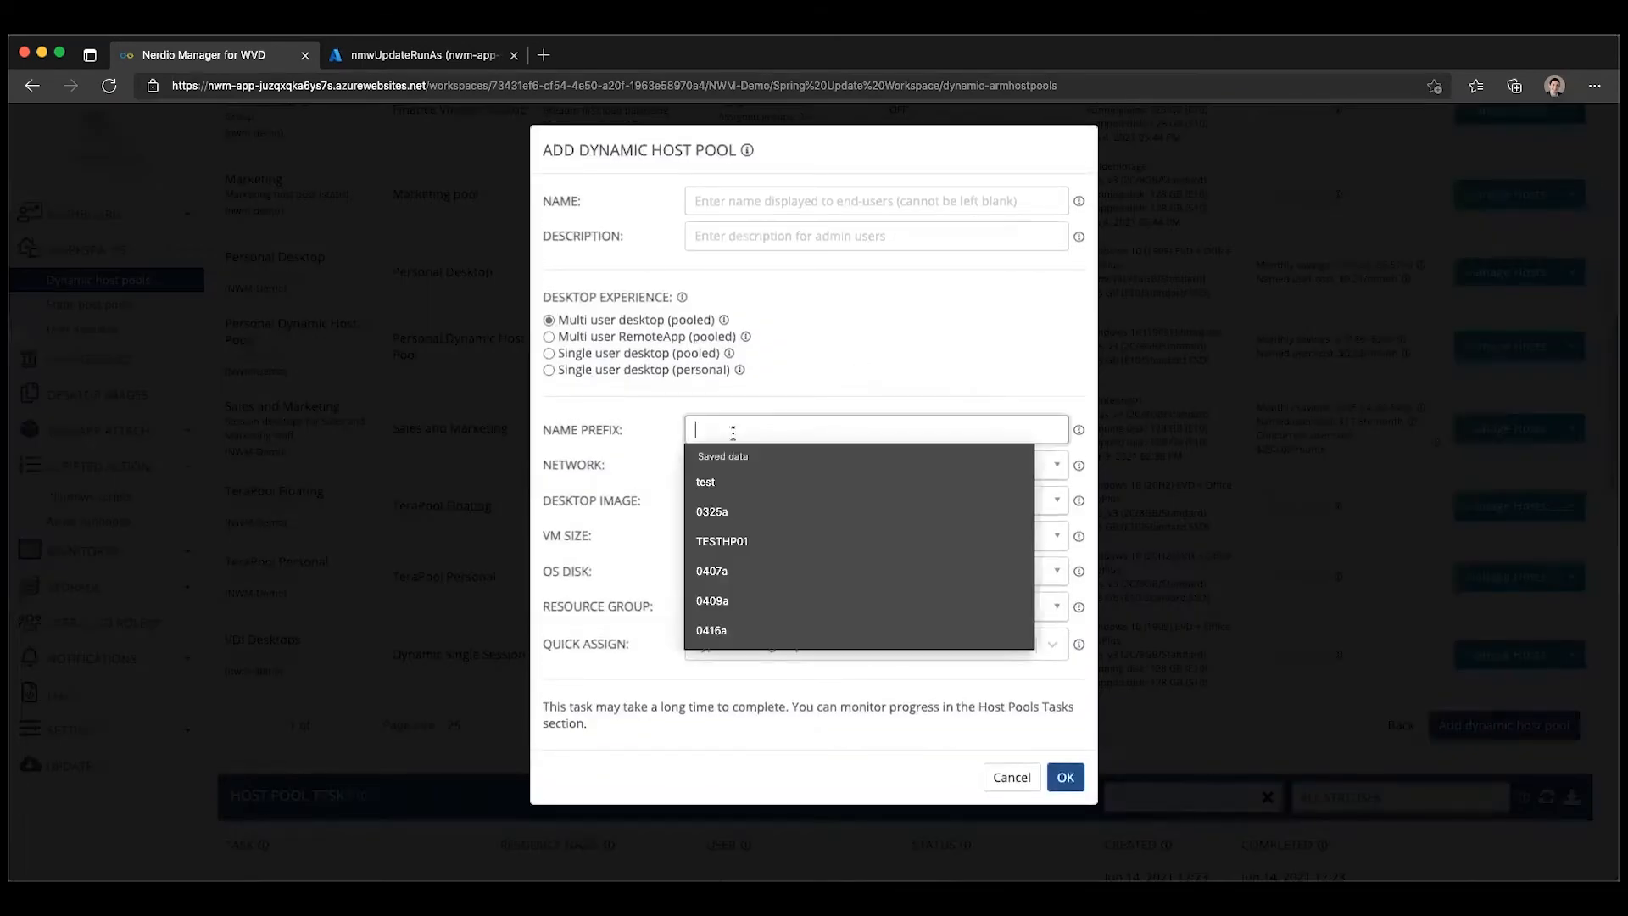
pyautogui.click(872, 498)
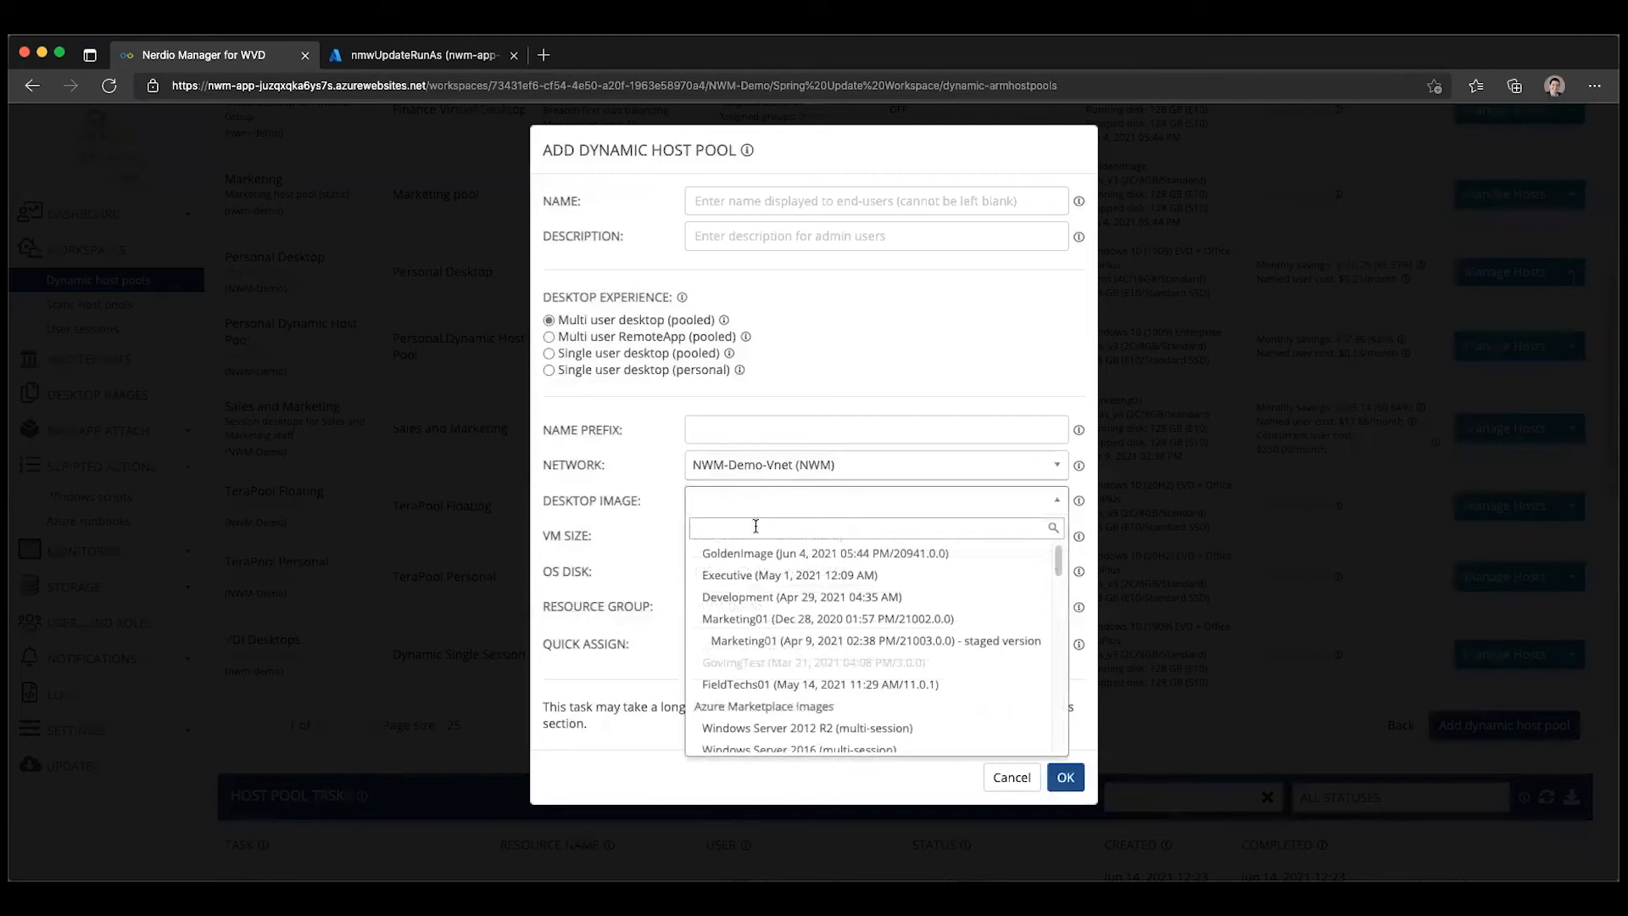
pyautogui.click(821, 552)
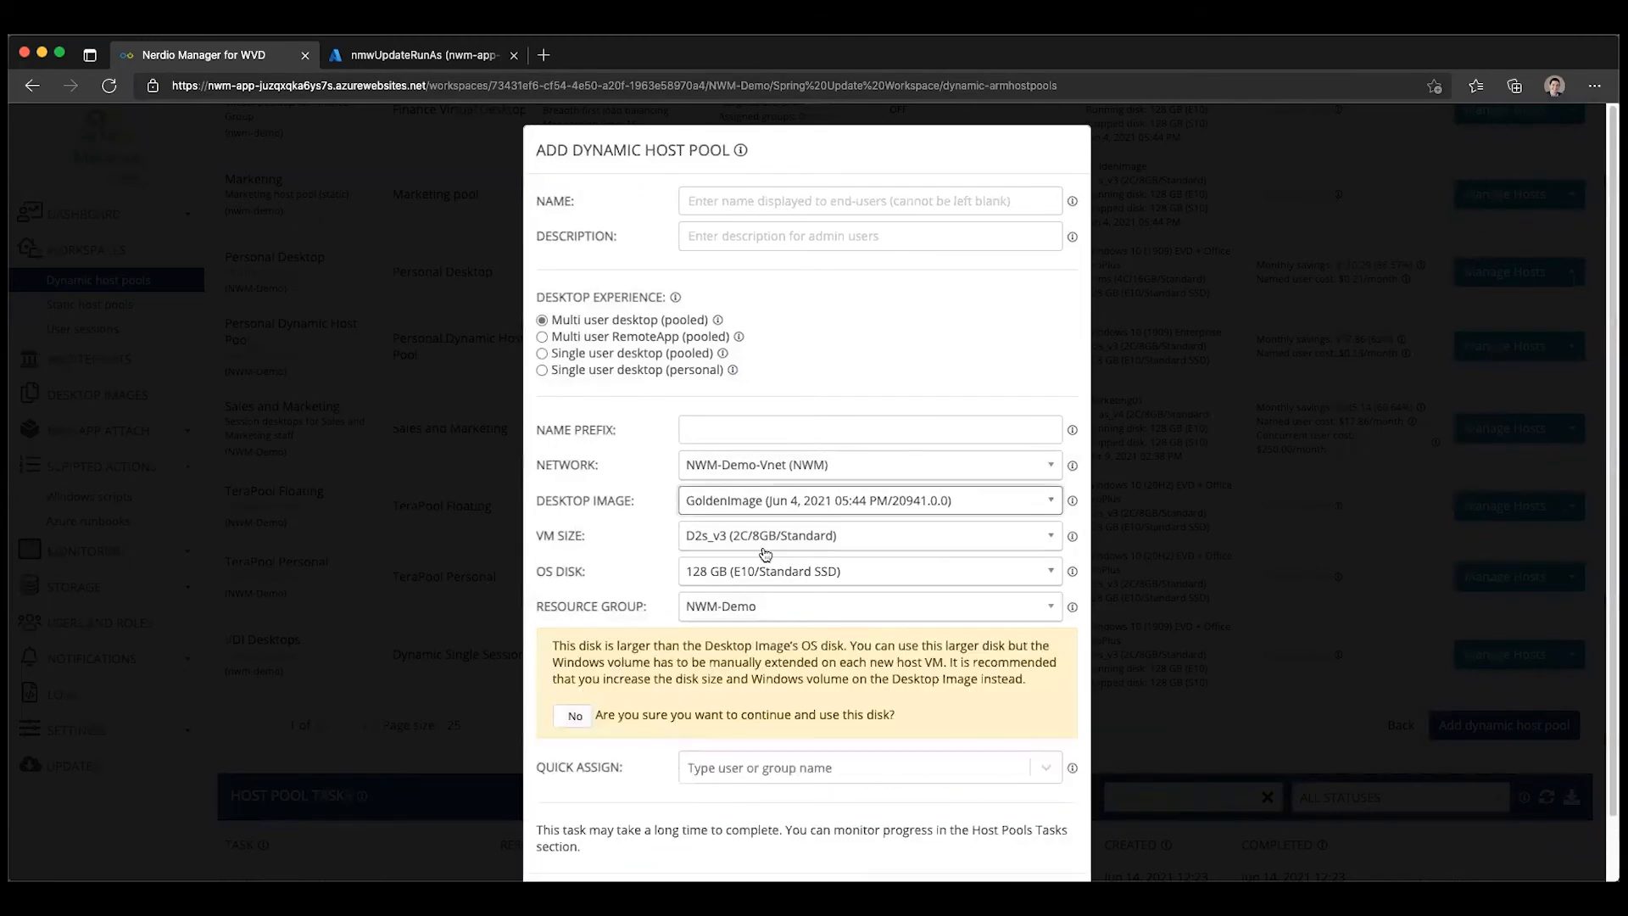
pyautogui.moveTo(706, 609)
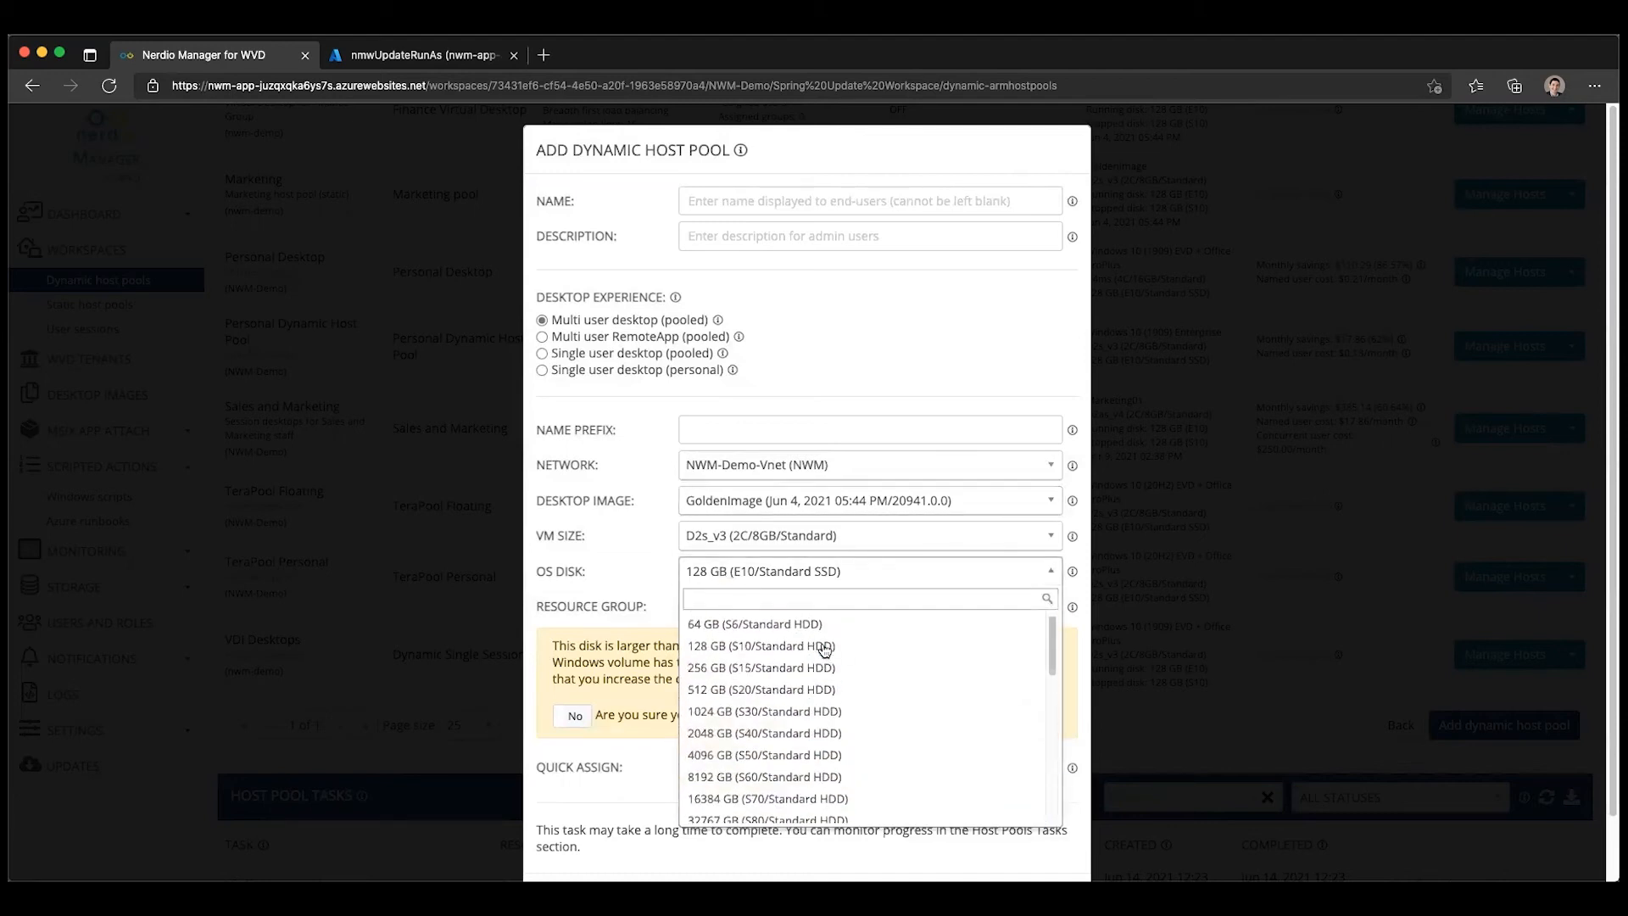
pyautogui.click(752, 622)
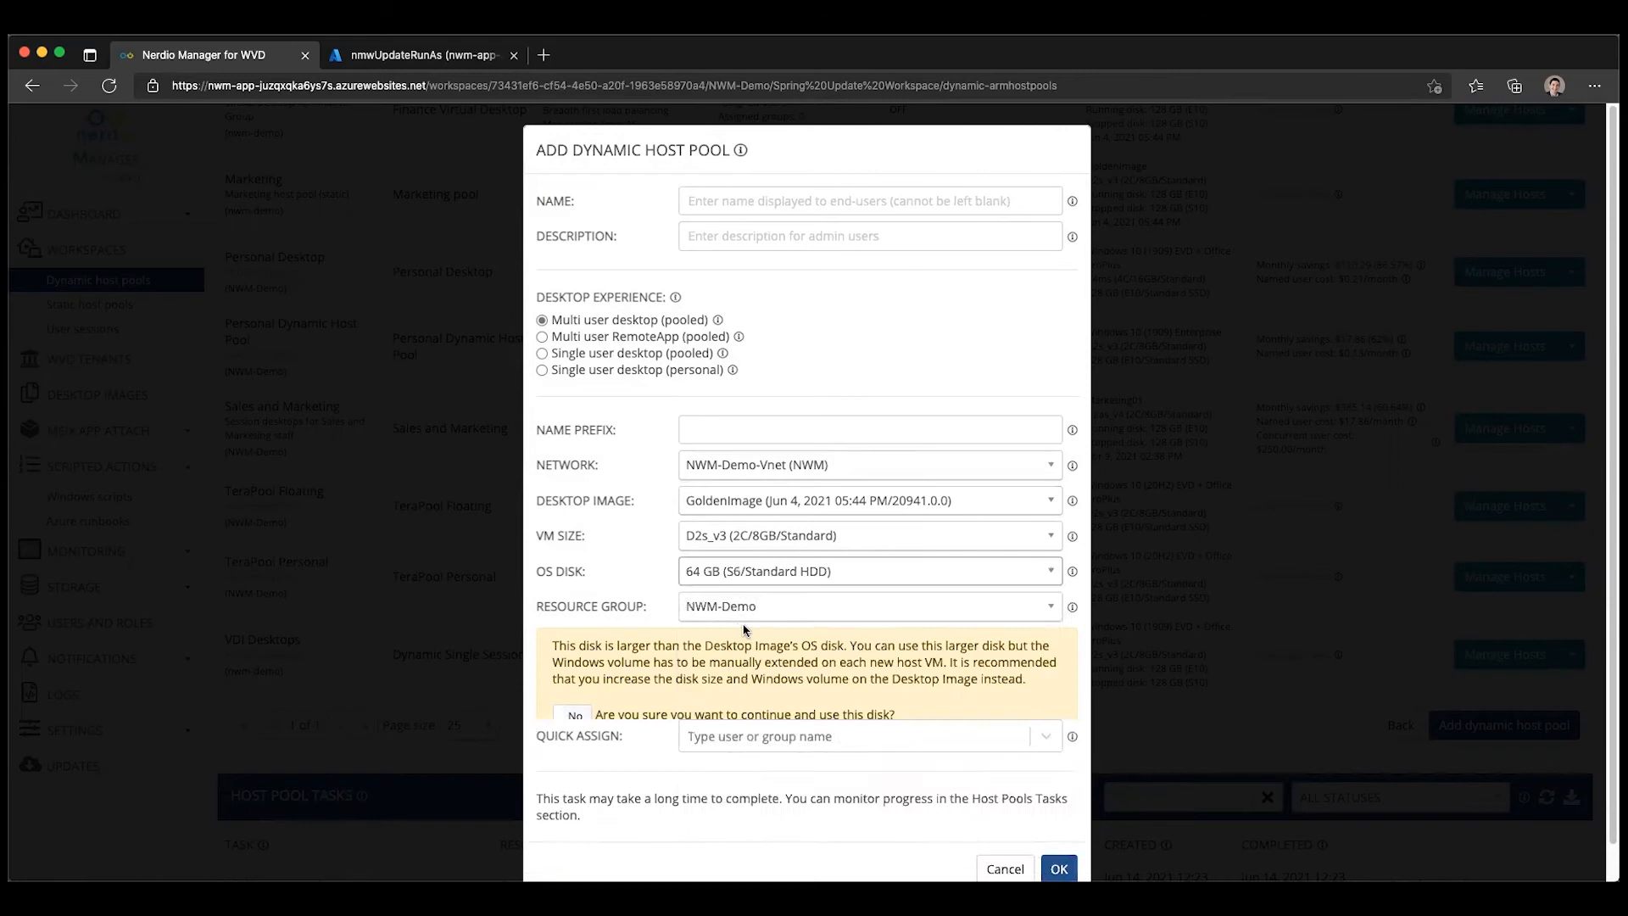
# Set VM size to D4s_v3 and check the 64 GB Ephemeral OS disk option for GoldenImage
pyautogui.click(575, 716)
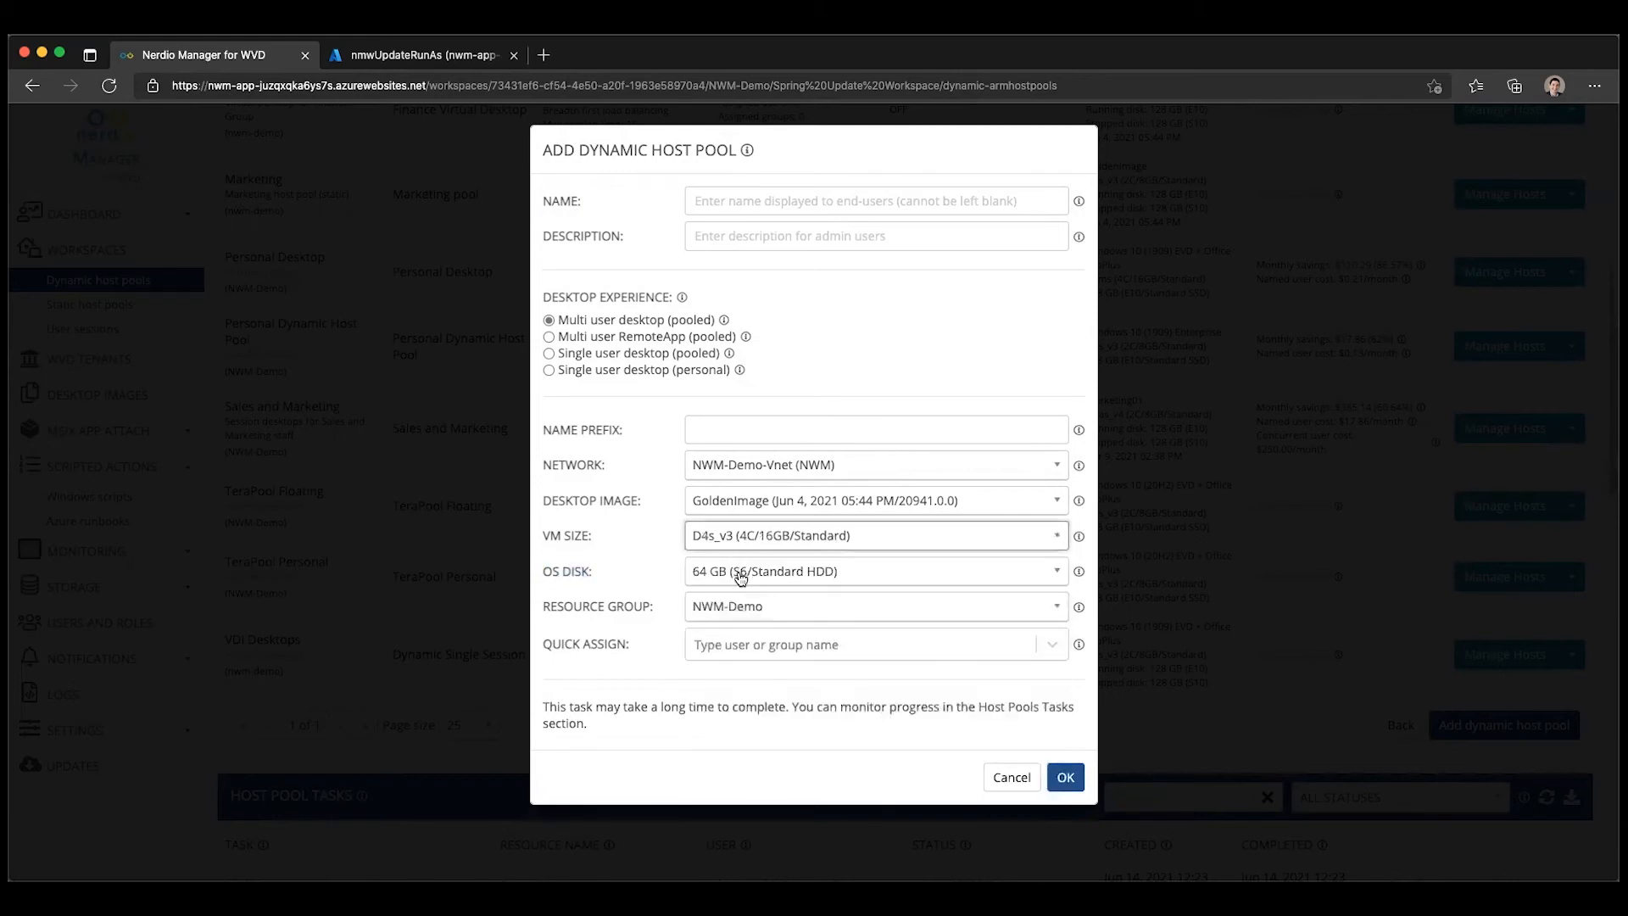
pyautogui.click(875, 571)
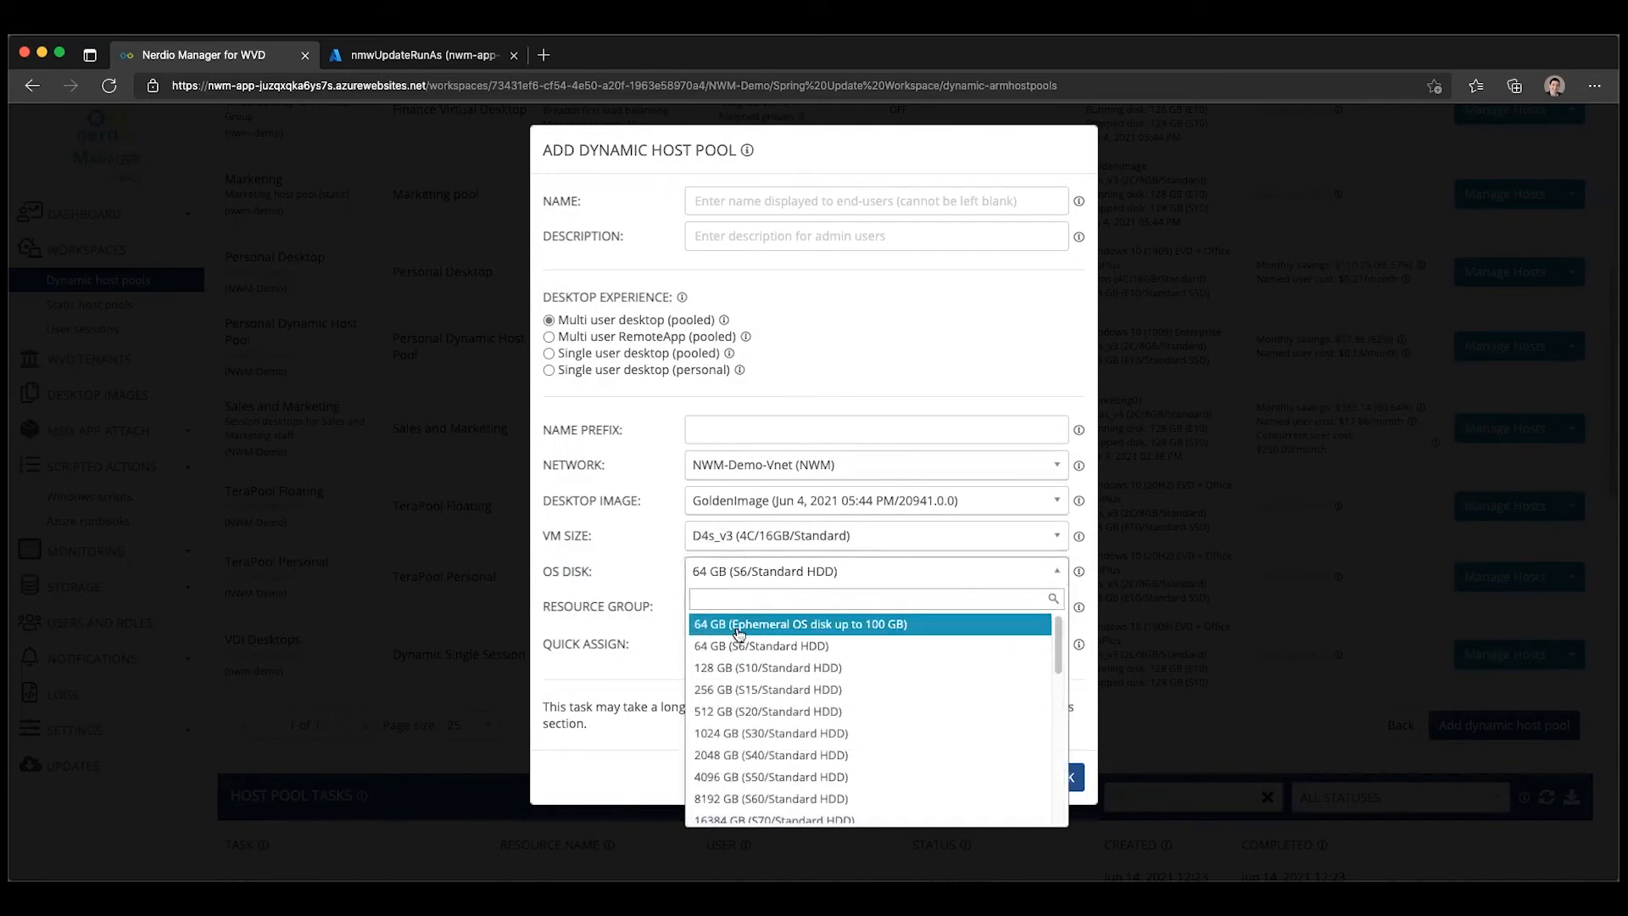
pyautogui.moveTo(777, 632)
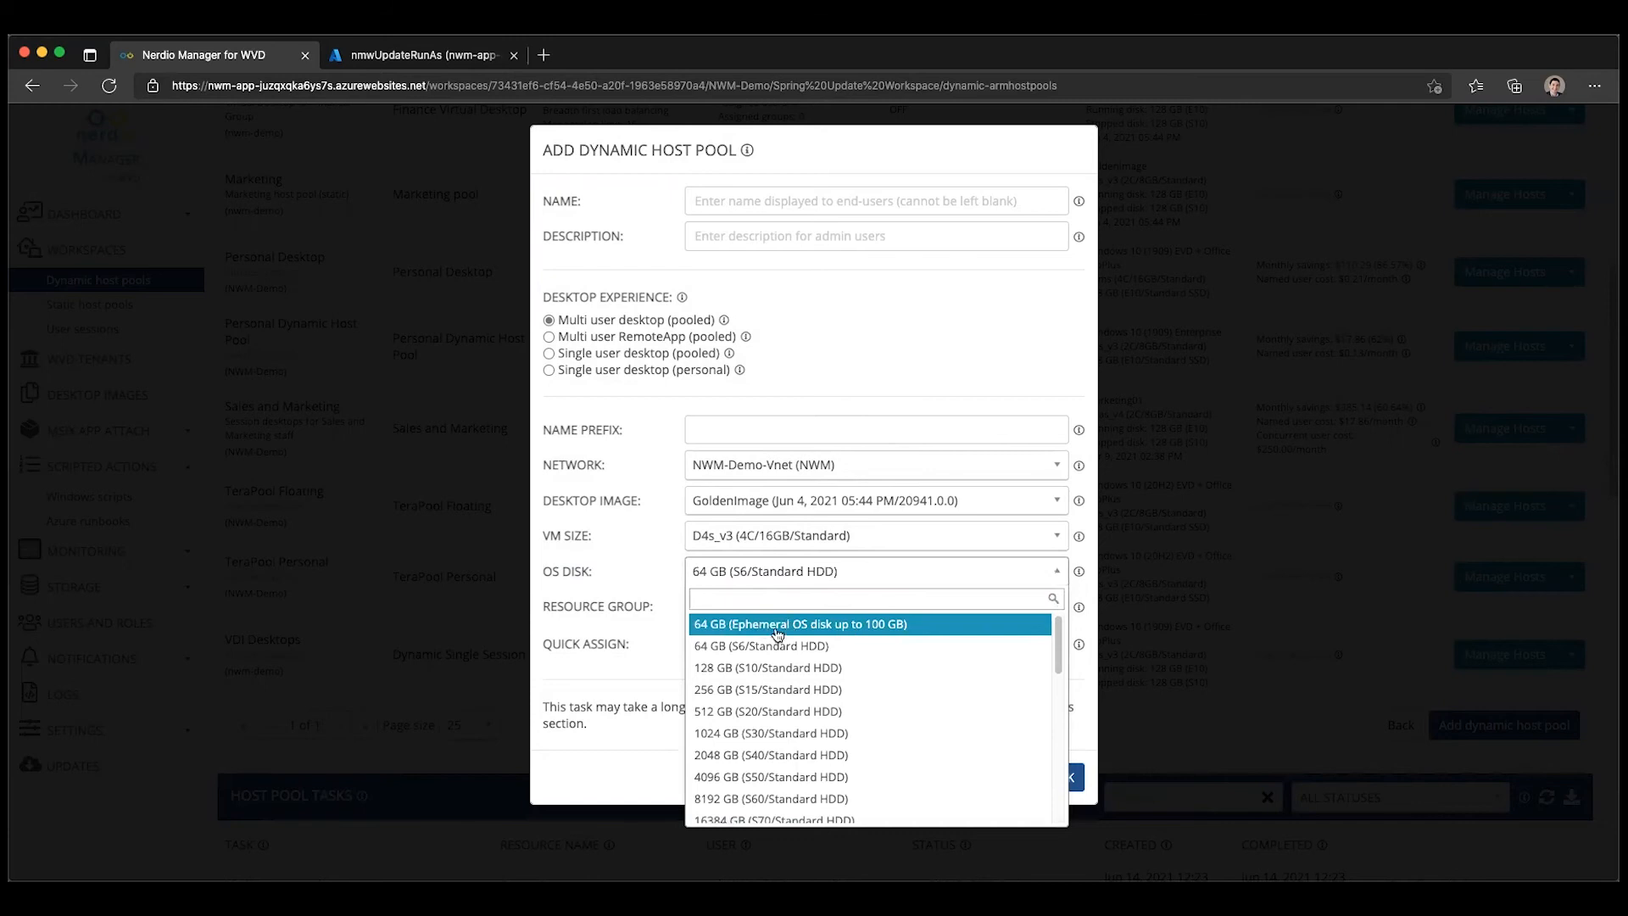
pyautogui.moveTo(885, 631)
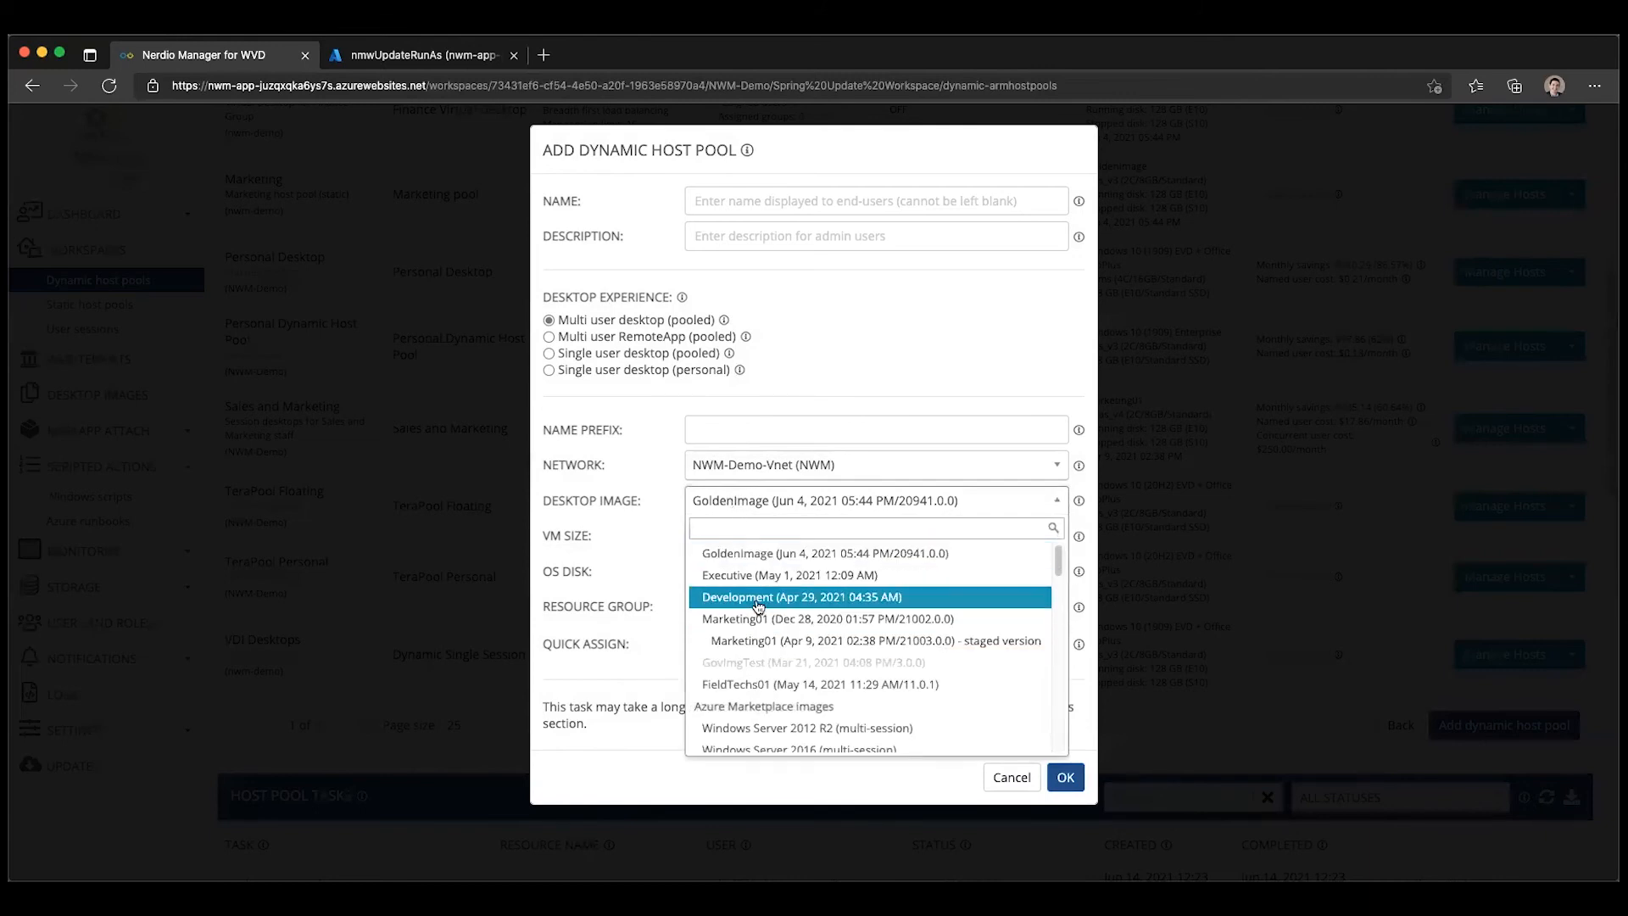
# Switch the desktop image to Development and view its greyed-out 64 GB and ephemeral disk options
pyautogui.click(799, 595)
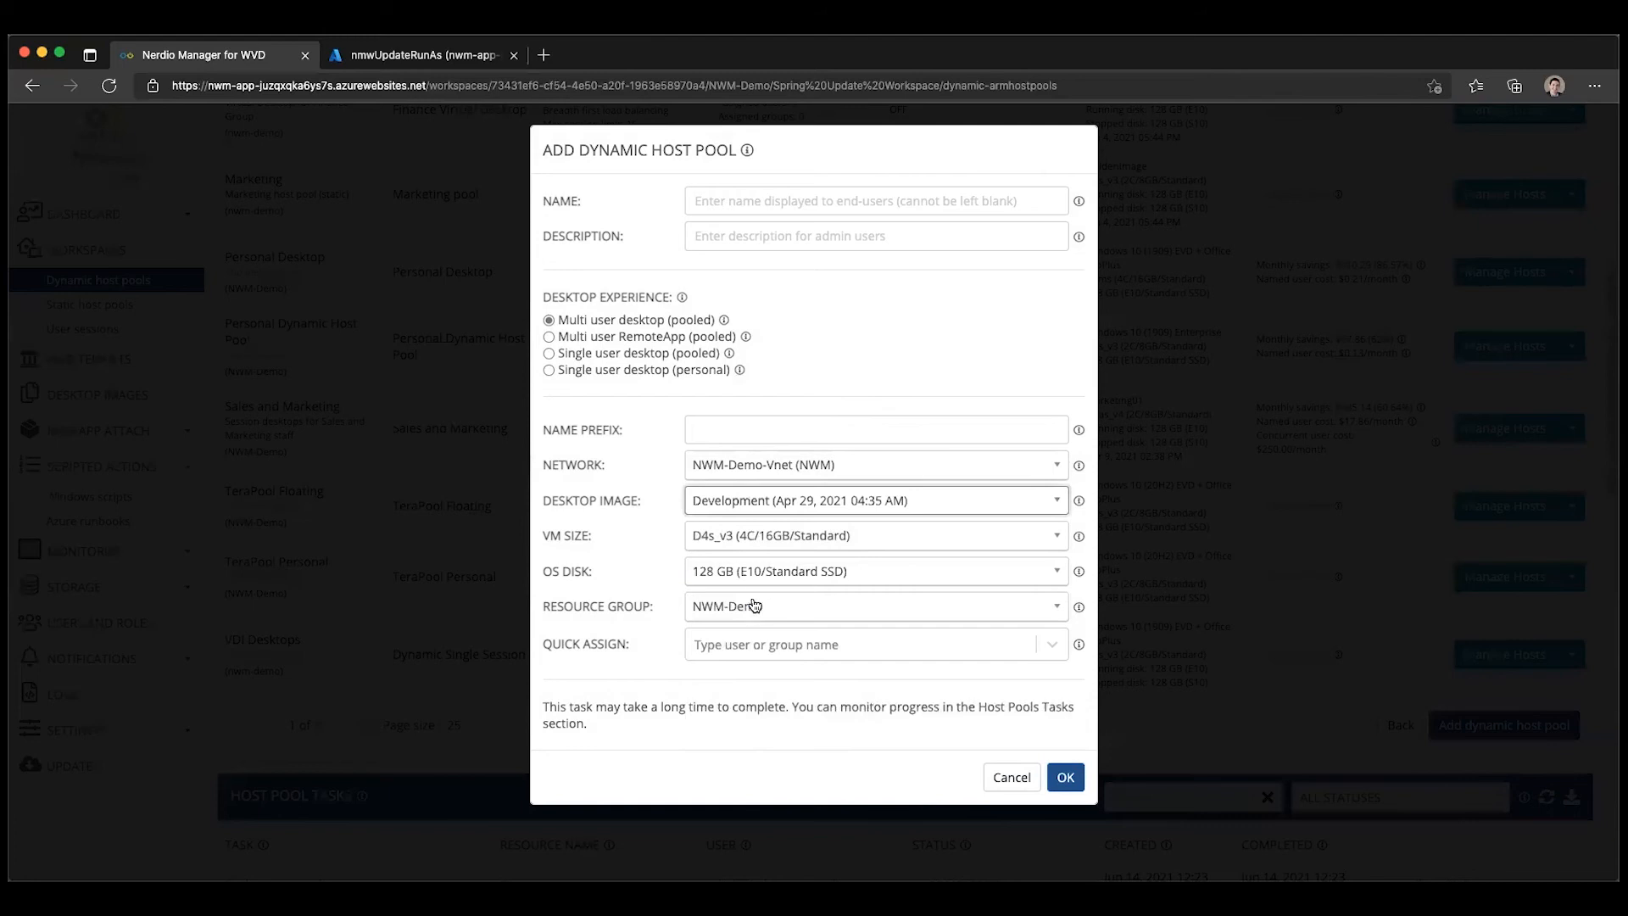
pyautogui.moveTo(706, 548)
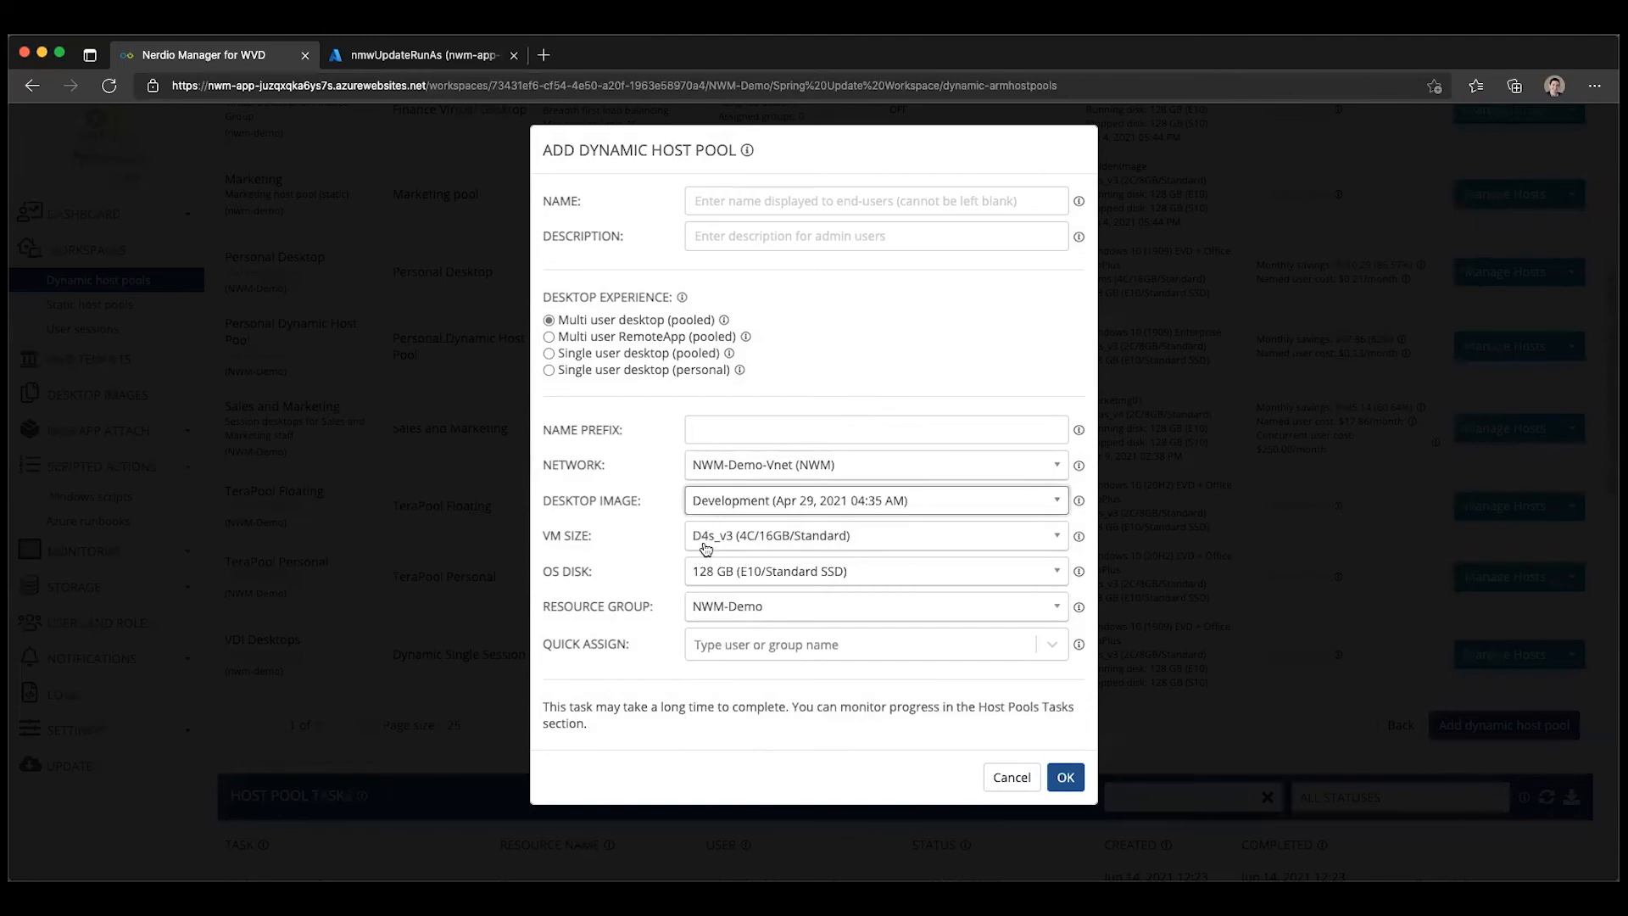
pyautogui.click(875, 569)
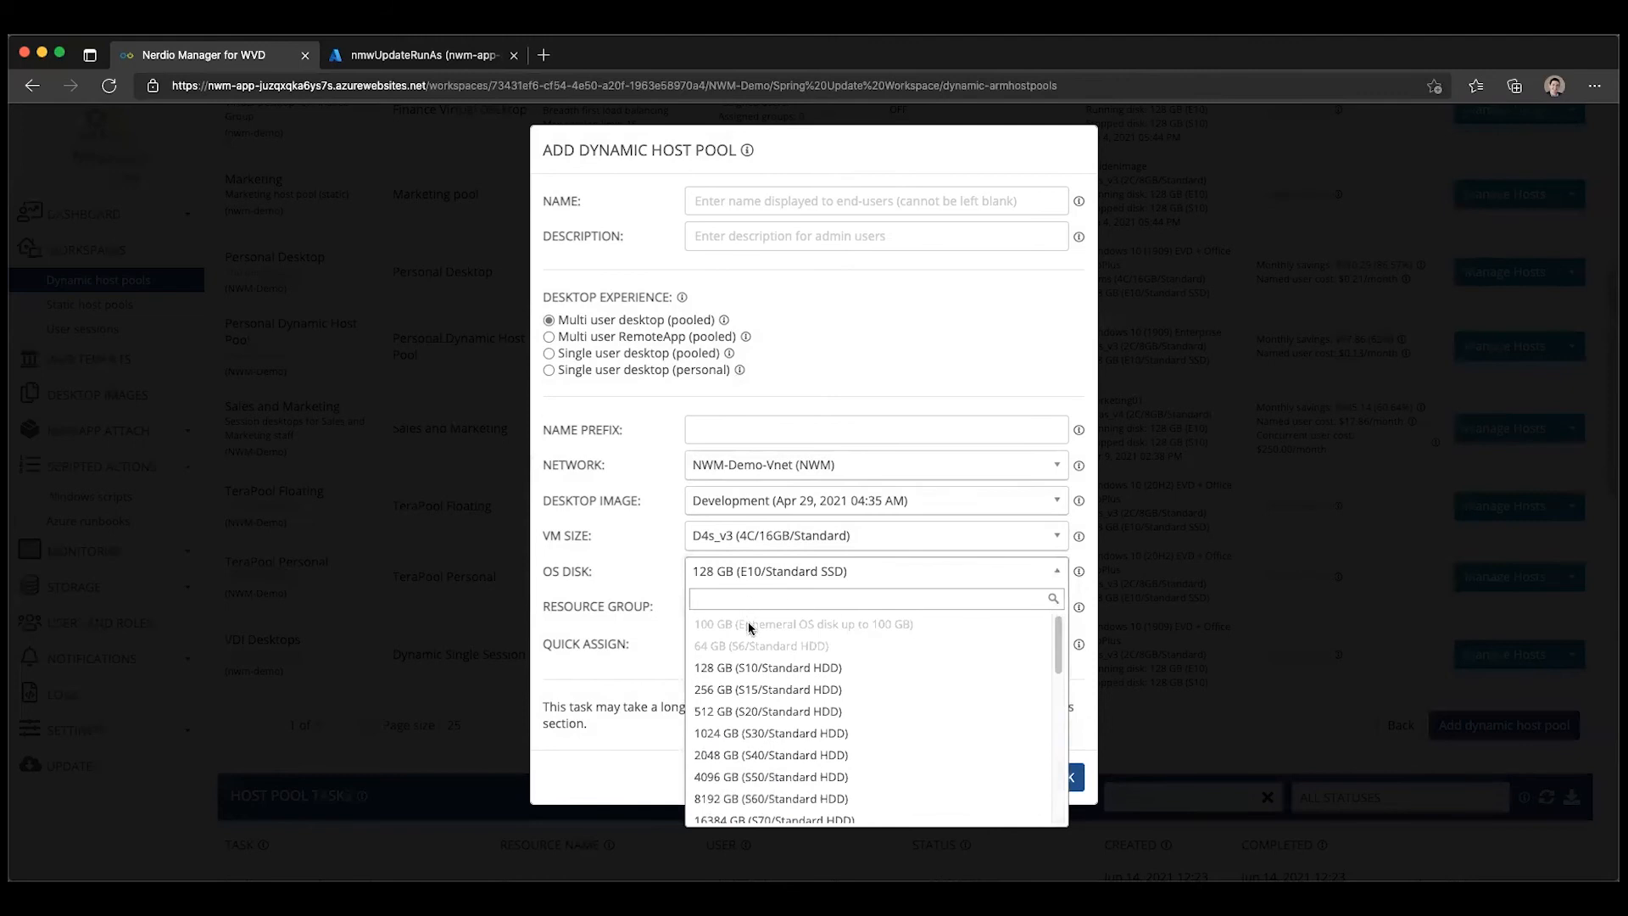
pyautogui.moveTo(858, 634)
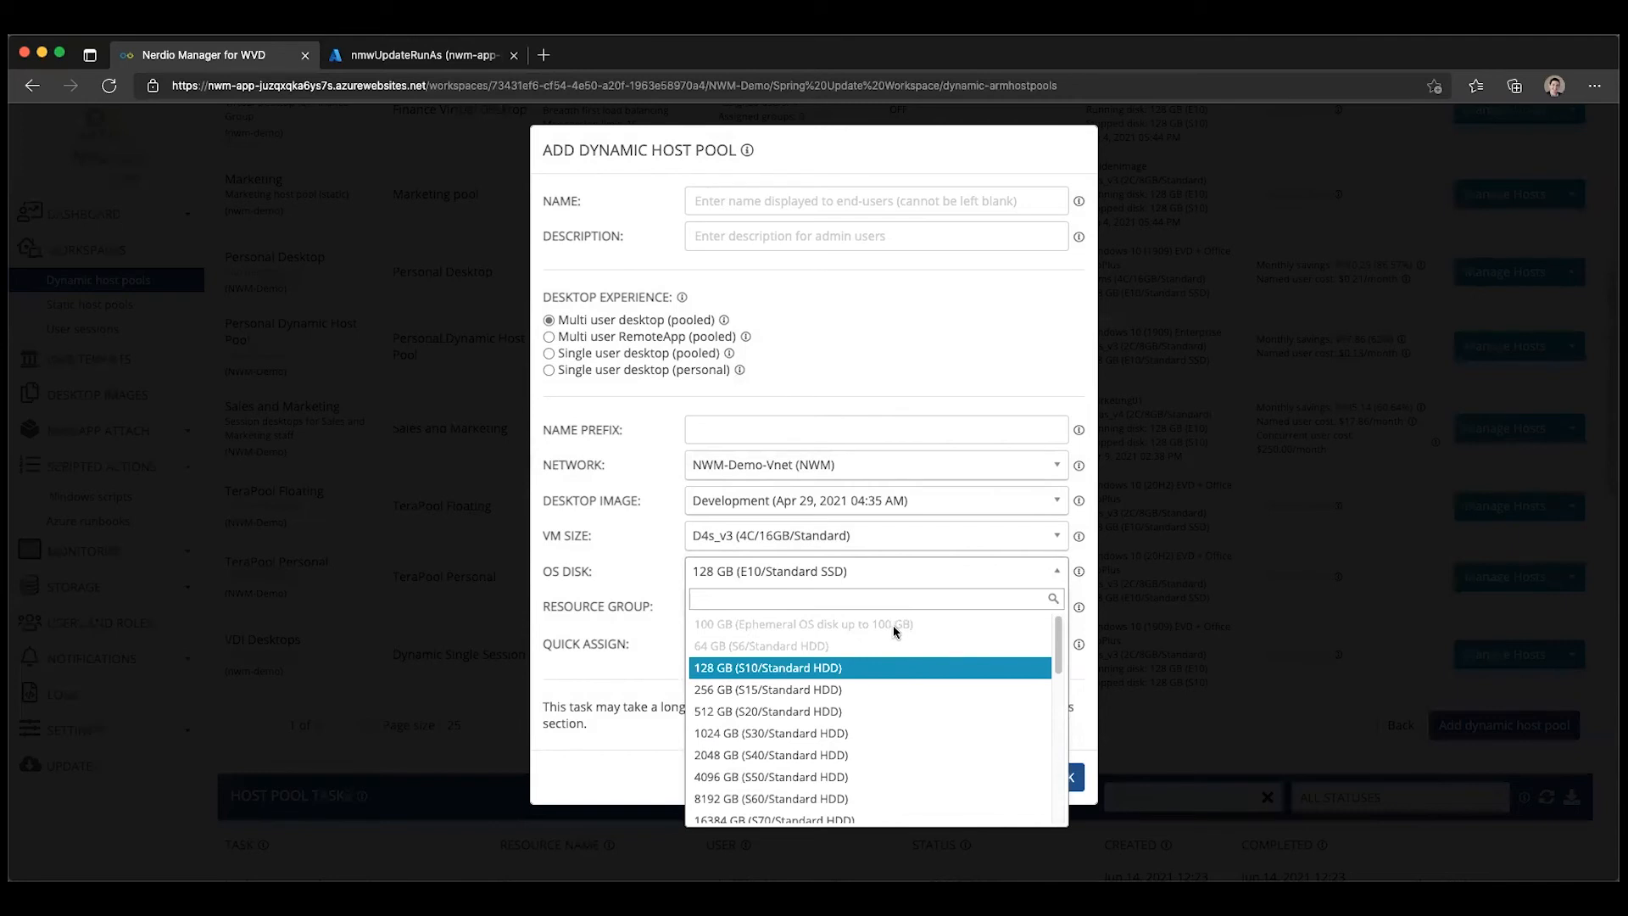
pyautogui.moveTo(755, 585)
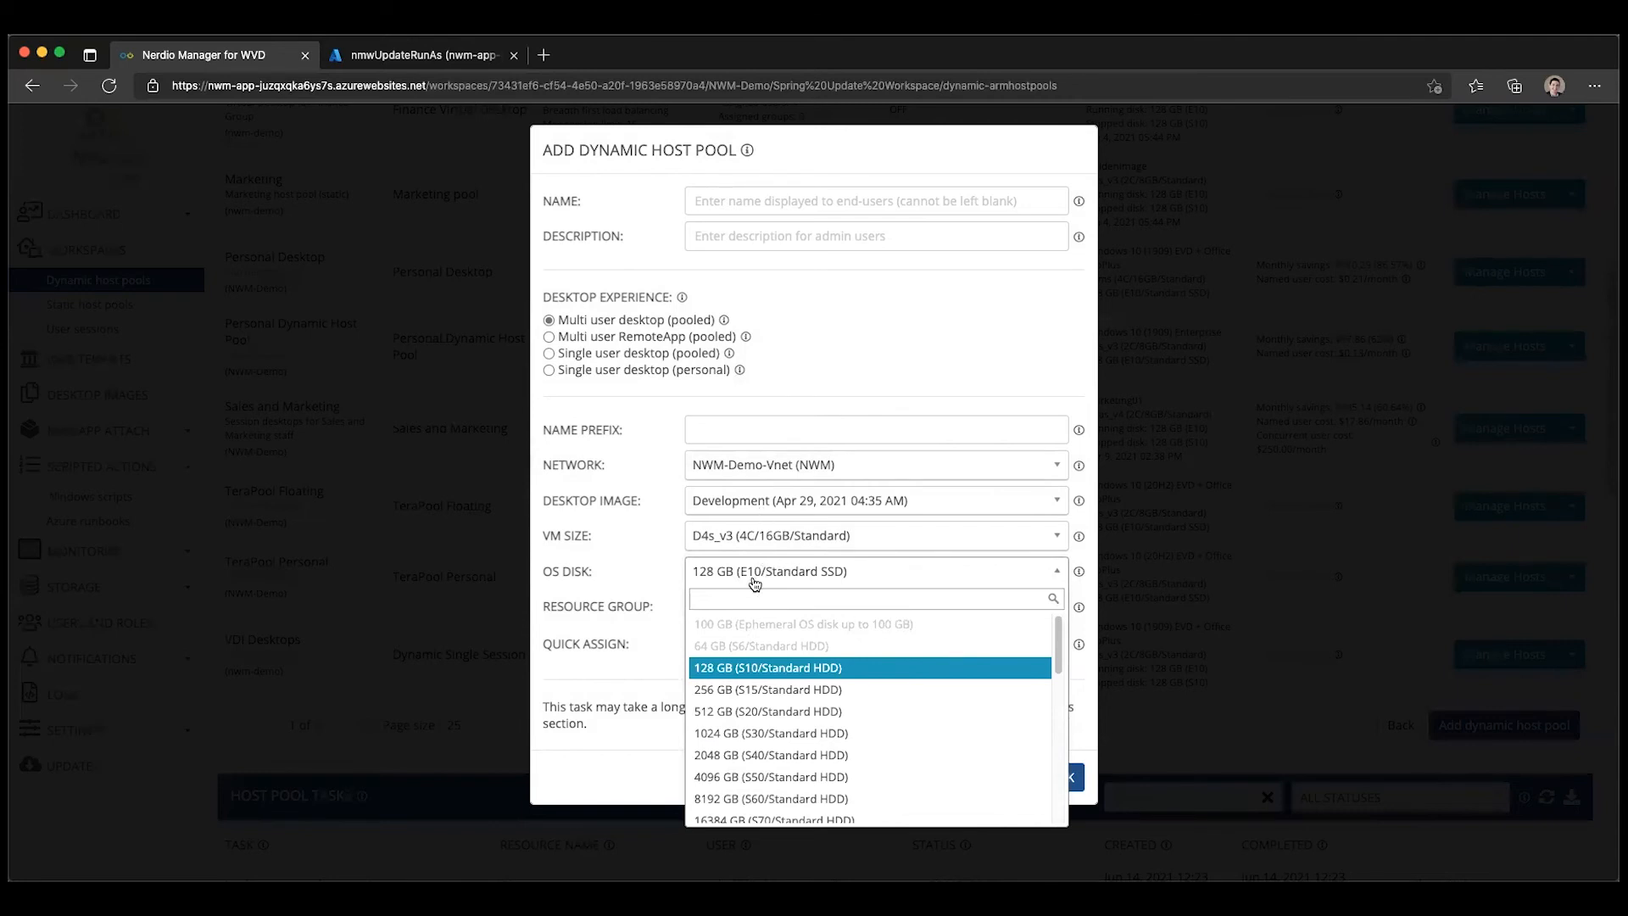